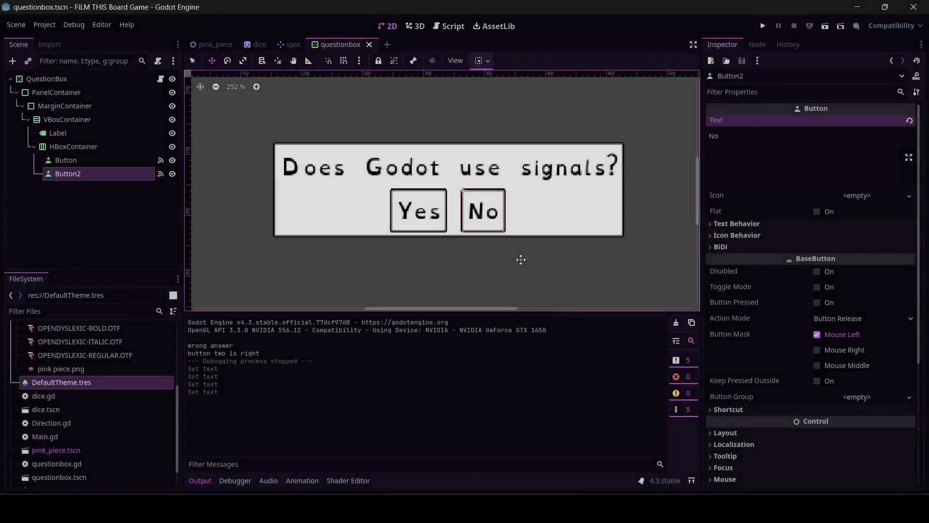
- Run the question box scene and answer Yes as a first test
scroll("down", 3)
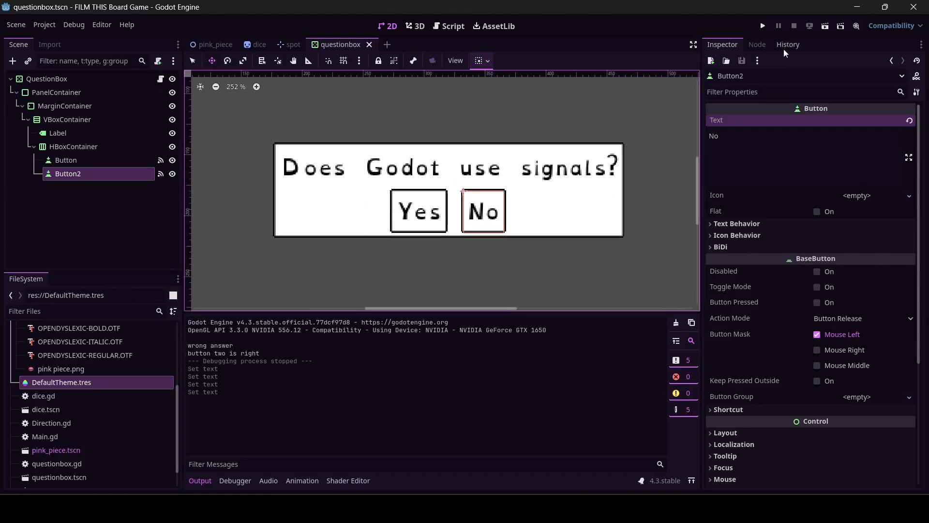
key("ctrl+s")
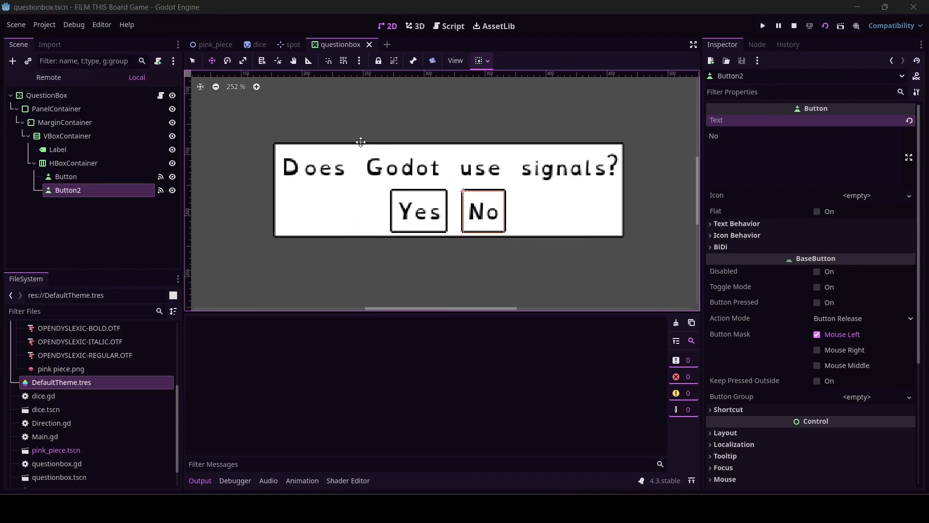
left_click(762, 25)
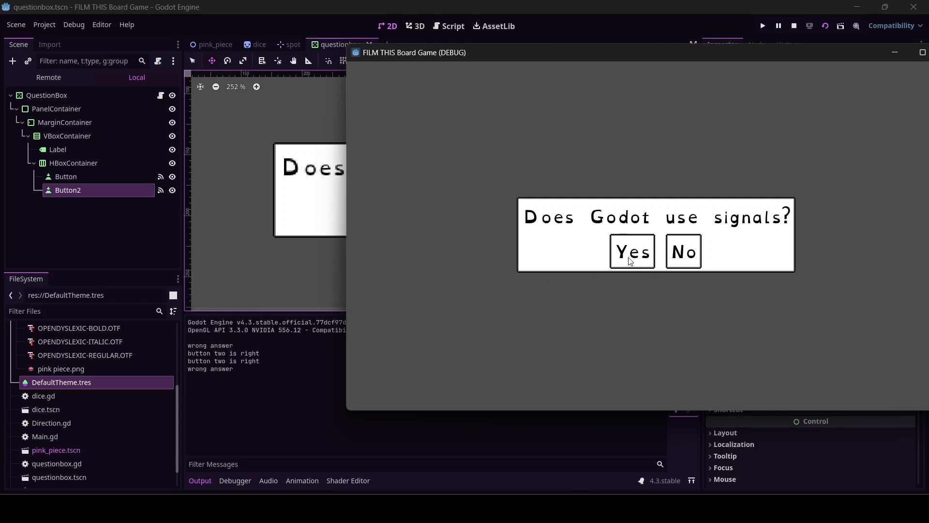
left_click(632, 251)
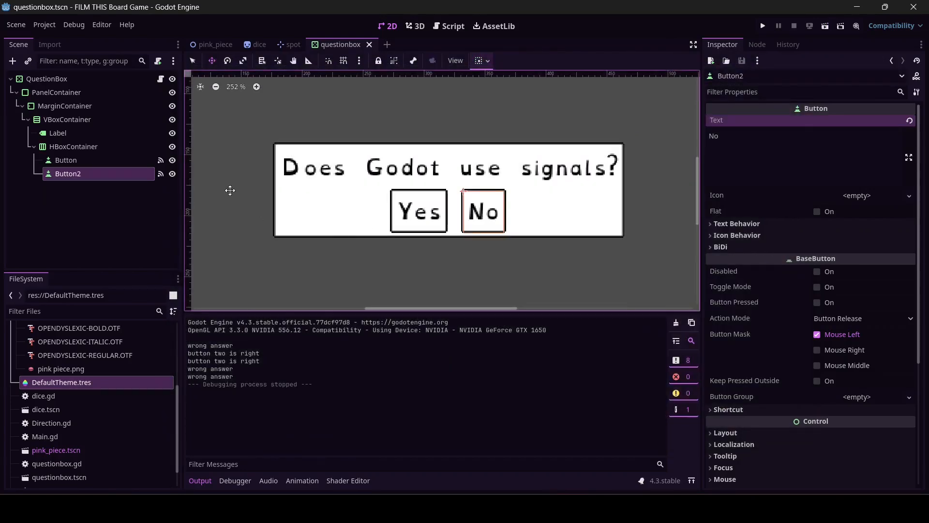
- Enable Button One Is Right on QuestionBox, rerun the scene, then stop the game
left_click(46, 79)
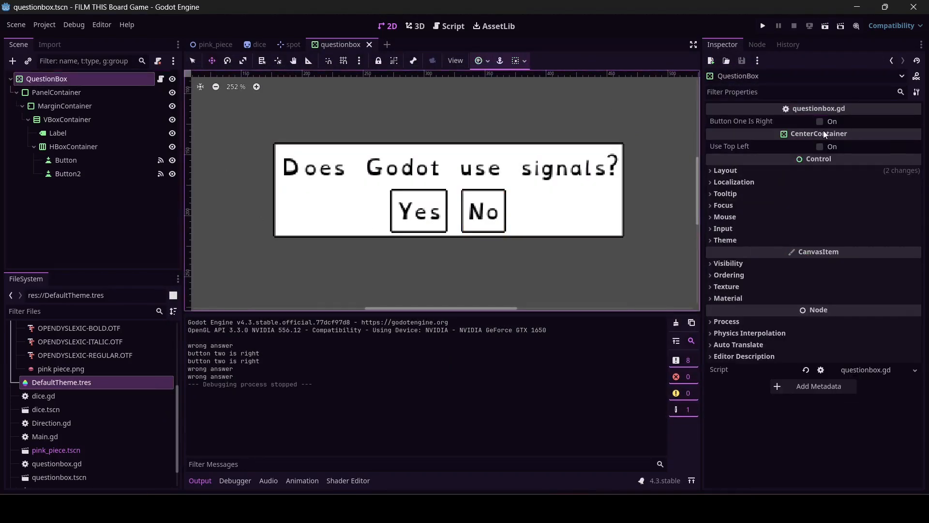
left_click(820, 121)
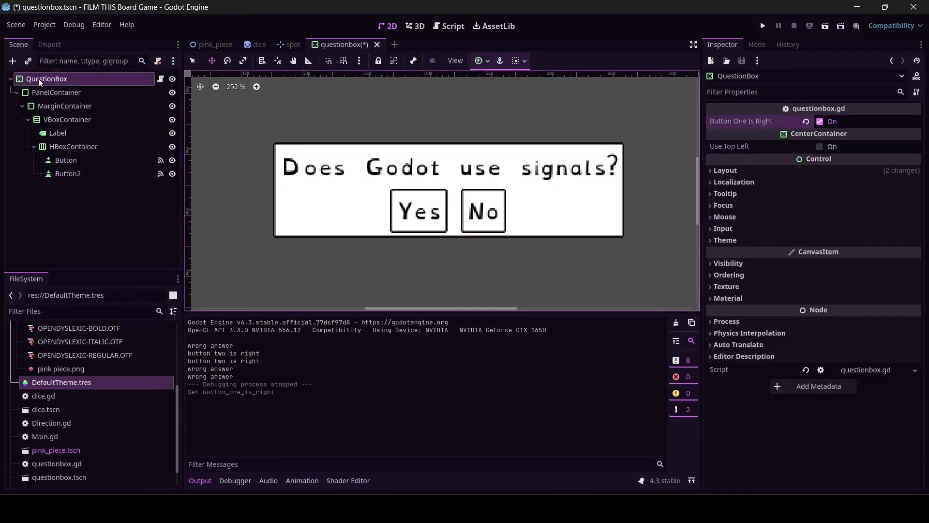
mouse_move(617, 228)
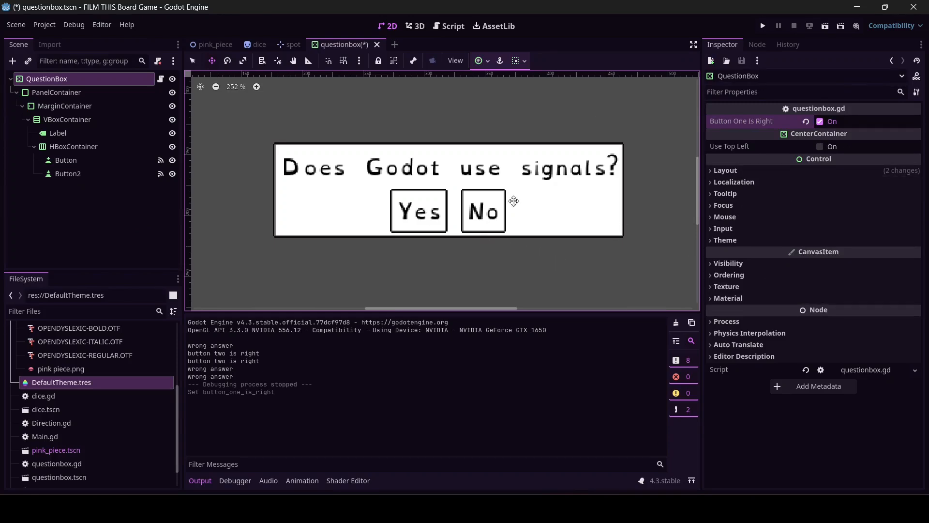
mouse_move(821, 45)
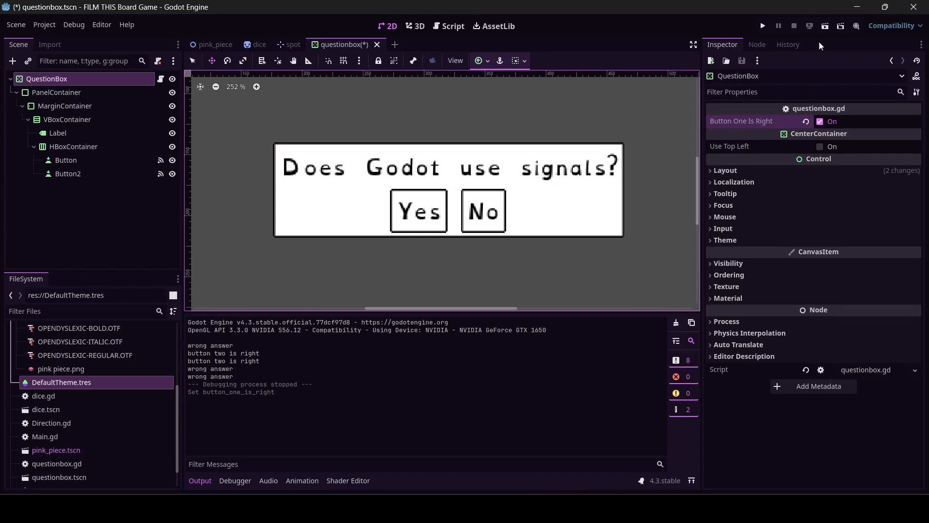
key("ctrl+s")
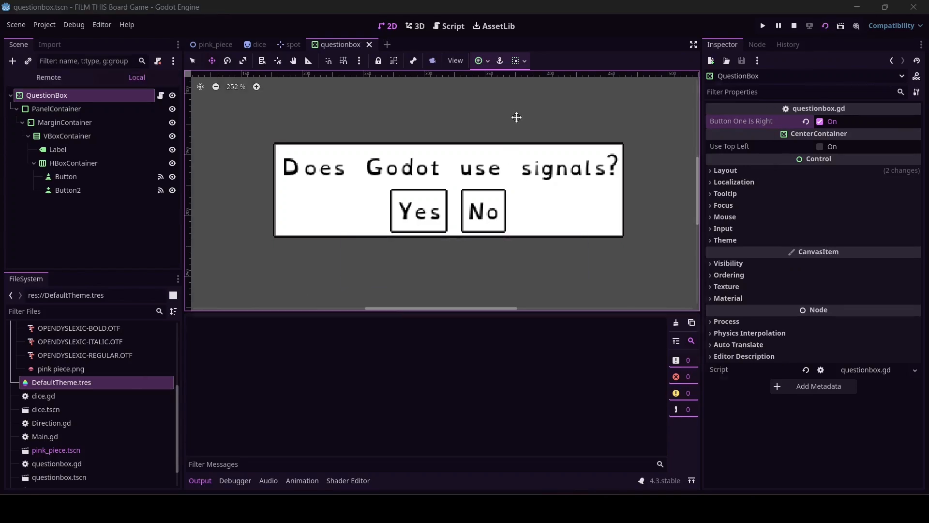
left_click(762, 26)
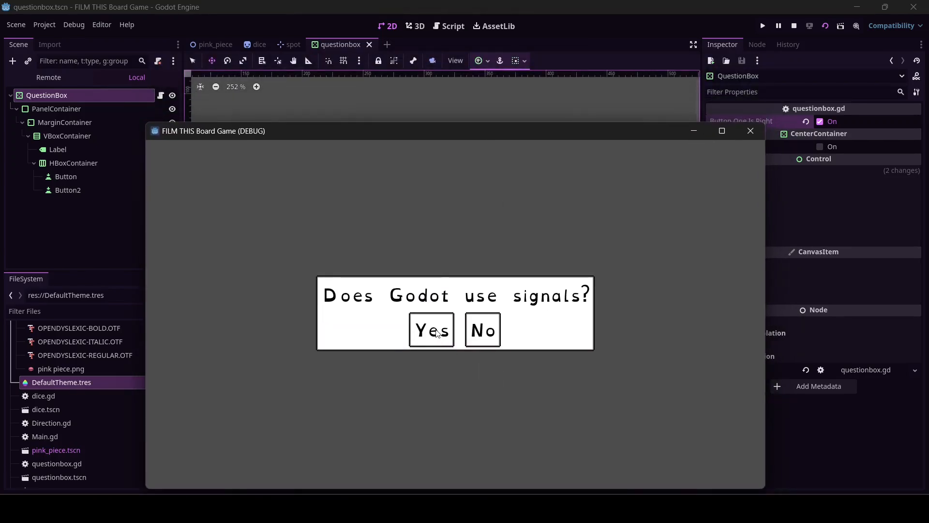
mouse_move(474, 334)
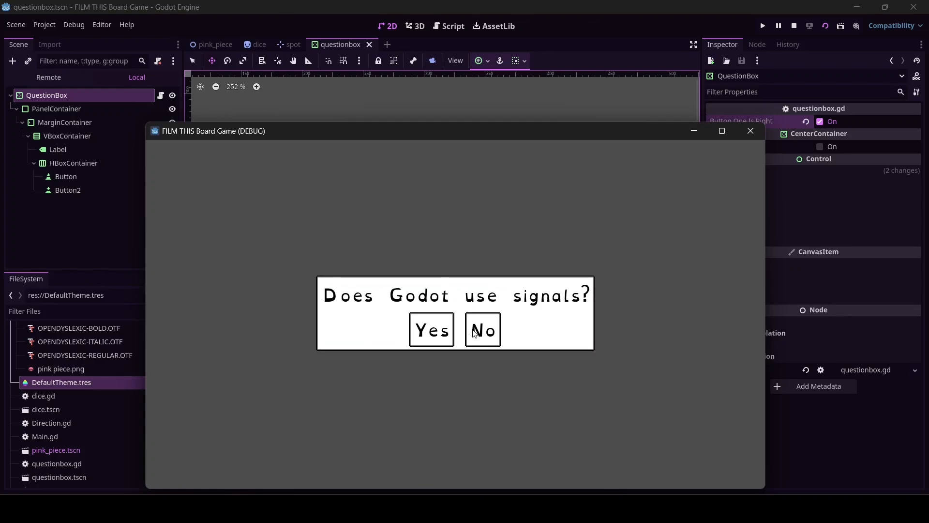
mouse_move(431, 335)
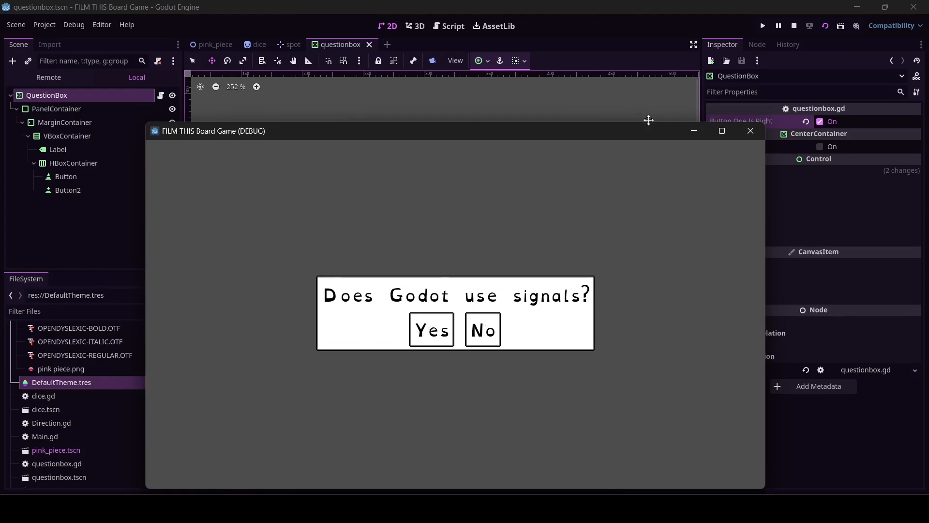
left_click(750, 131)
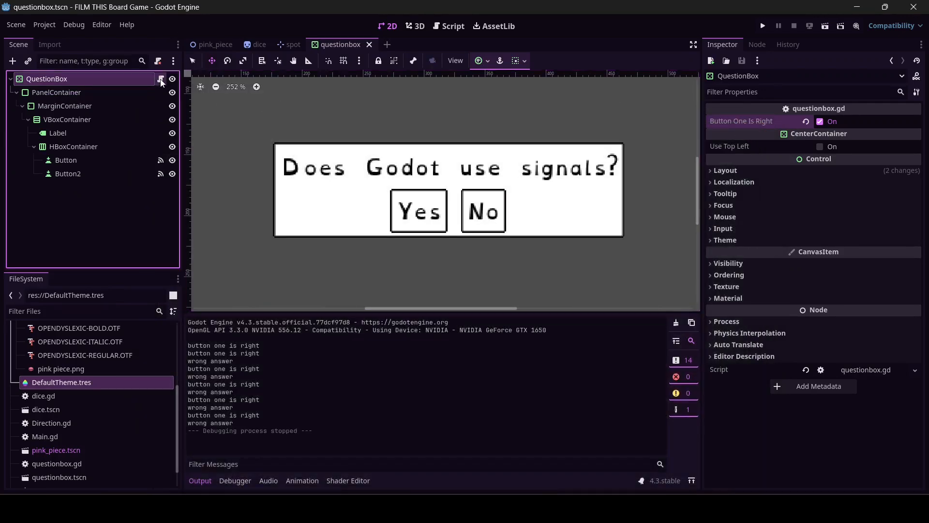
- Open questionbox.gd, view the question Label in 2D, then return to the script
left_click(452, 26)
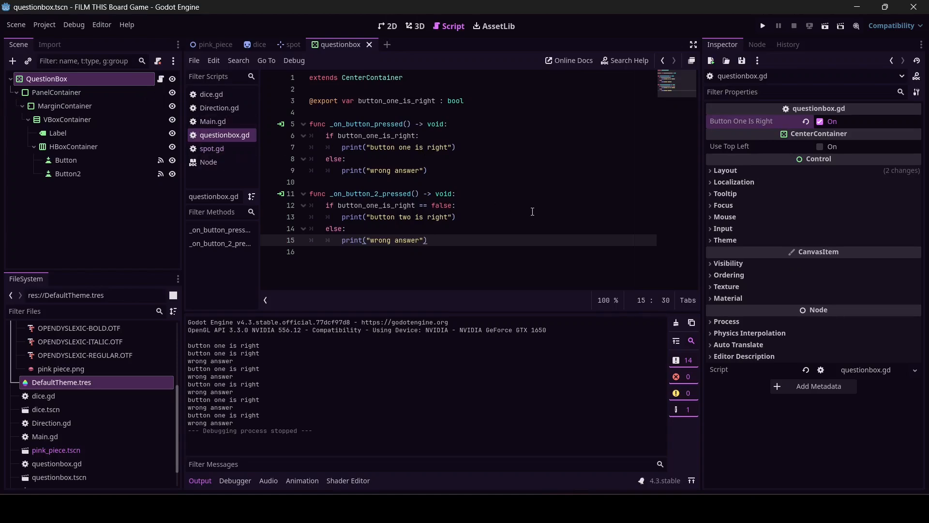
left_click(57, 133)
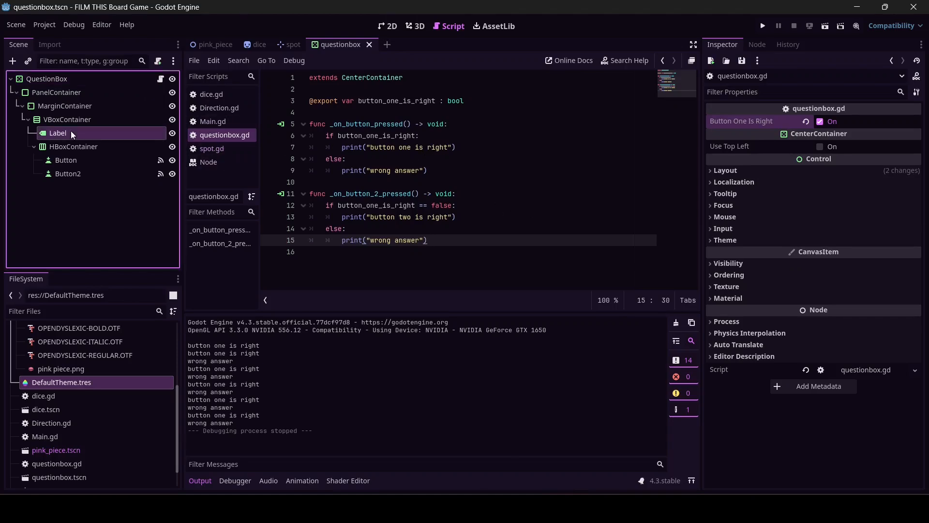
left_click(387, 26)
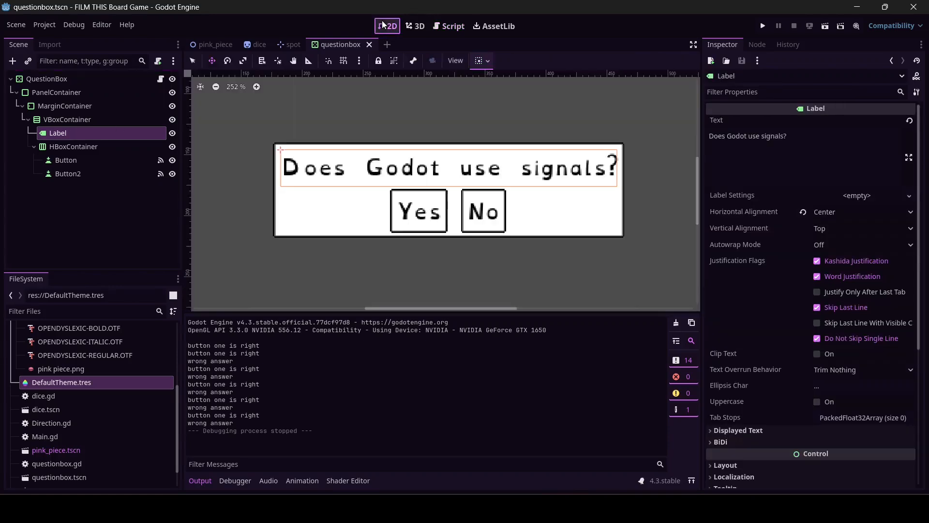
mouse_move(64, 135)
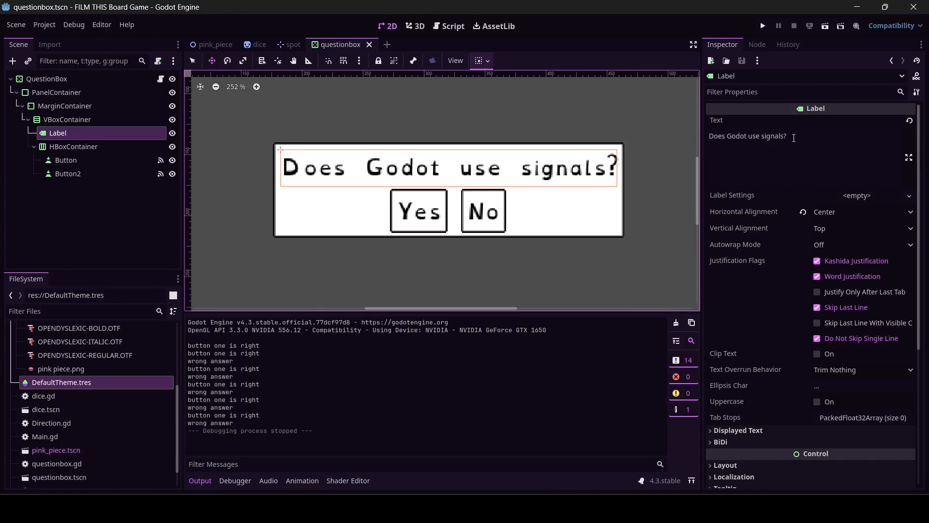
left_click(449, 26)
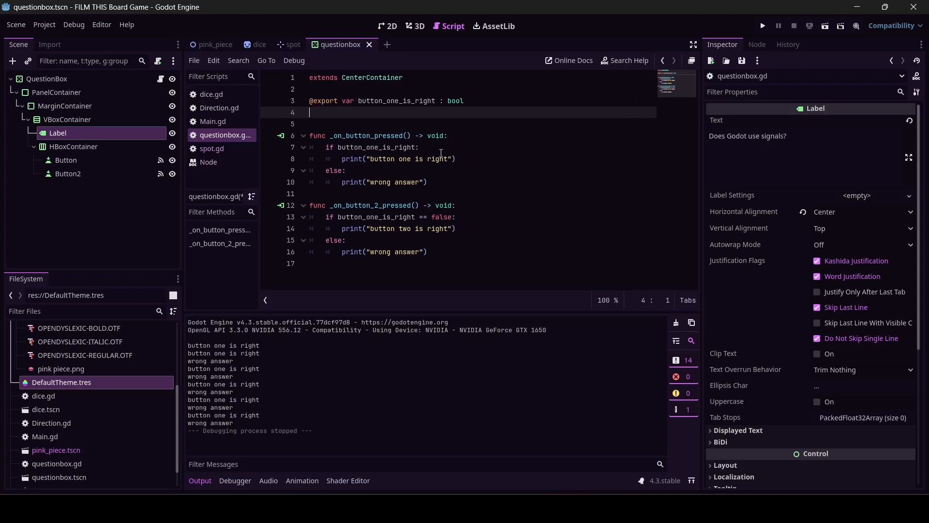
mouse_move(83, 147)
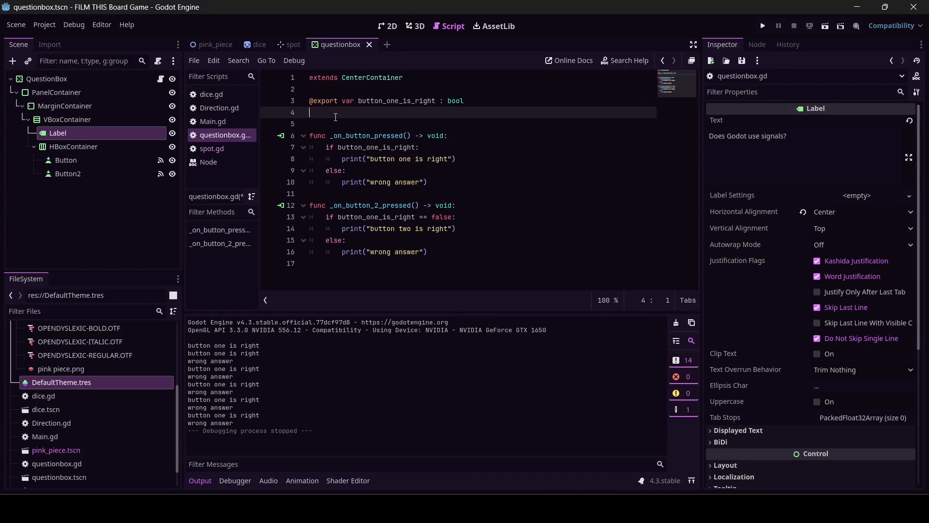
mouse_move(336, 127)
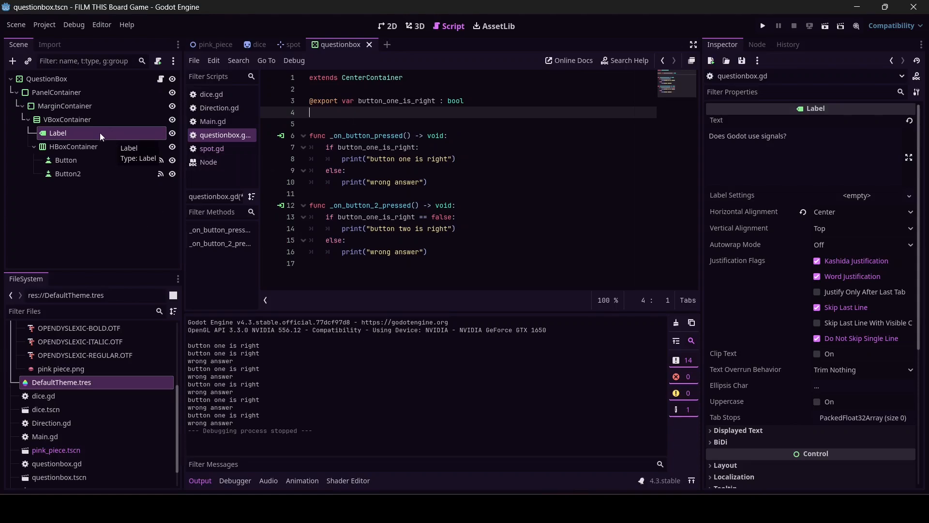
left_click(335, 116)
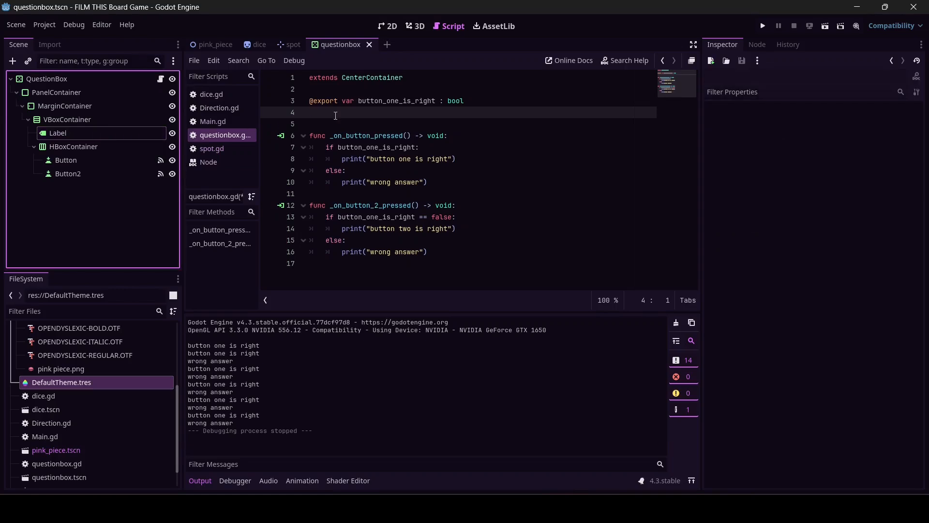
left_click(57, 132)
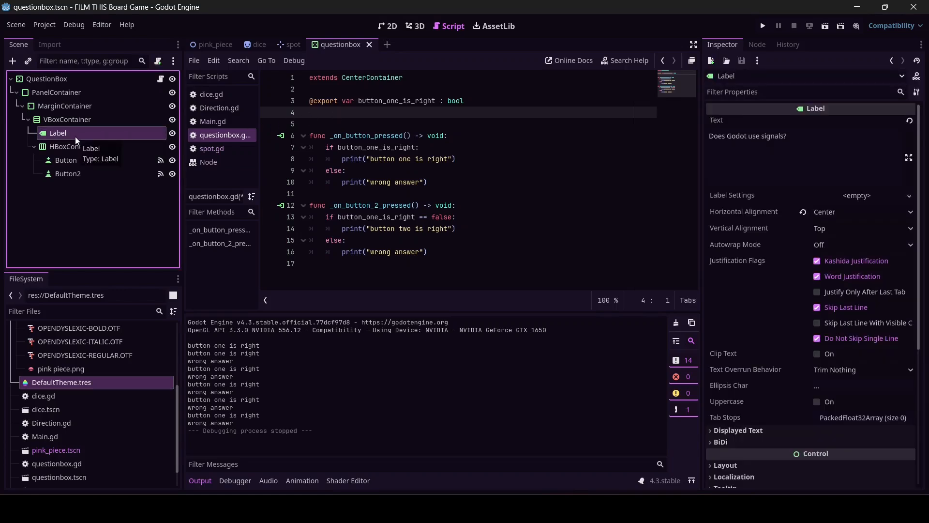
left_click(346, 115)
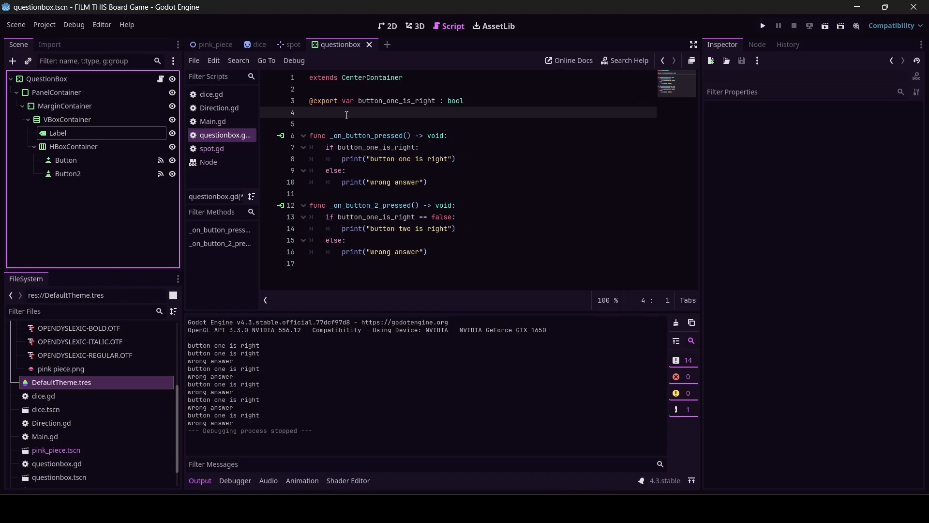
left_click(57, 133)
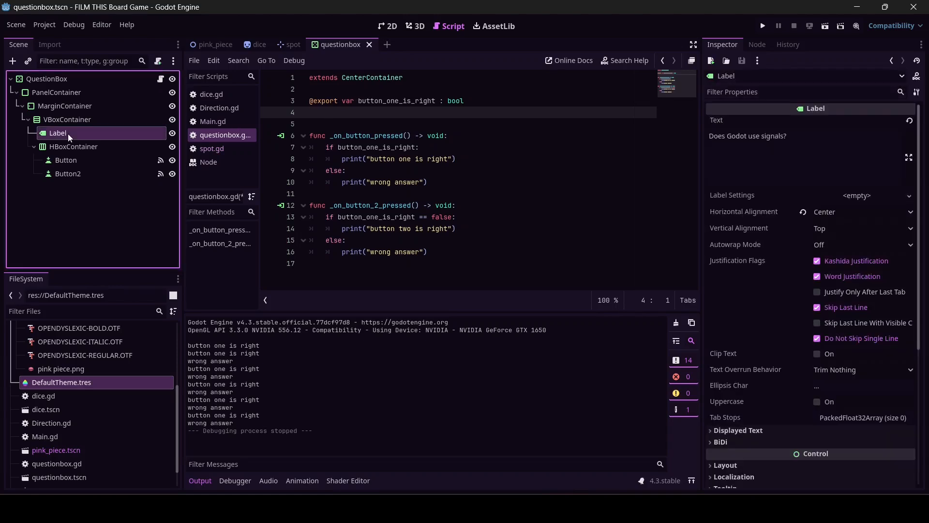
type("Label")
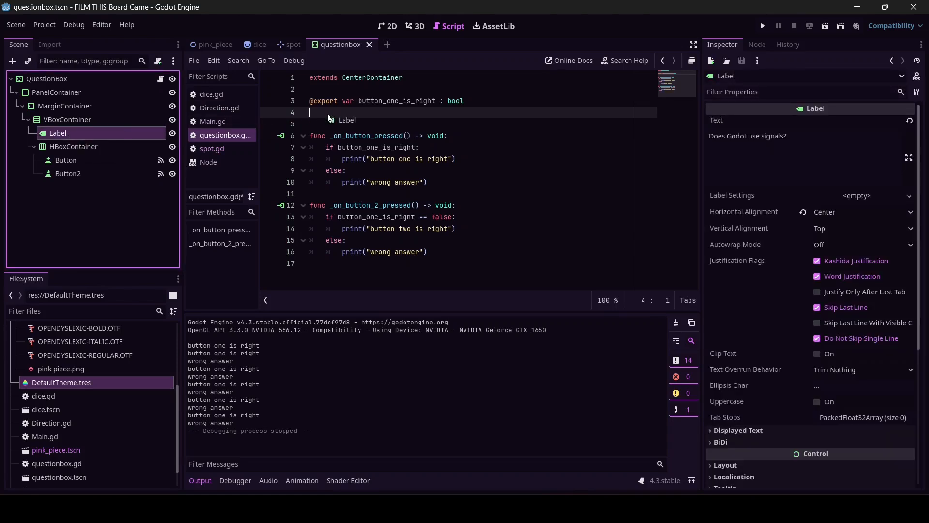
type("@onready var label: Label = $PanelContainer/MarginContainer/VBoxContainer/Label")
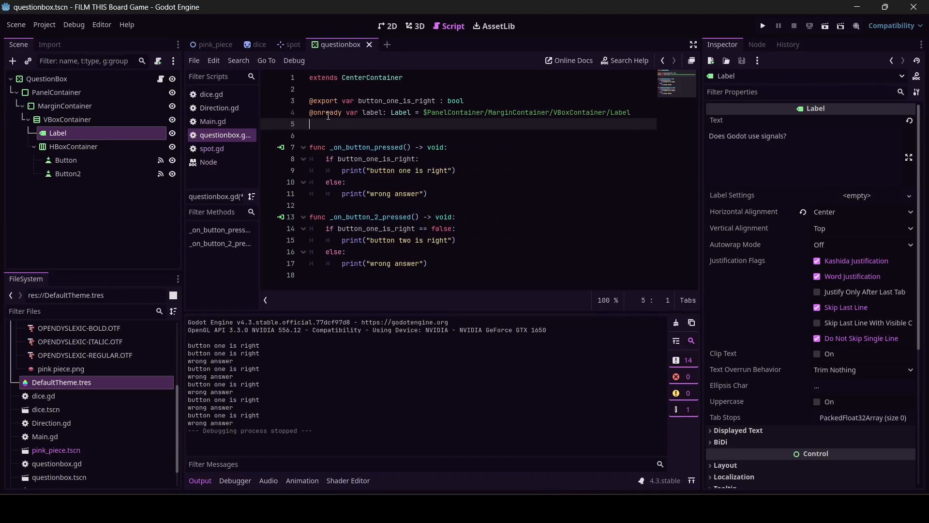
key("Backspace")
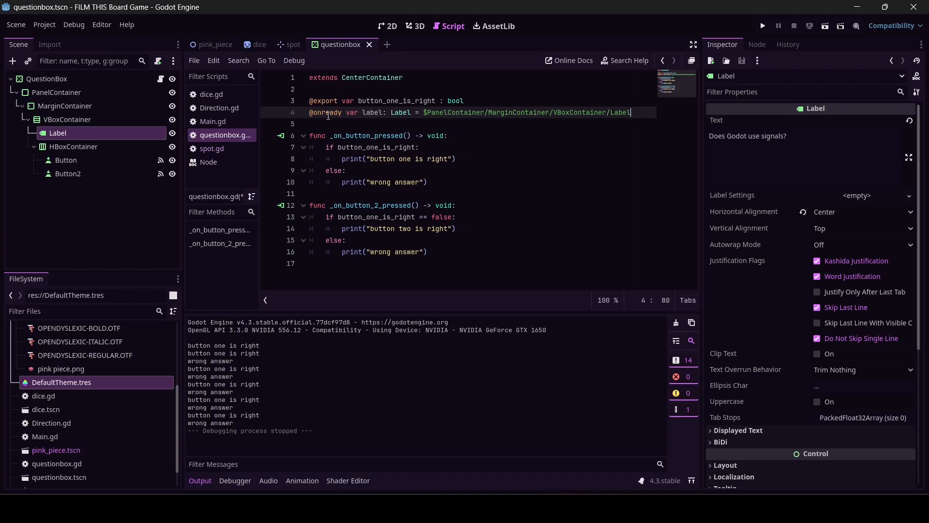
mouse_move(397, 116)
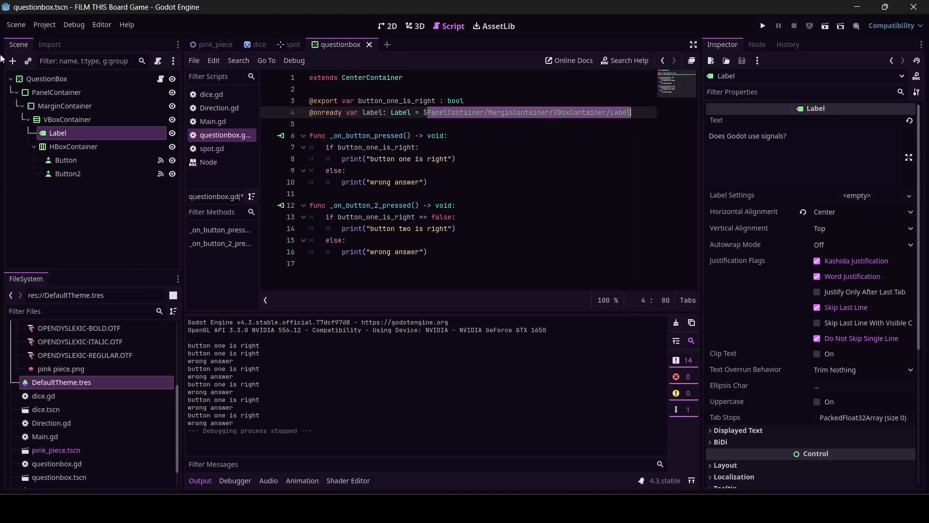
- Replace the first print call with label.text = "You got it right!"
left_click(521, 106)
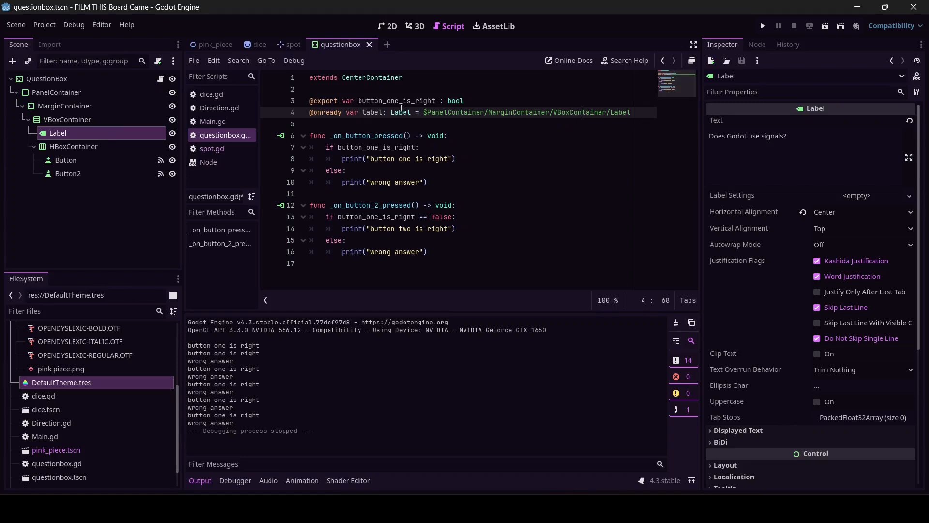
mouse_move(399, 138)
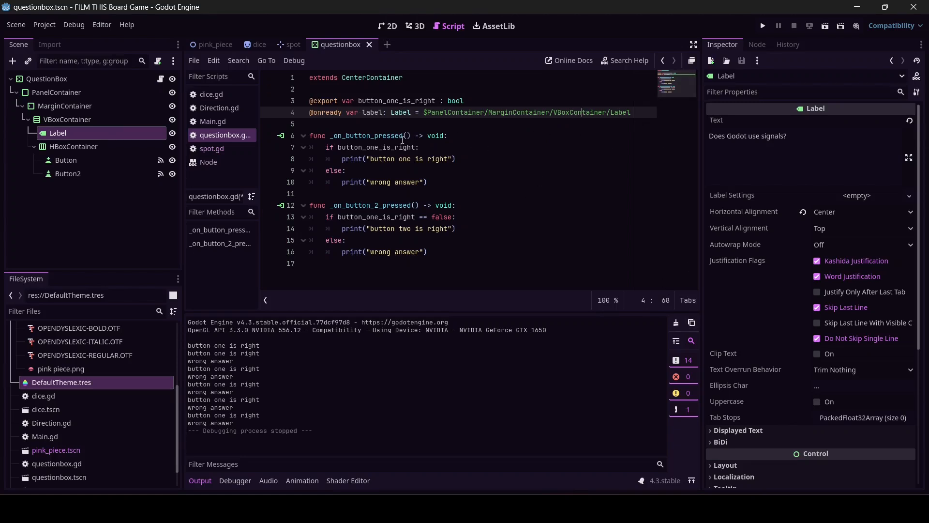
left_click(342, 159)
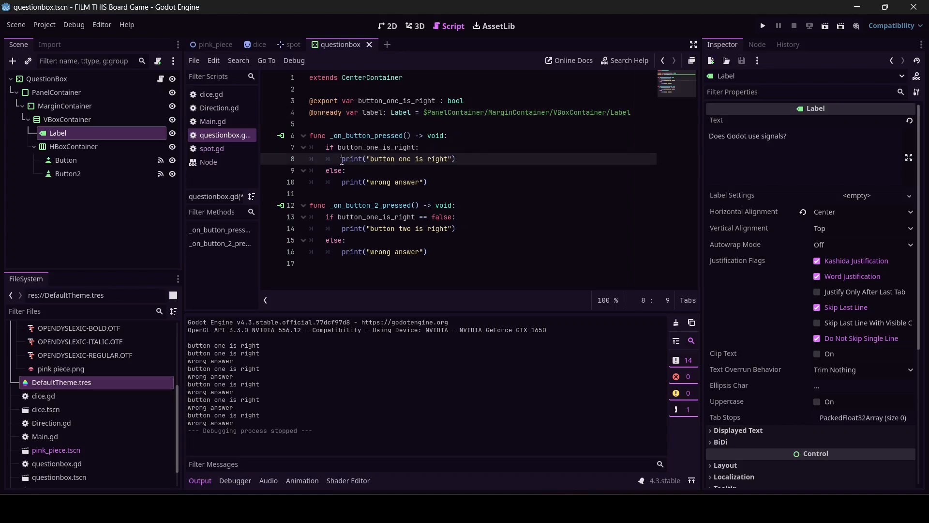
left_click_drag(340, 158, 455, 158)
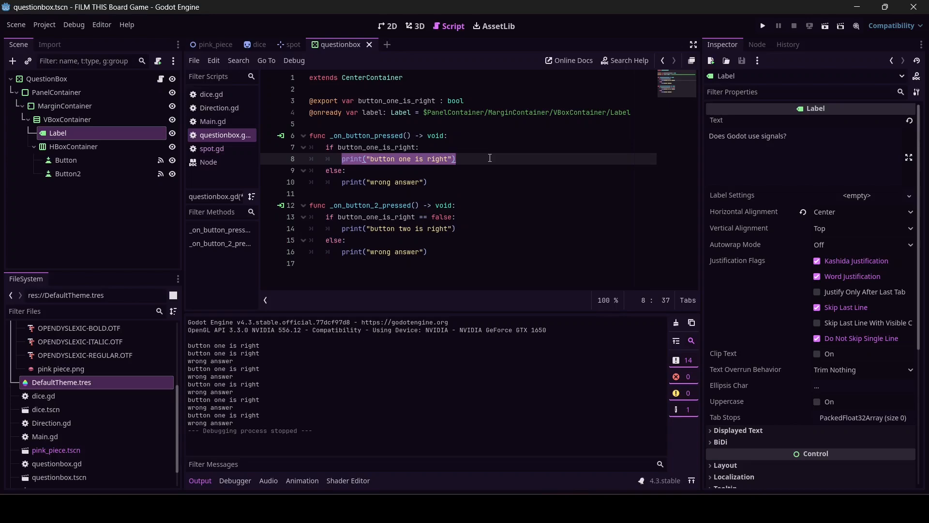
type("label")
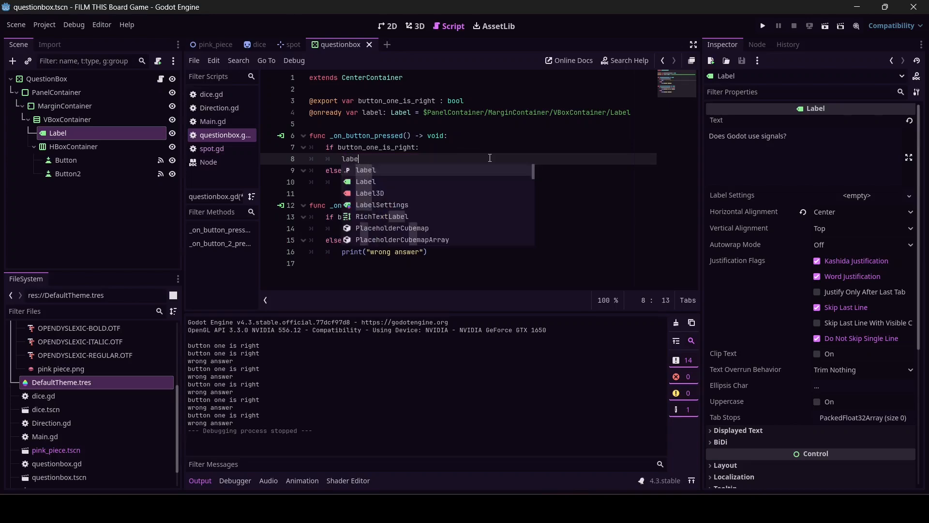
type("l")
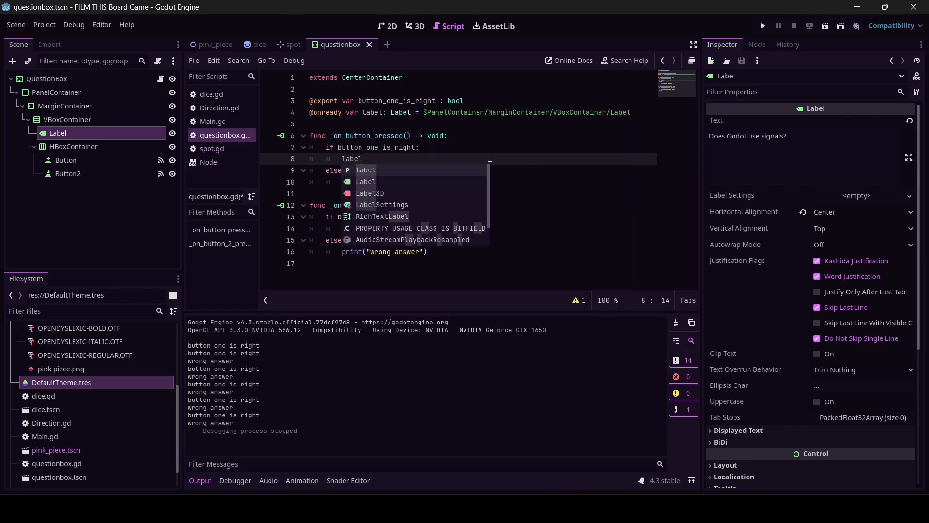
type(".")
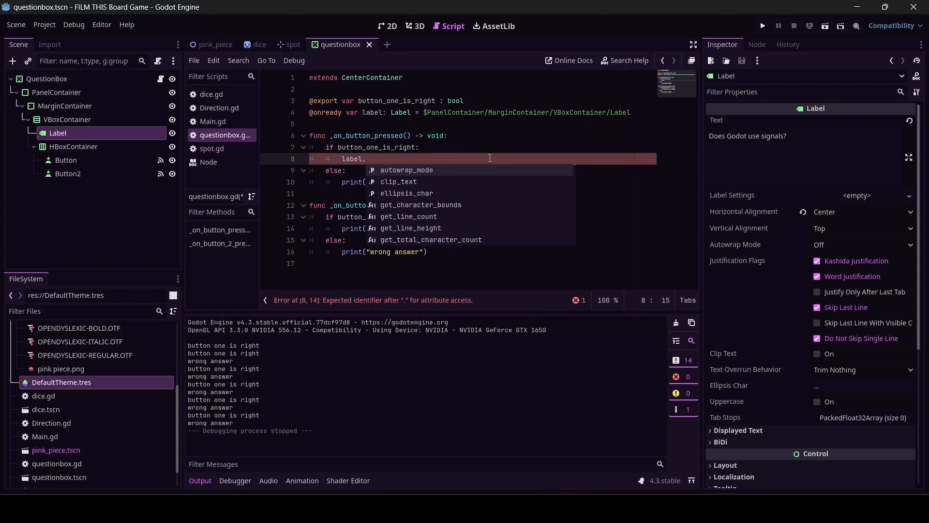
type("text =")
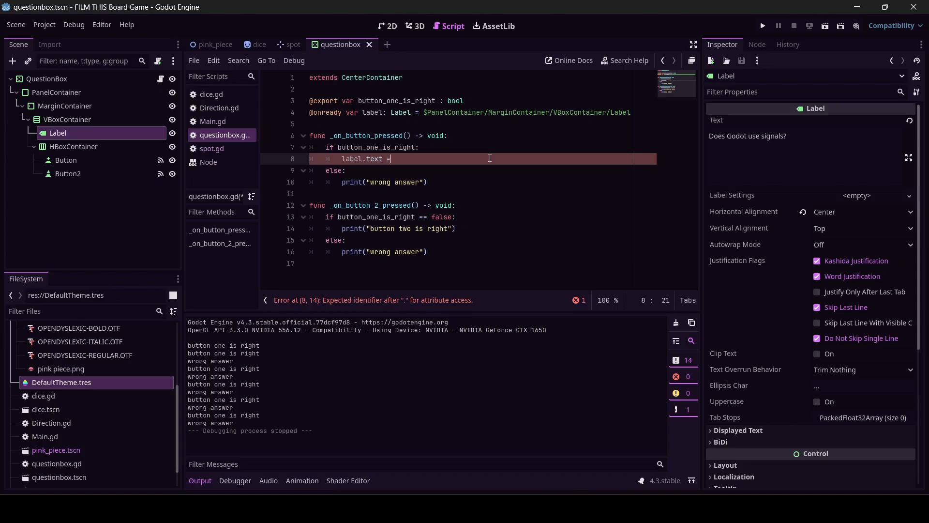
type("\"\"")
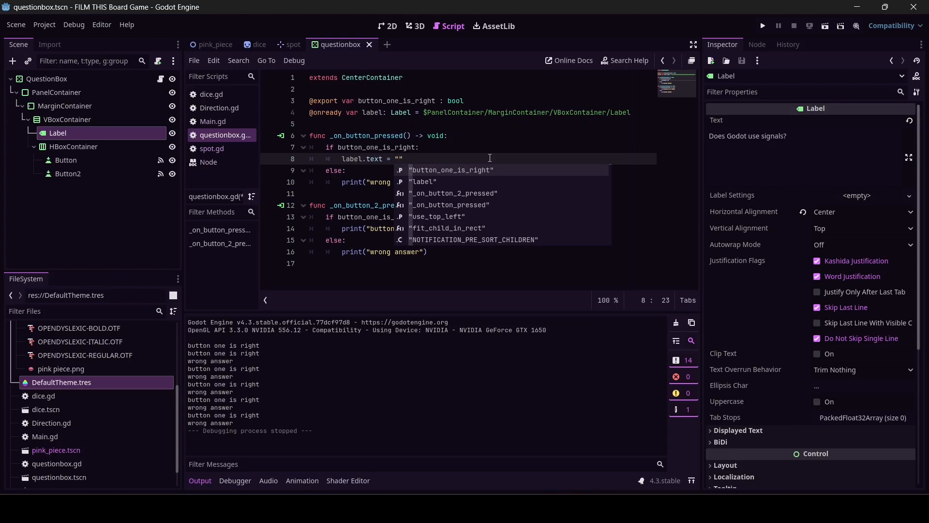
type("You got")
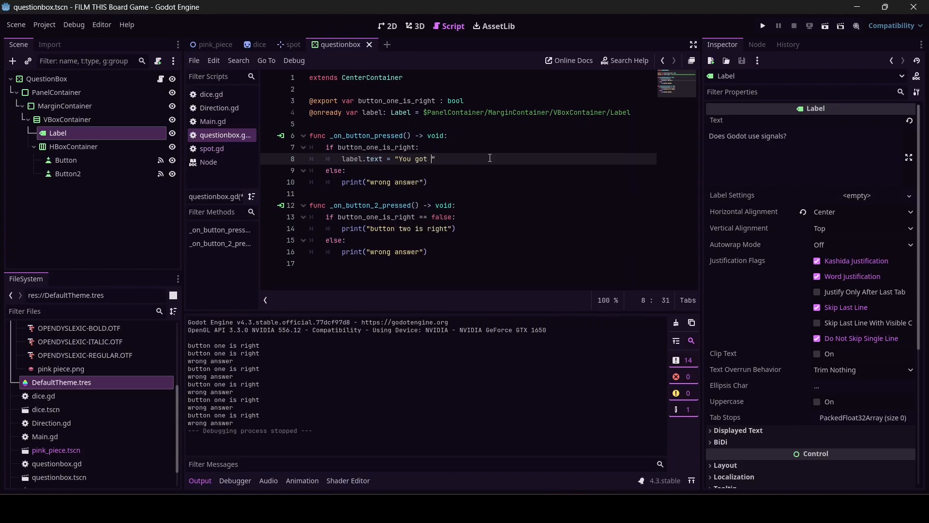
type("it right!")
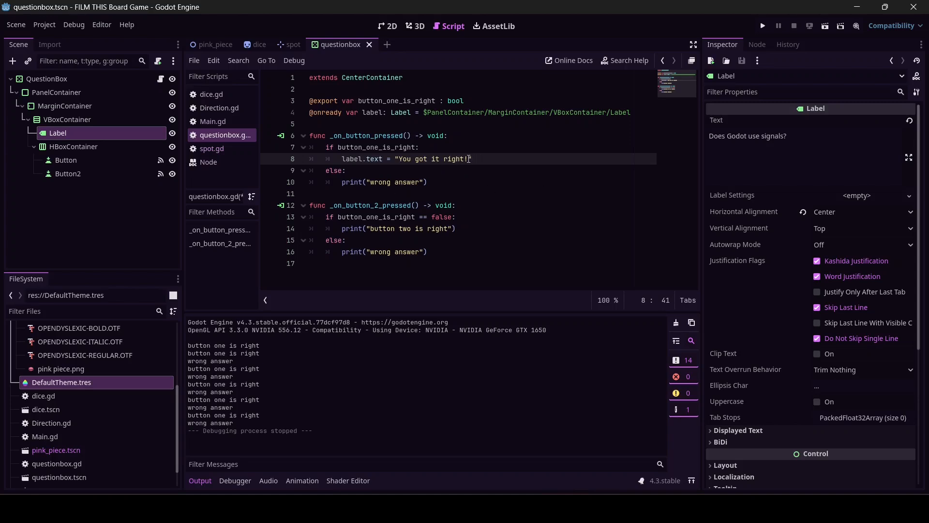
- Retype the right-answer message and start the wrong-answer label text line
double_click(432, 158)
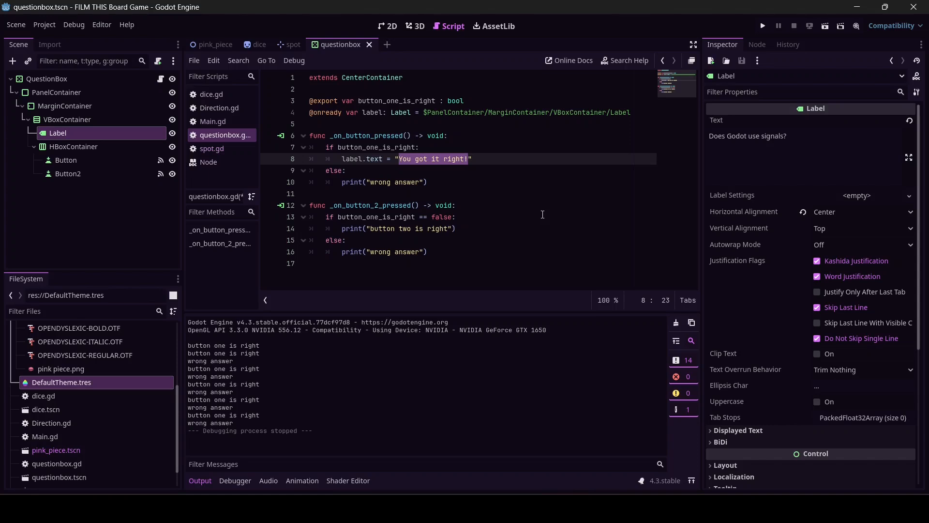
type("right answer")
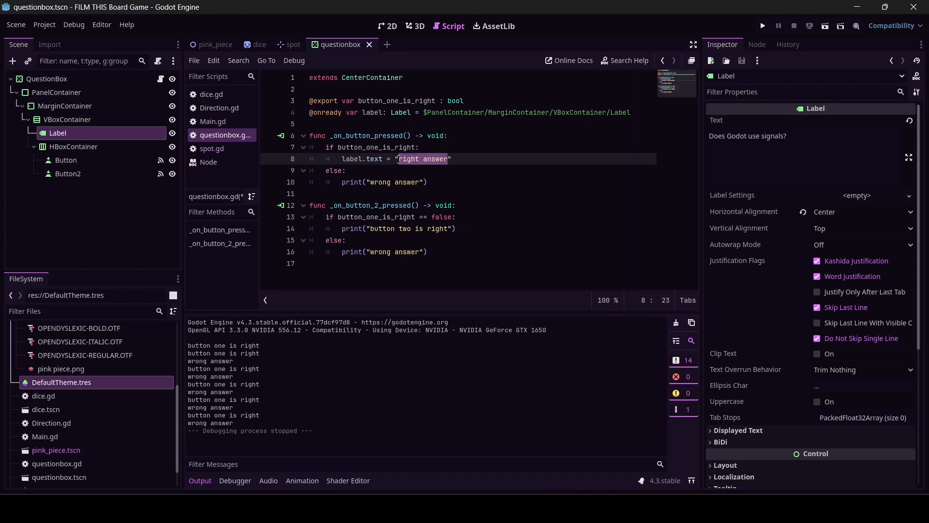
type("c")
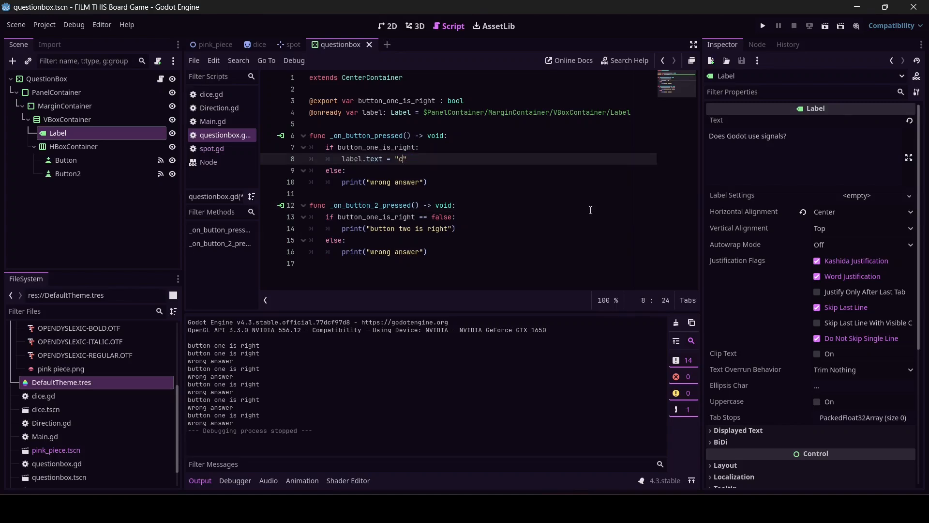
type("You got it right!")
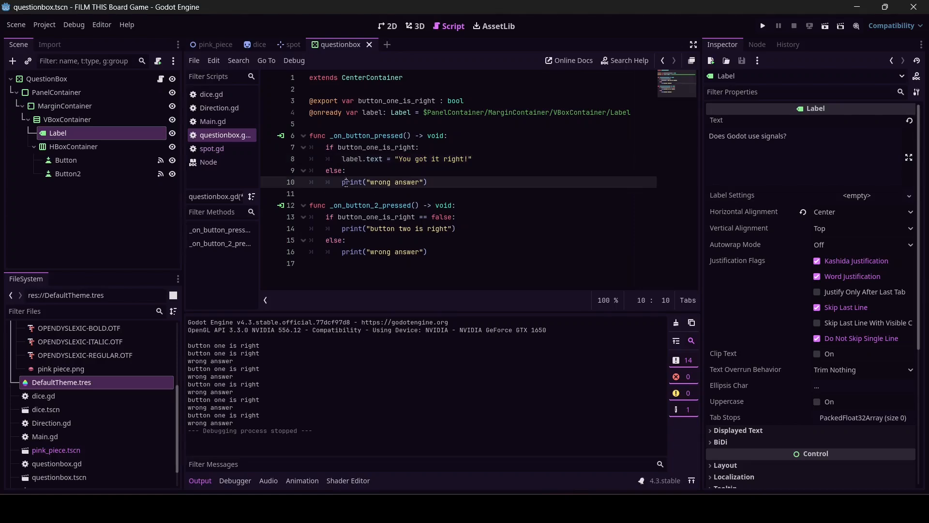
type("label.t")
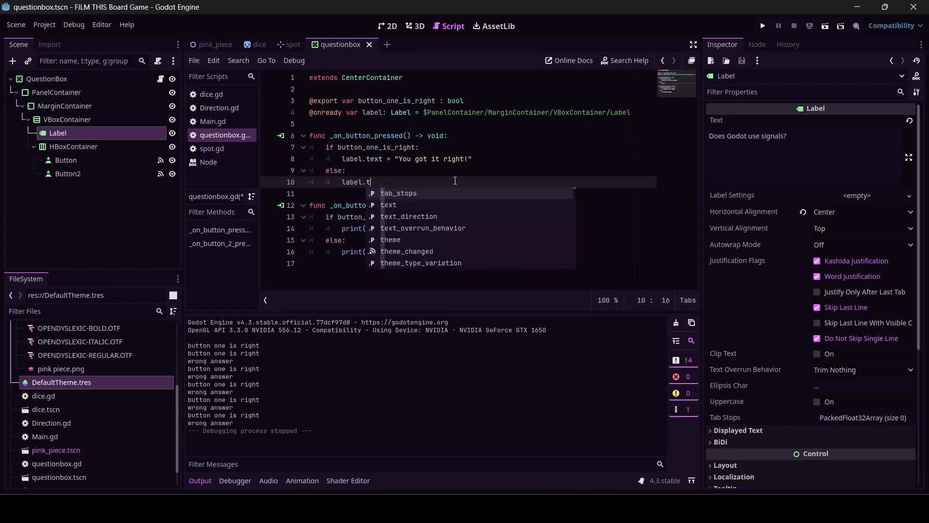
type("ext = \"")
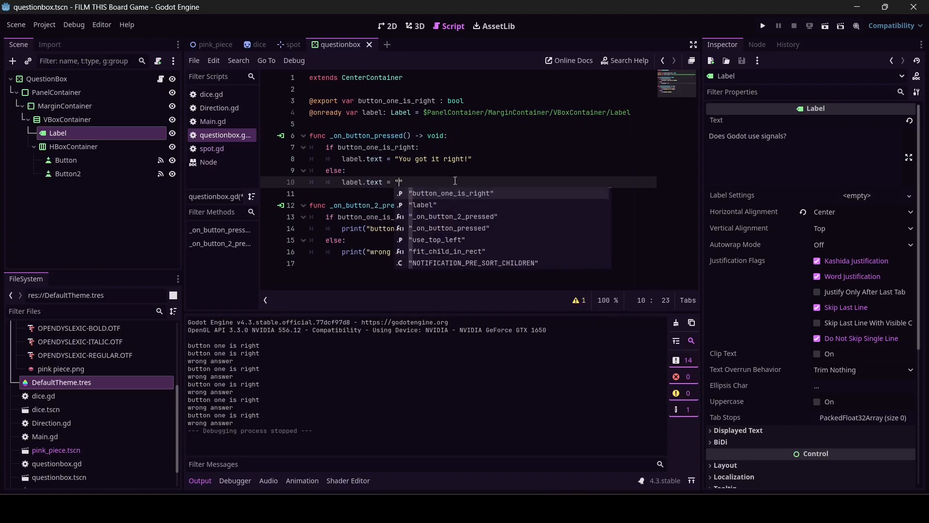
type("That isn't right, sorry")
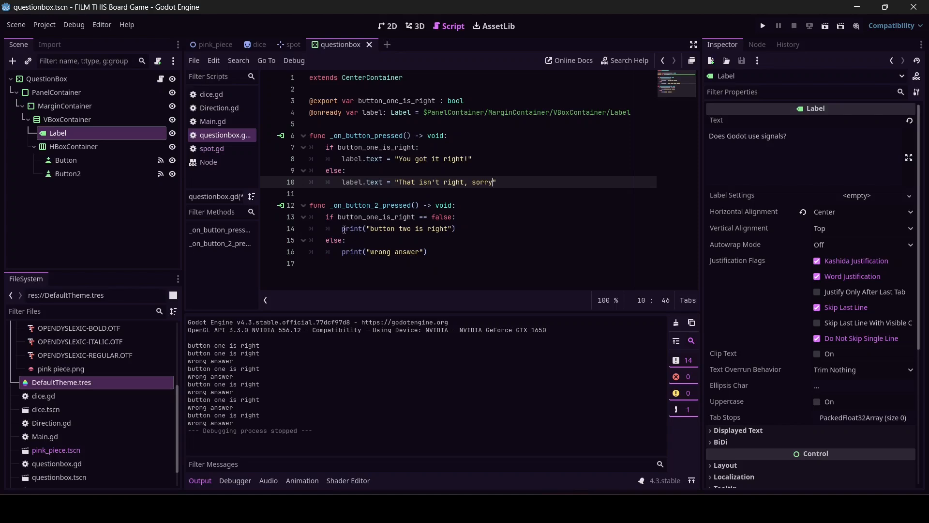
type("la")
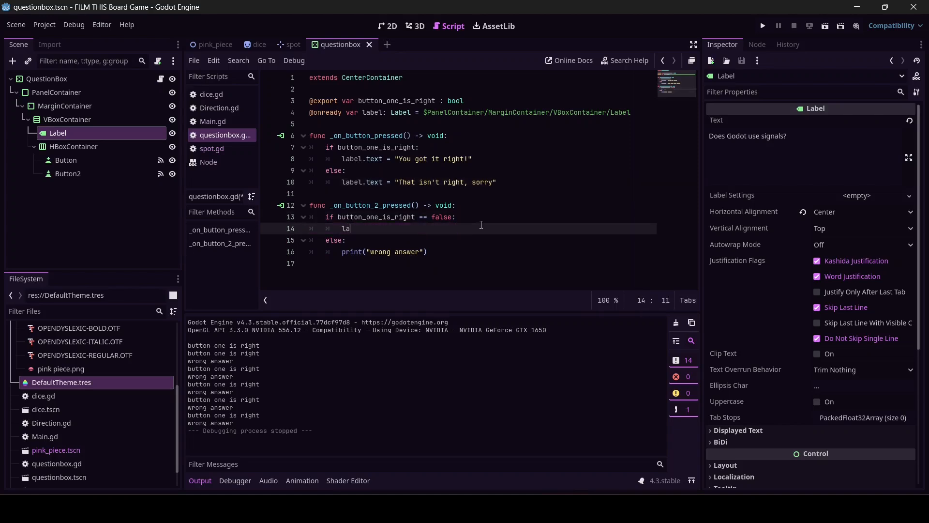
- Set the handlers to label.text "You got it right!" and "That isn't right, sorry"
type("label.text =")
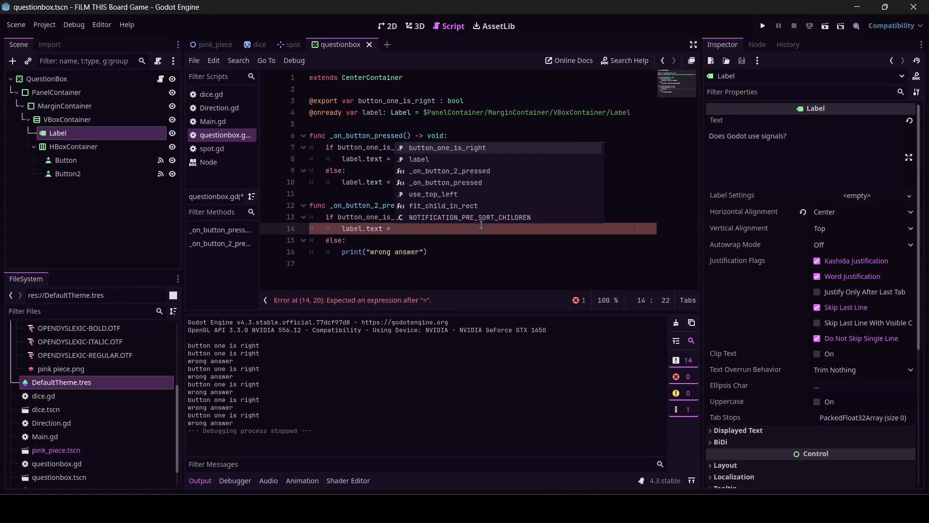
type("\"You got it \"")
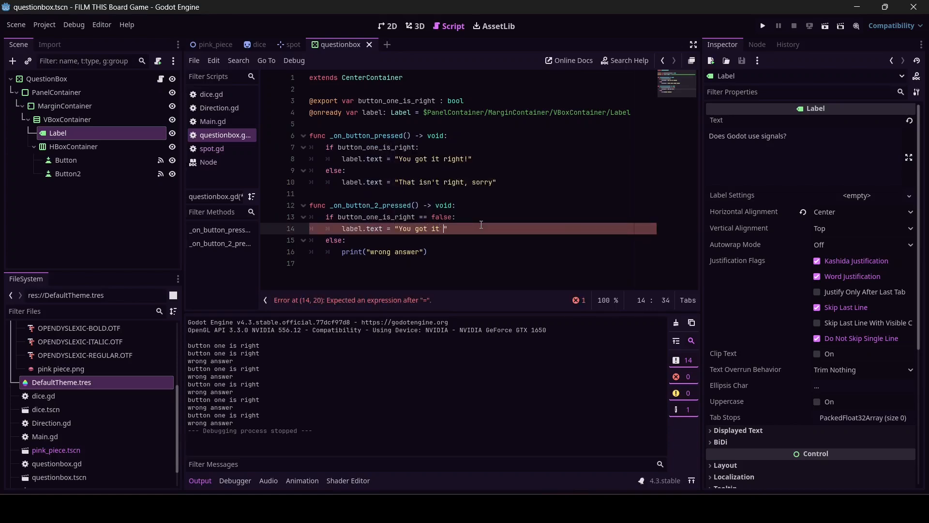
type("right!")
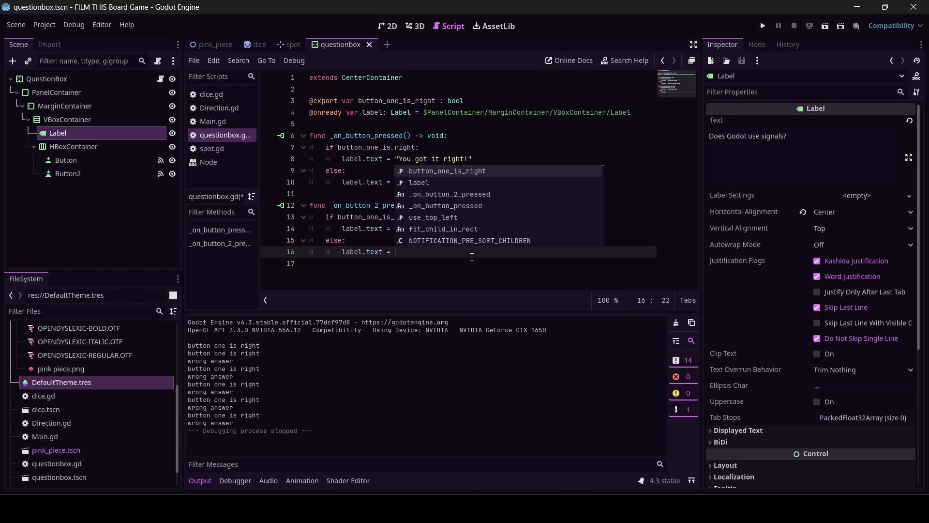
type("\"That isn't right, sorry\"")
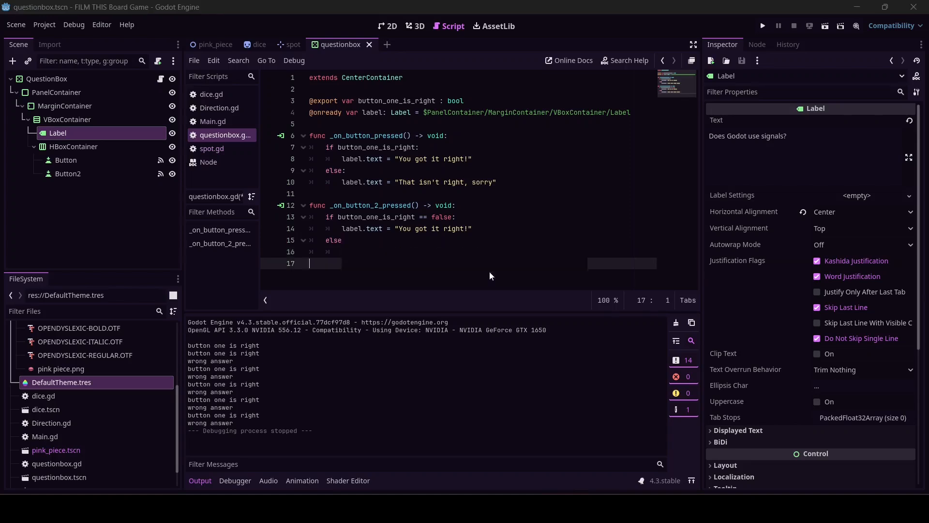
type("label.text = \"That isn't right, sorry\"")
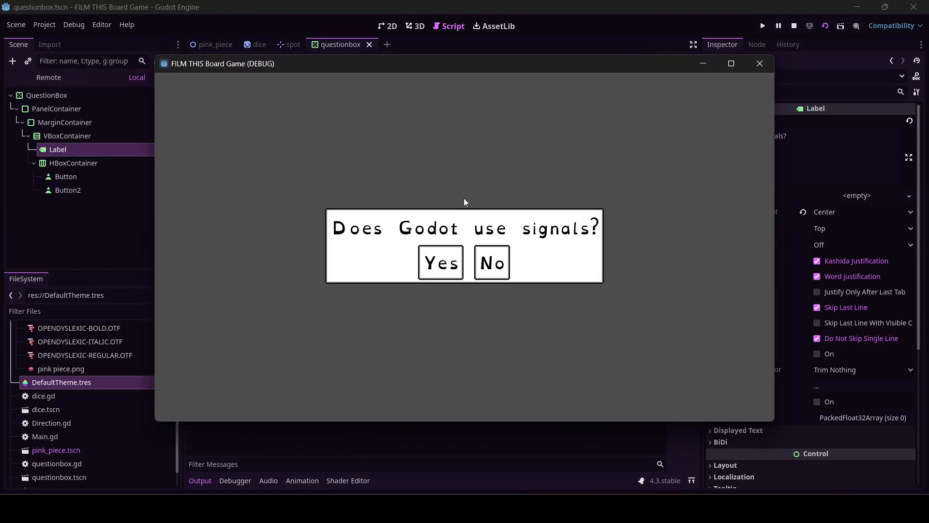
mouse_move(551, 234)
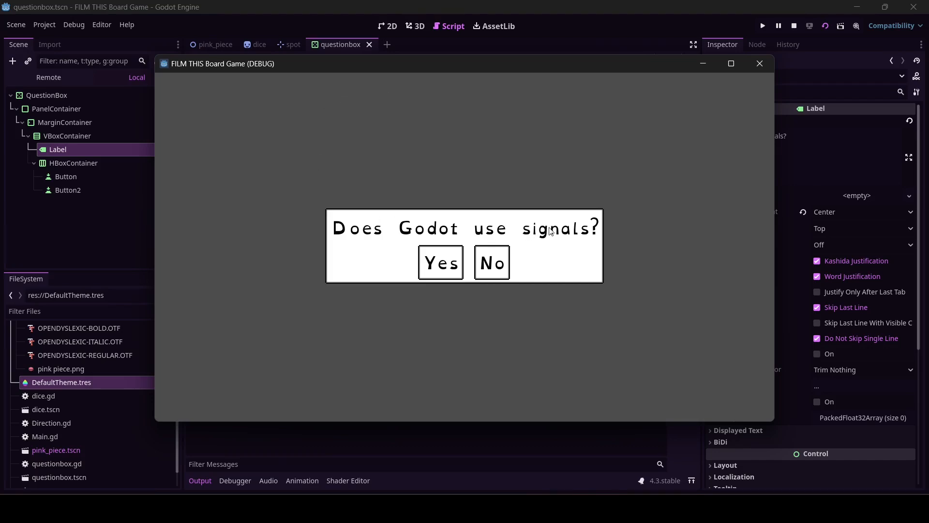
mouse_move(441, 267)
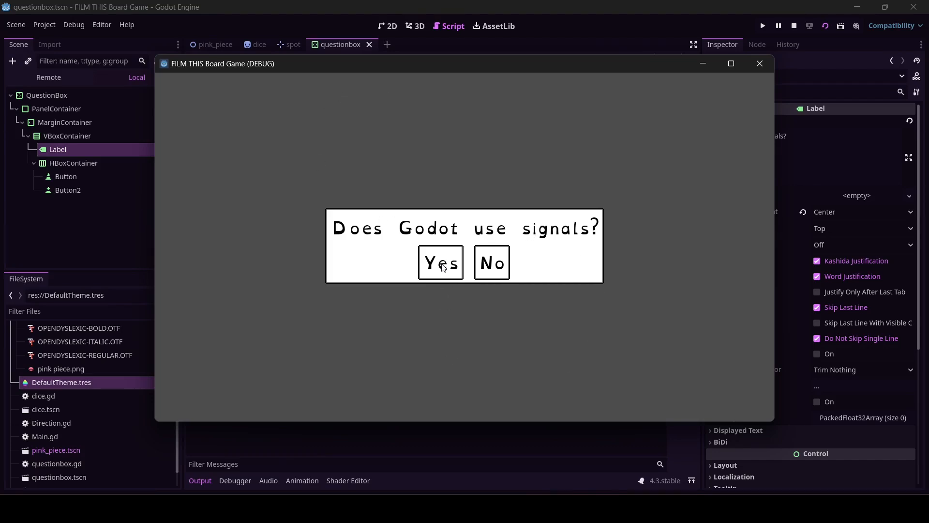
- Answer Yes, then No, to check both feedback messages, then stop the game
left_click(440, 263)
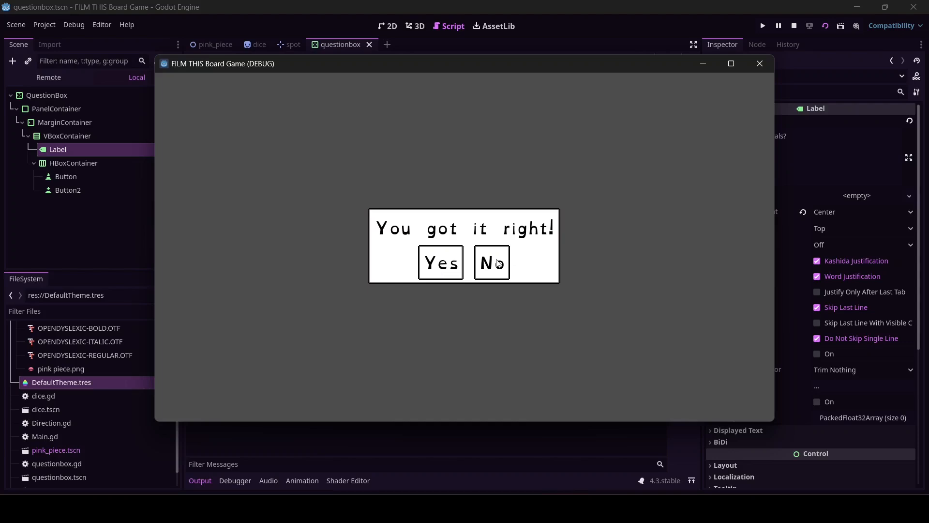
left_click(492, 263)
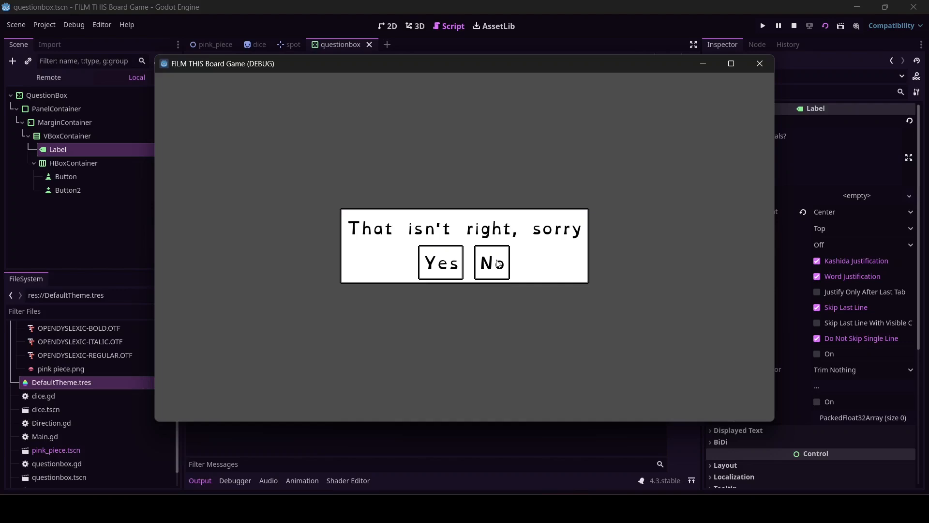
left_click(759, 64)
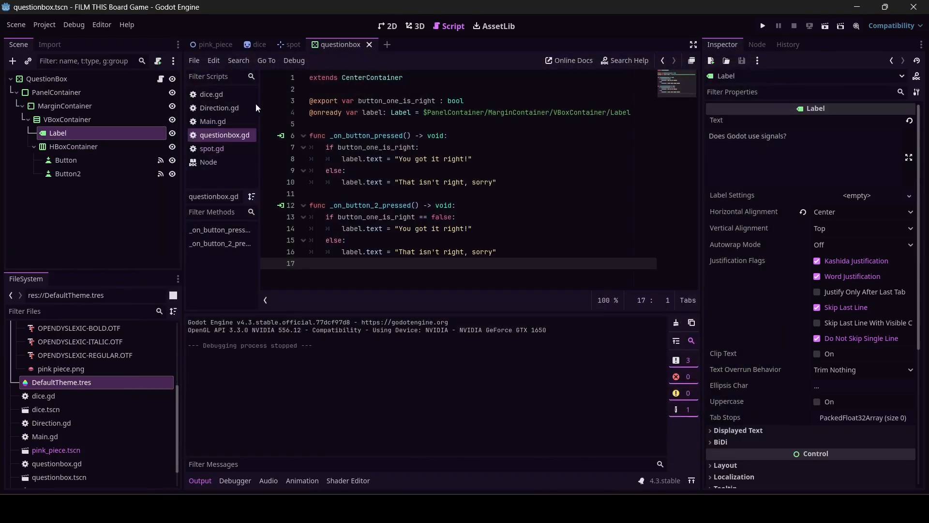
- Untick Button One Is Right, confirm Yes shows the wrong message, then re-enable it
left_click(47, 78)
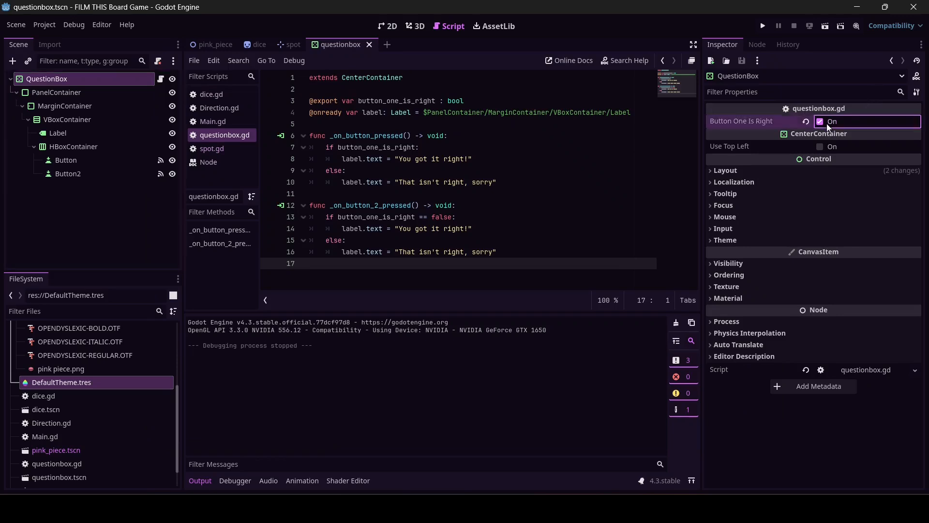
left_click(820, 122)
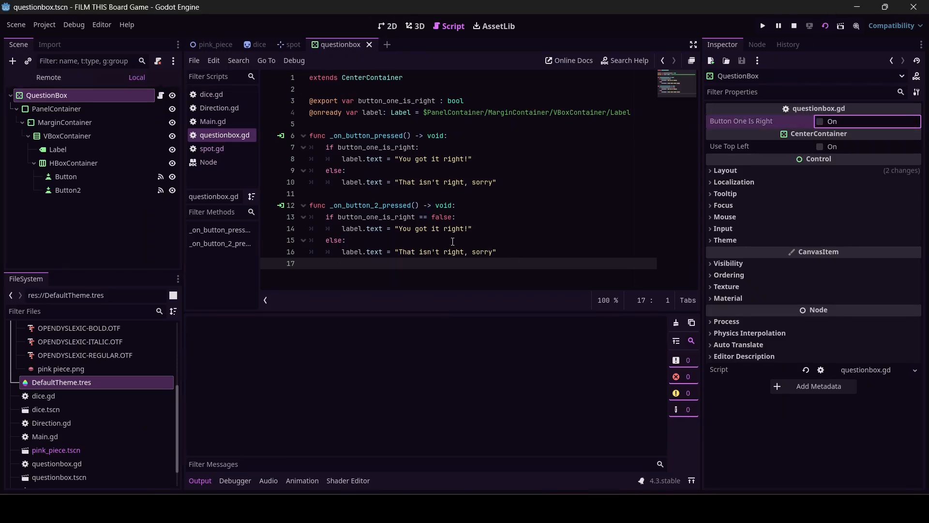
left_click(762, 26)
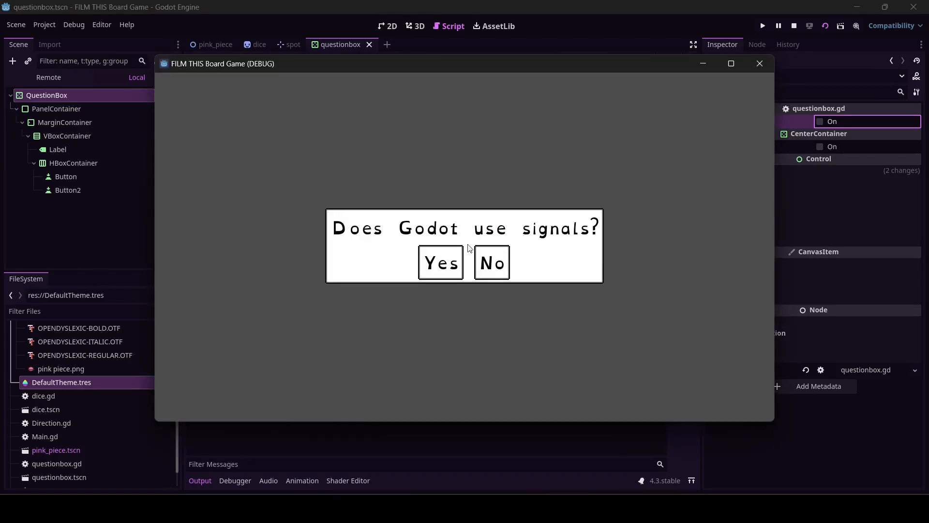
left_click(440, 263)
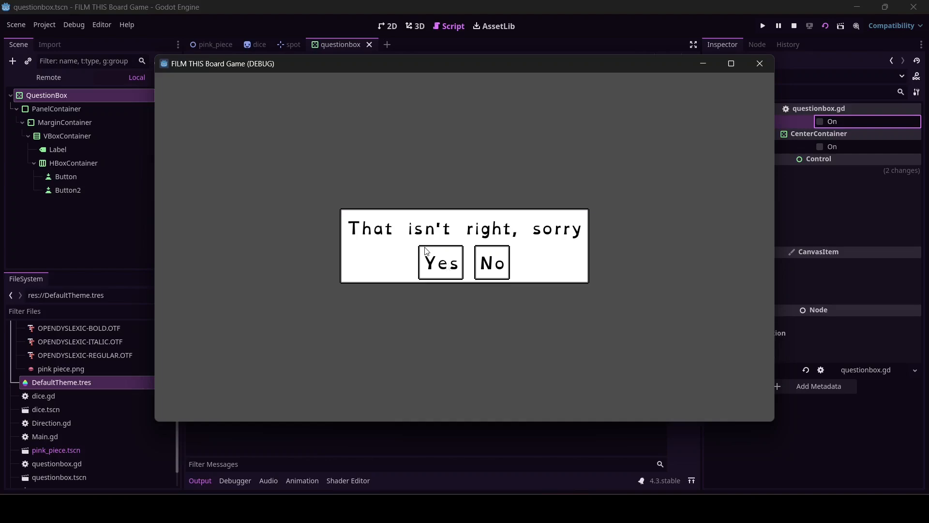
left_click(440, 263)
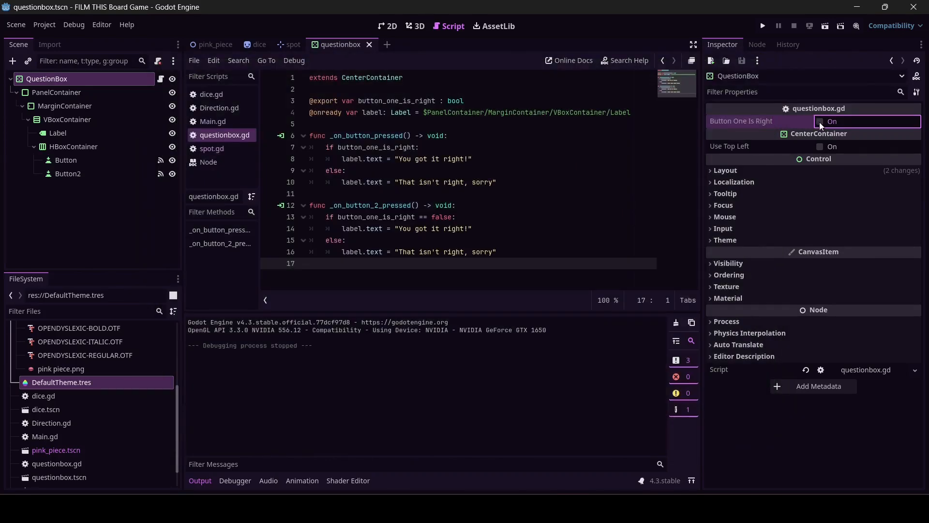
left_click(820, 121)
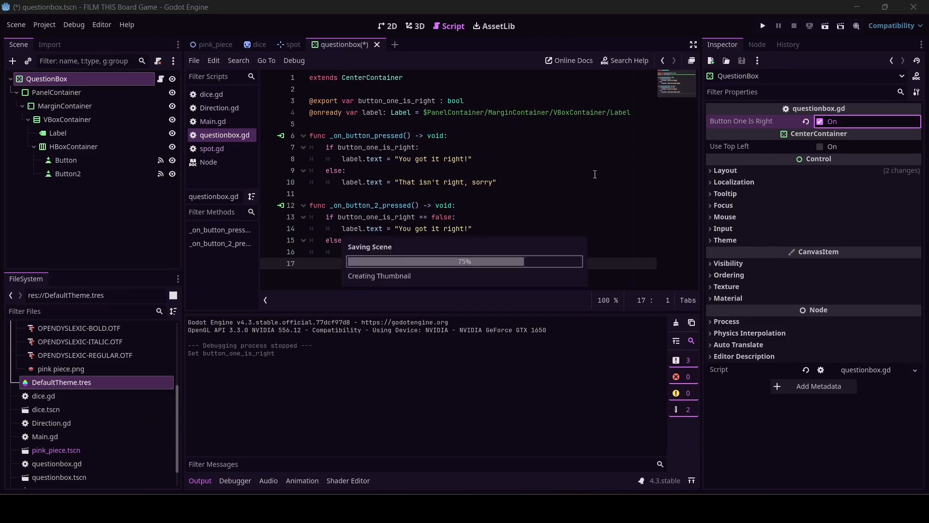
left_click(387, 26)
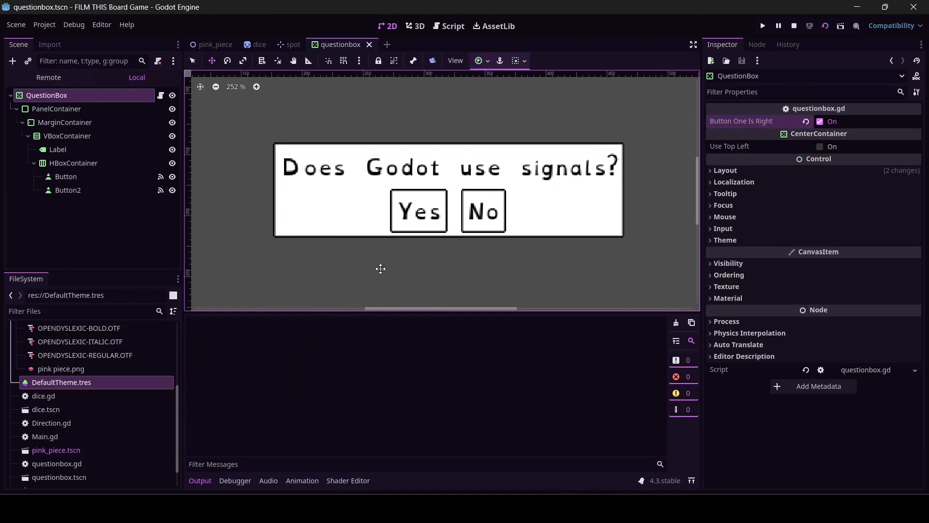
- Rerun the scene with Button One Is Right on and answer Yes and No
left_click(762, 26)
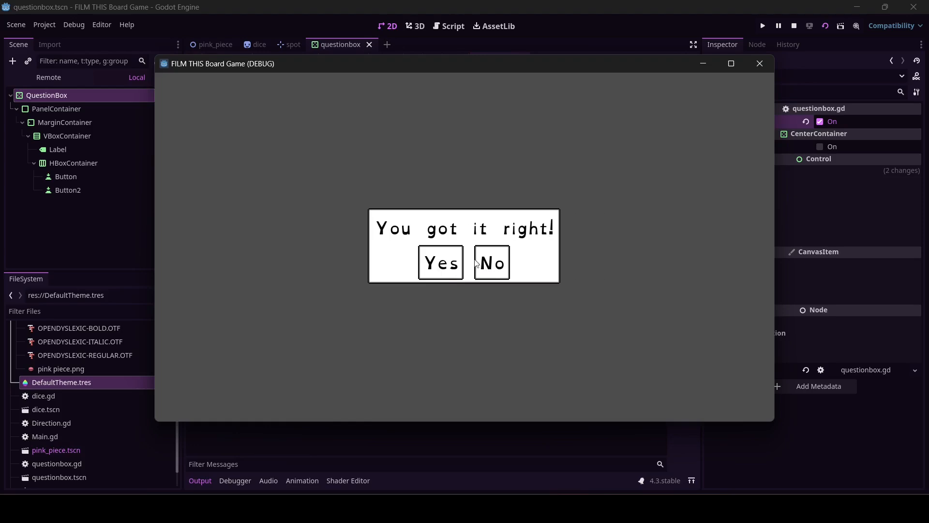
mouse_move(501, 267)
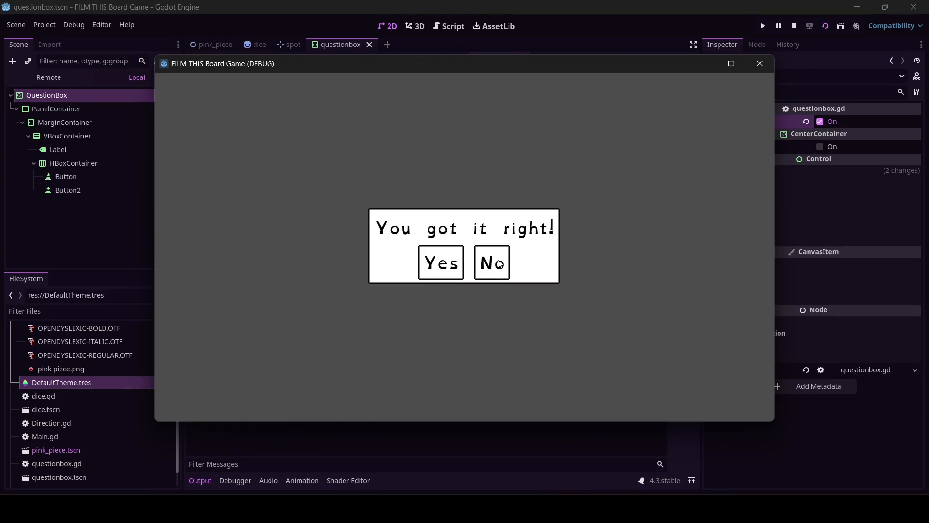
left_click(492, 262)
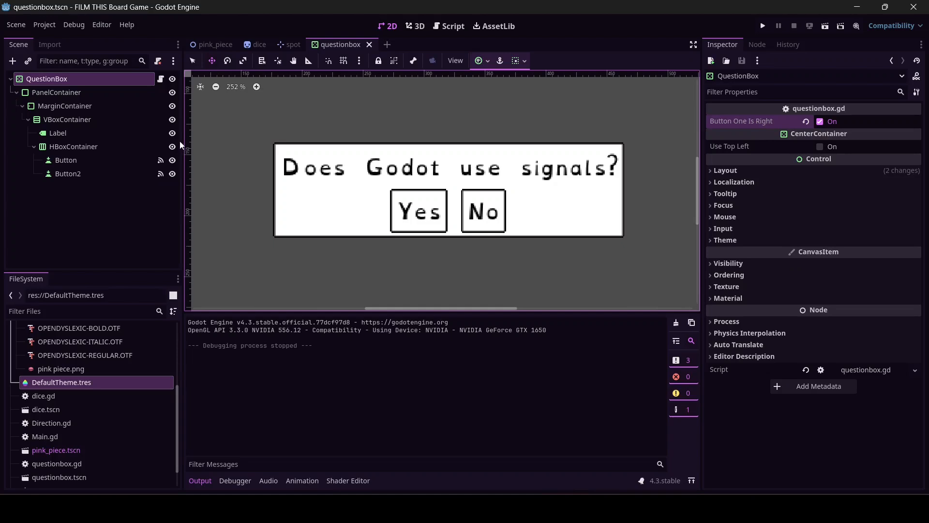
mouse_move(172, 174)
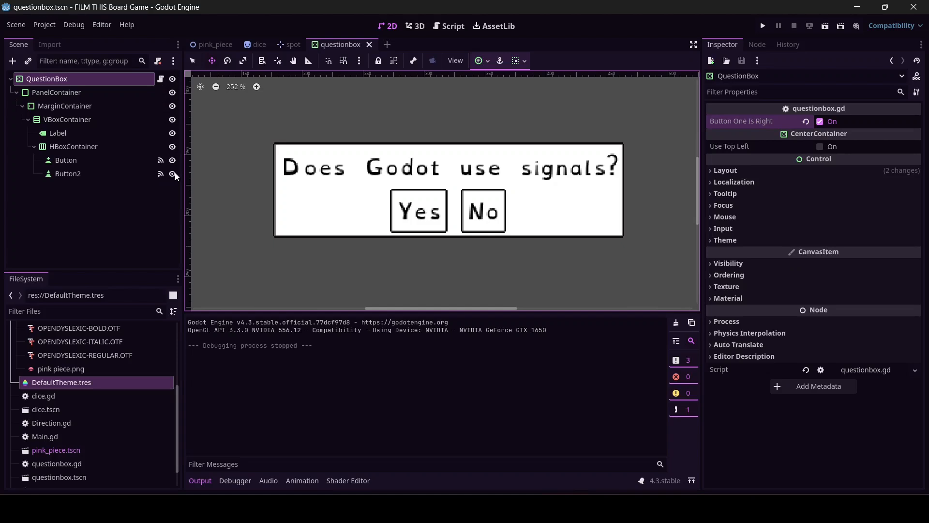
mouse_move(140, 154)
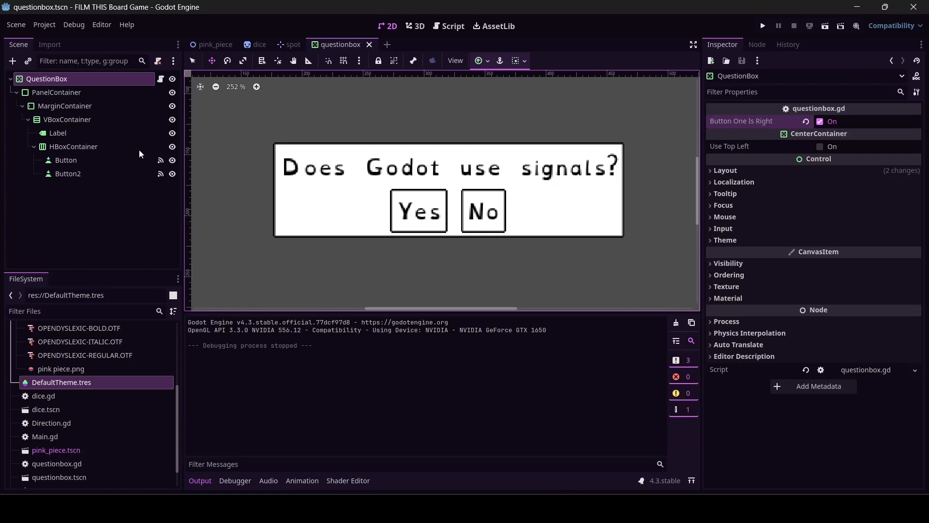
mouse_move(172, 146)
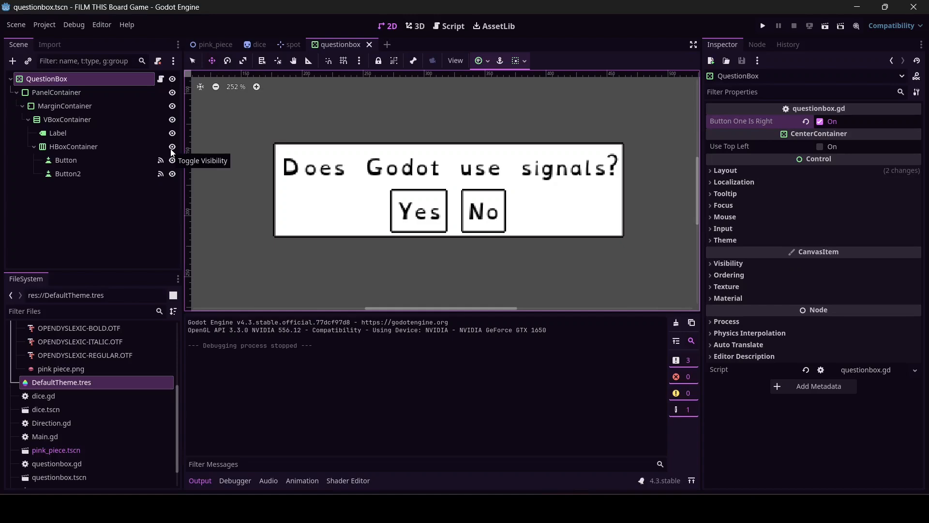
mouse_move(173, 148)
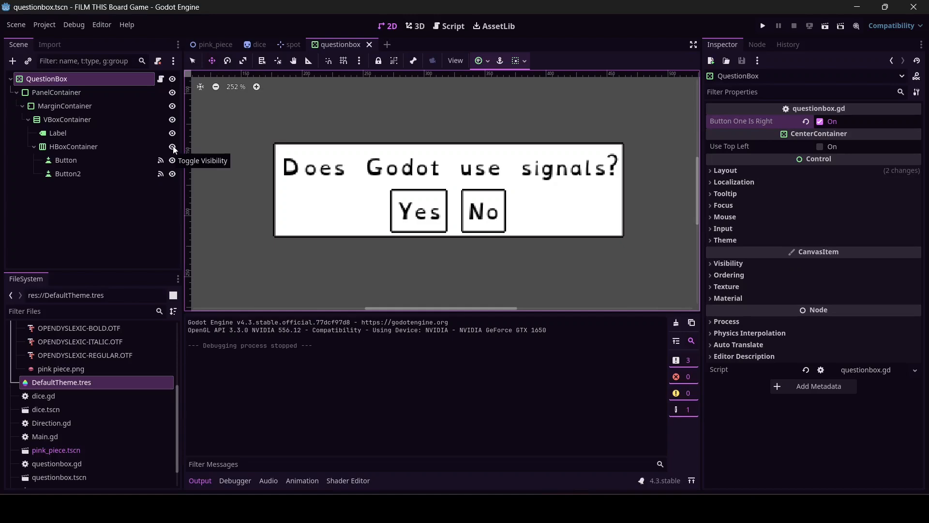
left_click(172, 147)
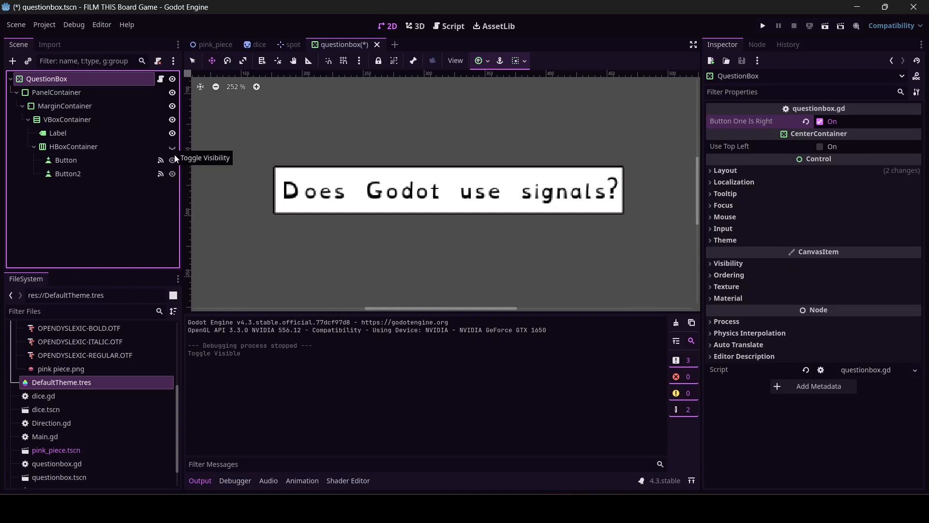
left_click(172, 146)
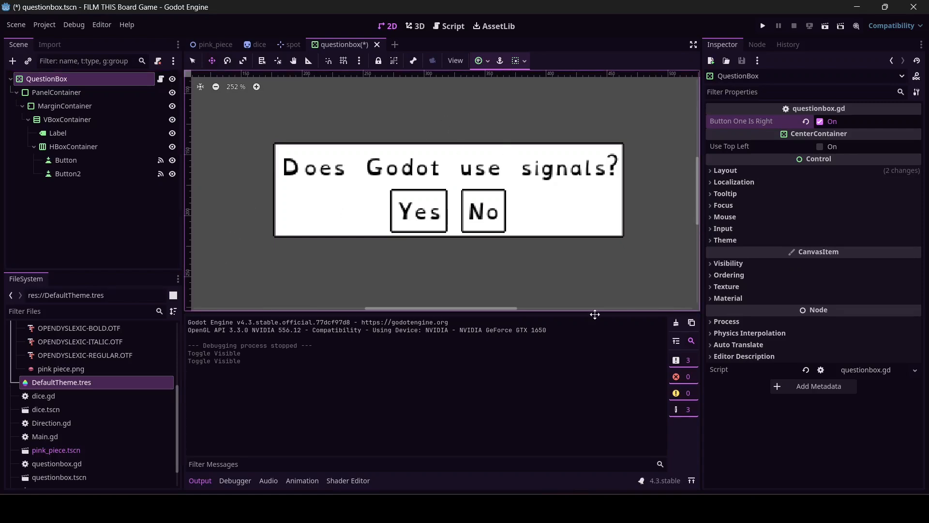
mouse_move(182, 147)
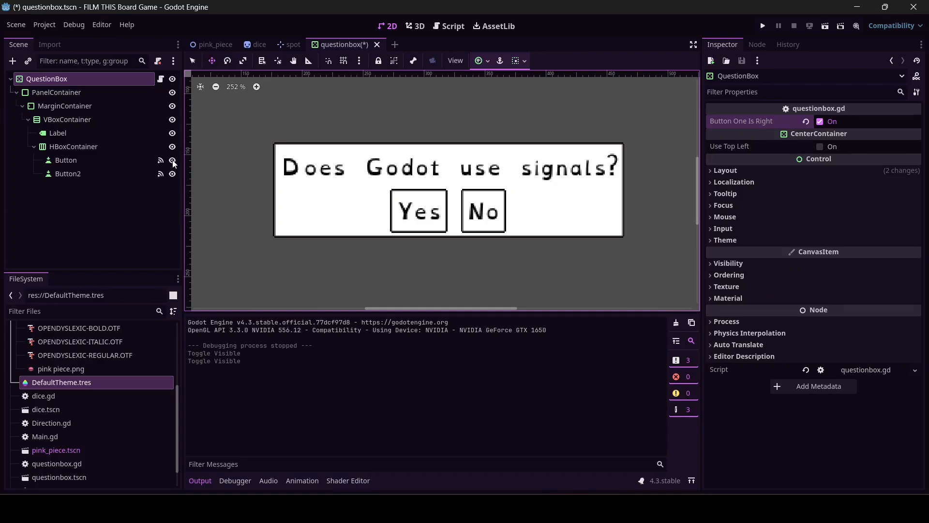
left_click(172, 173)
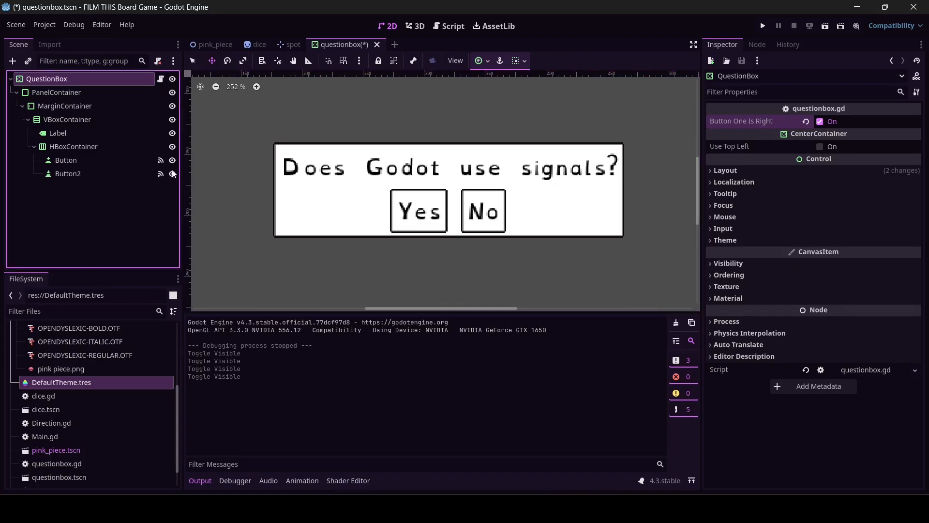
left_click(172, 173)
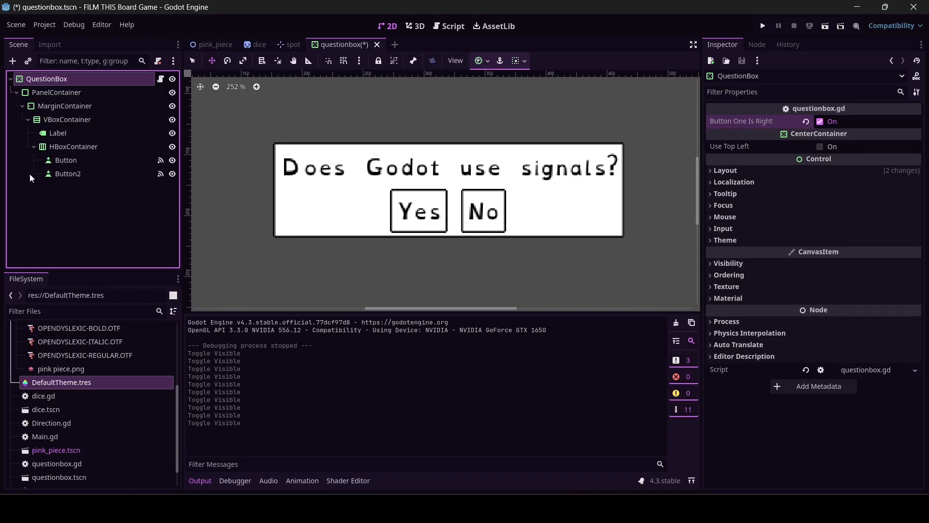
mouse_move(42, 150)
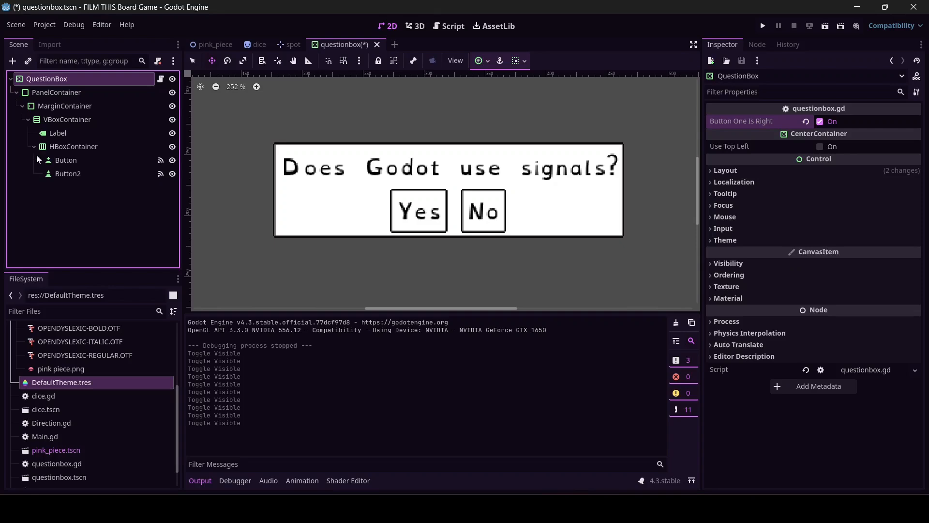
mouse_move(99, 147)
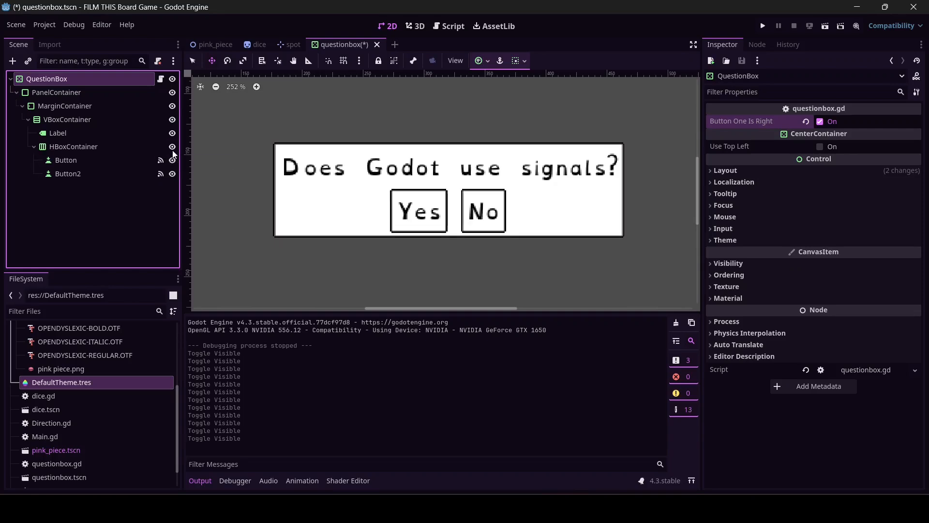
mouse_move(162, 79)
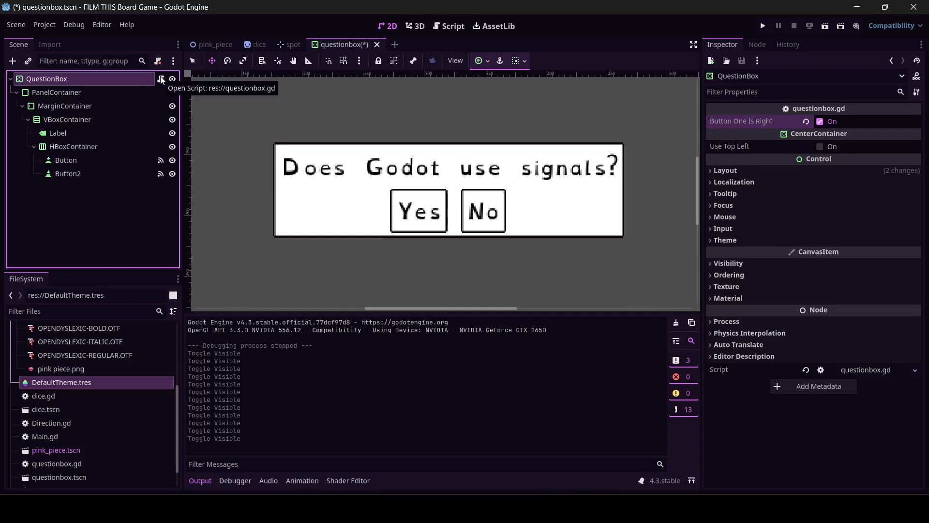
left_click(161, 78)
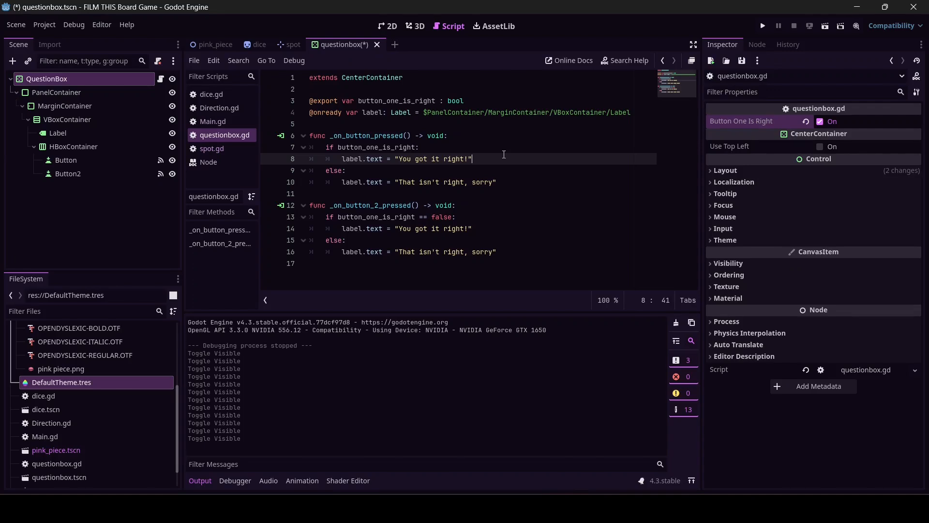
key("Enter")
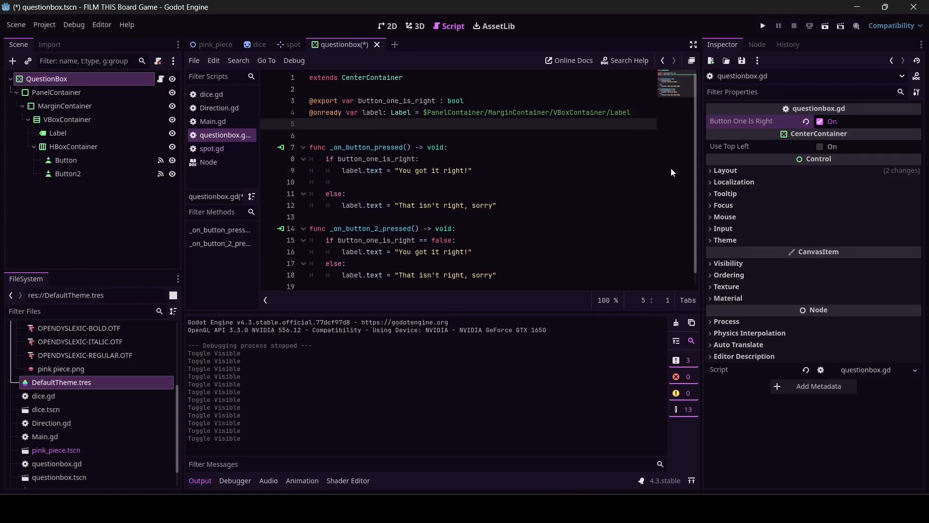
mouse_move(74, 151)
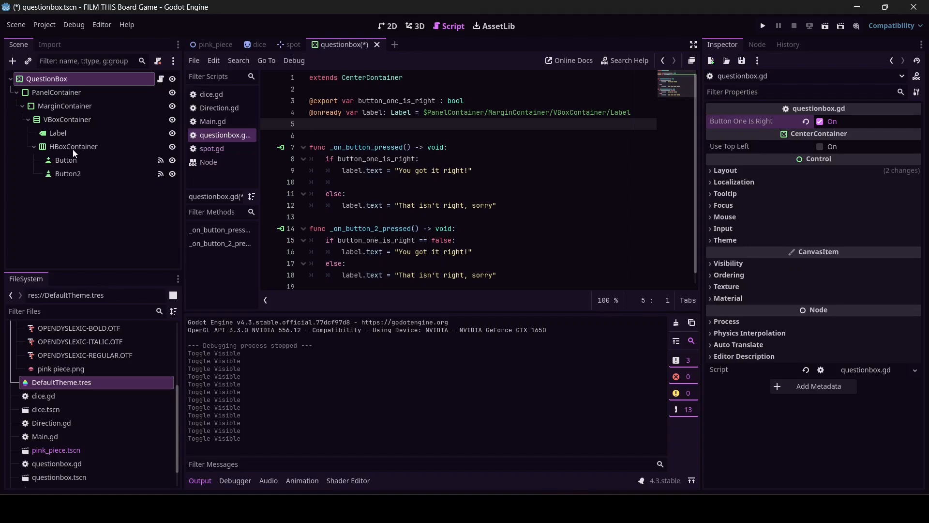
left_click_drag(74, 146, 283, 149)
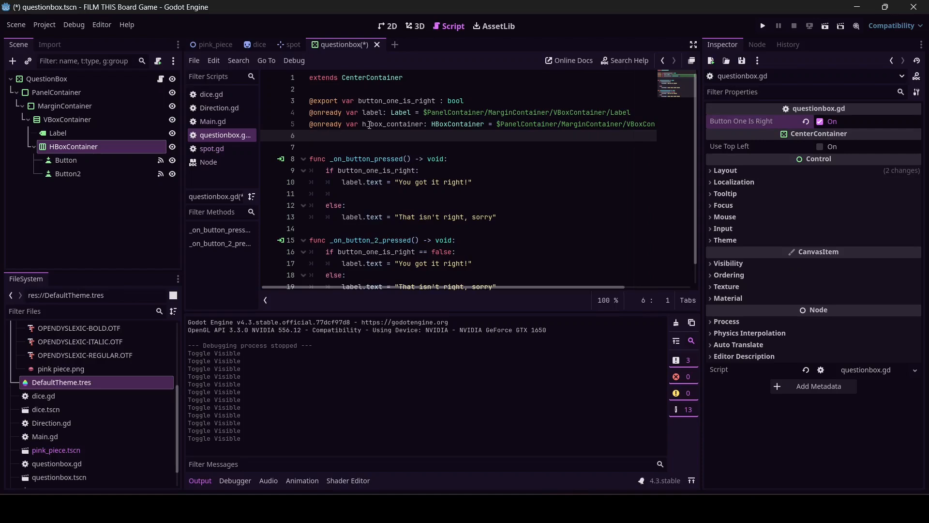
- Add hbox_container.hide() to both the right and wrong answer branches
left_click(367, 124)
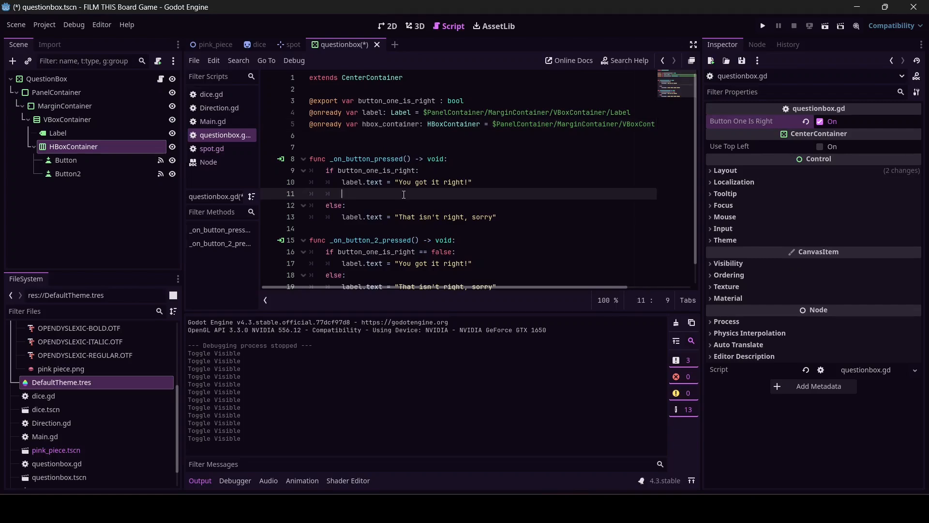
type("hbox_container")
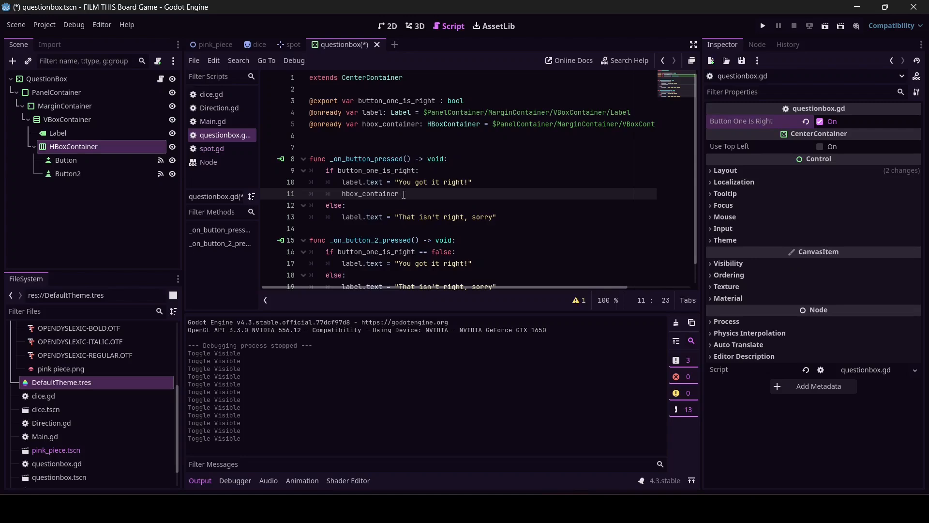
type(".")
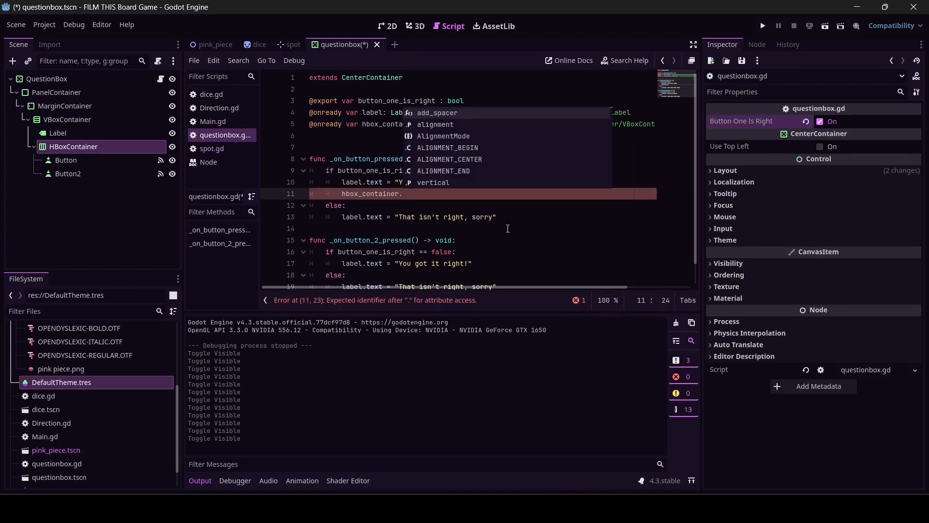
type("hide(")
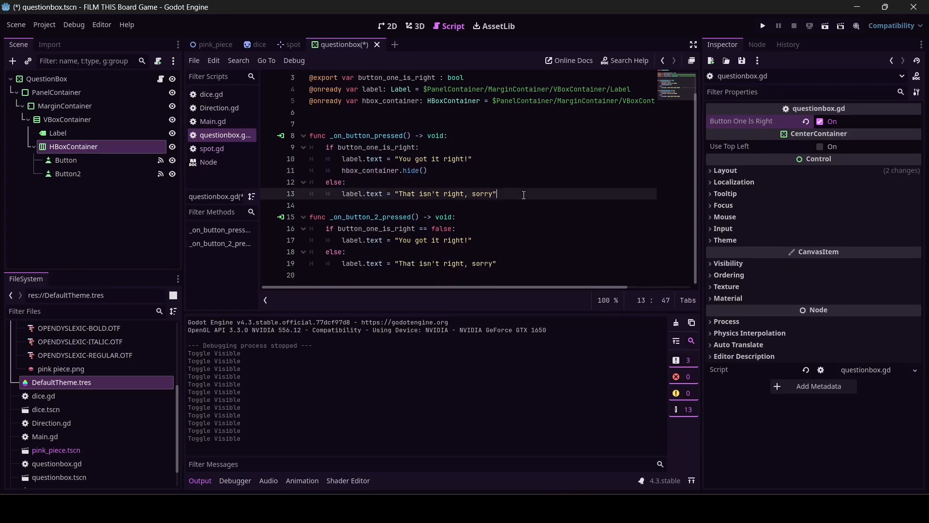
type("hbox_container.hide()")
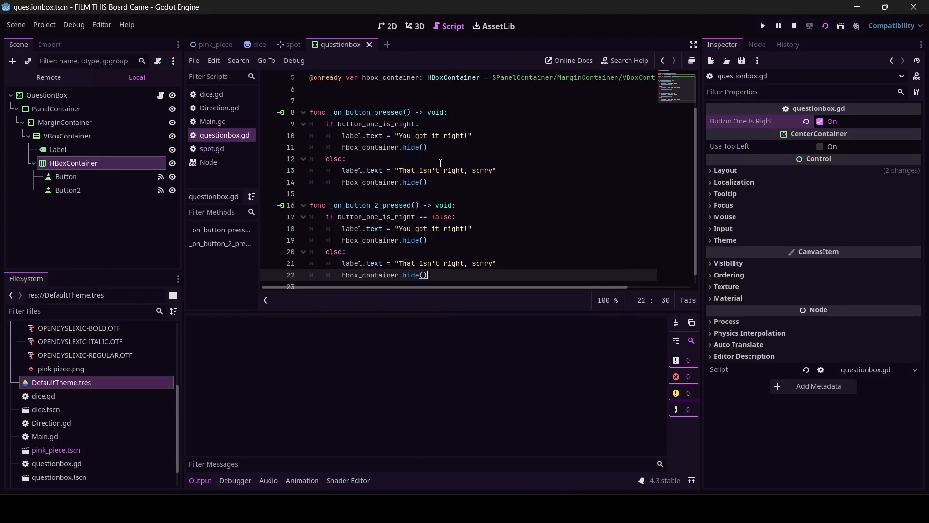
- Run the scene twice, answering Yes then No, to confirm the buttons hide
left_click(762, 26)
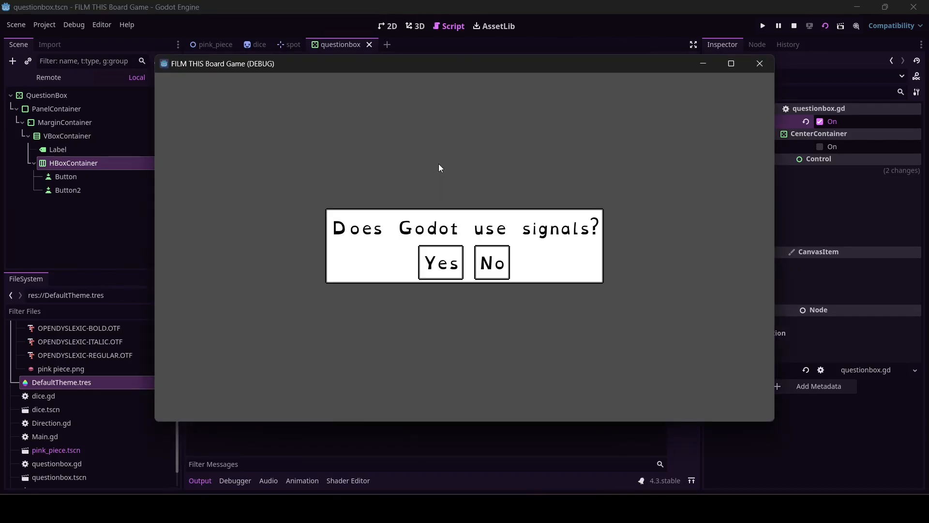
mouse_move(448, 267)
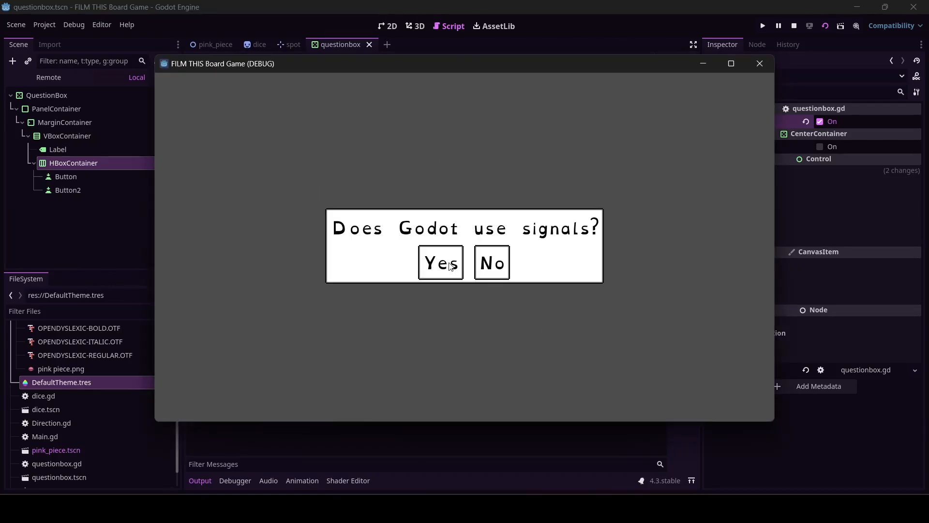
left_click(440, 263)
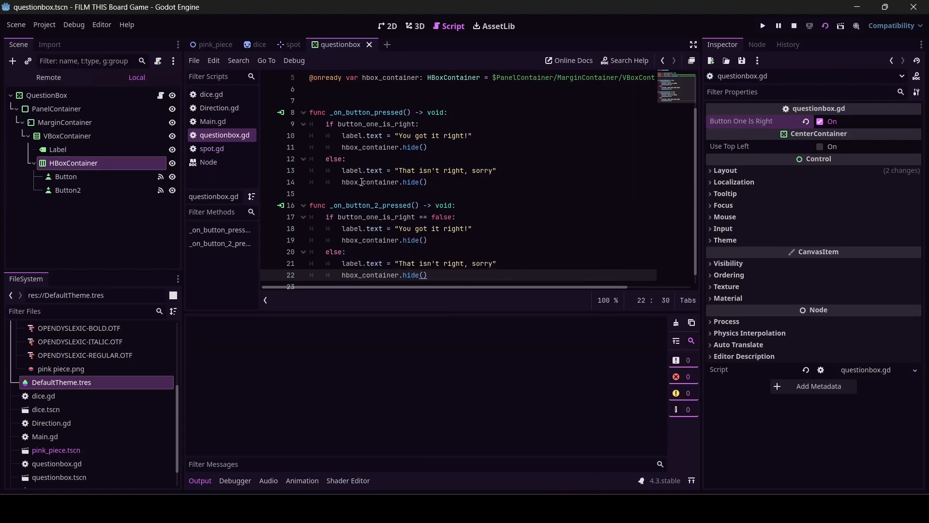
left_click(762, 26)
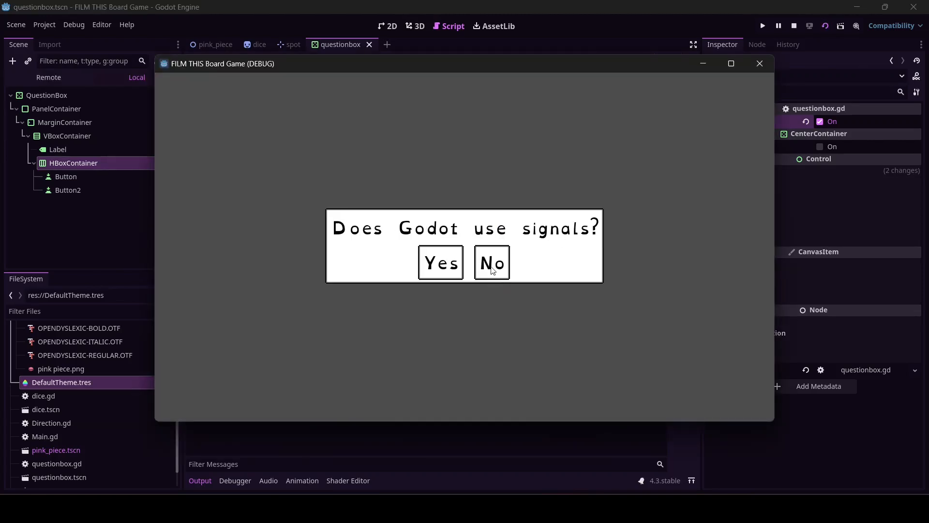
left_click(491, 263)
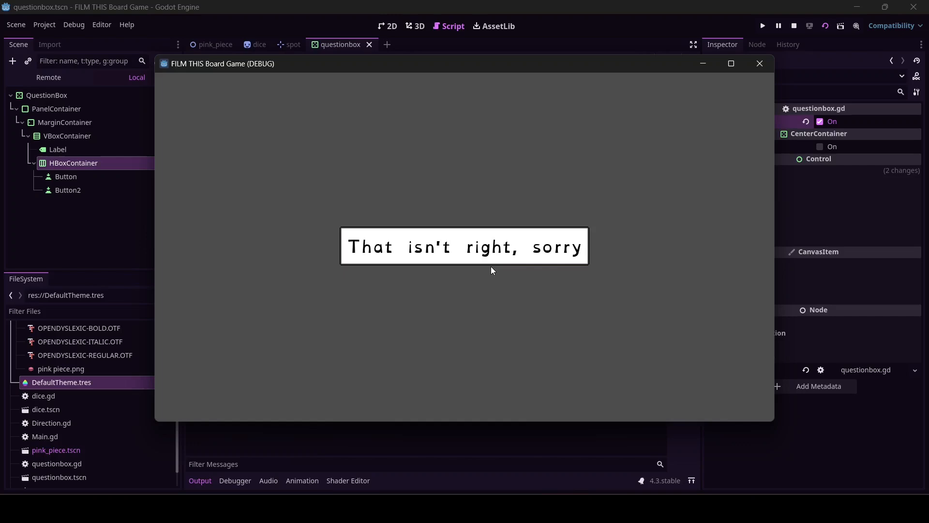
mouse_move(237, 293)
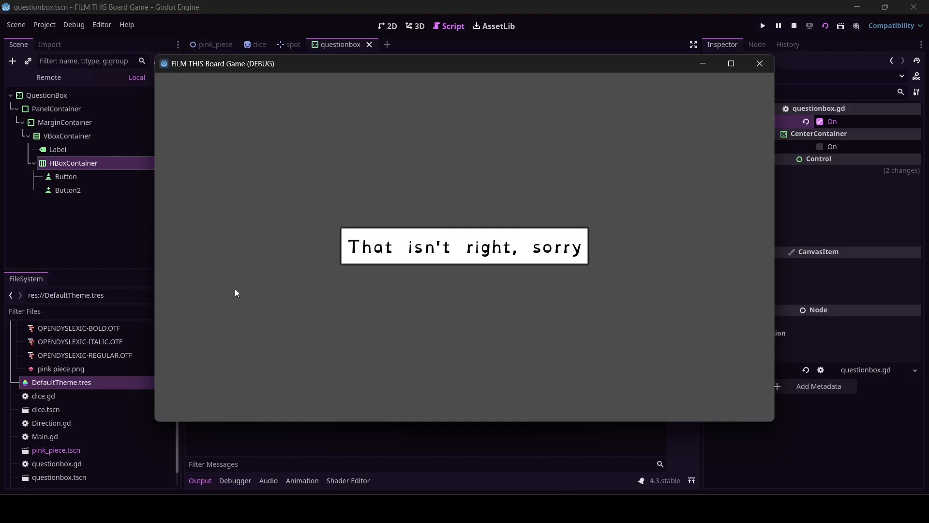
mouse_move(479, 201)
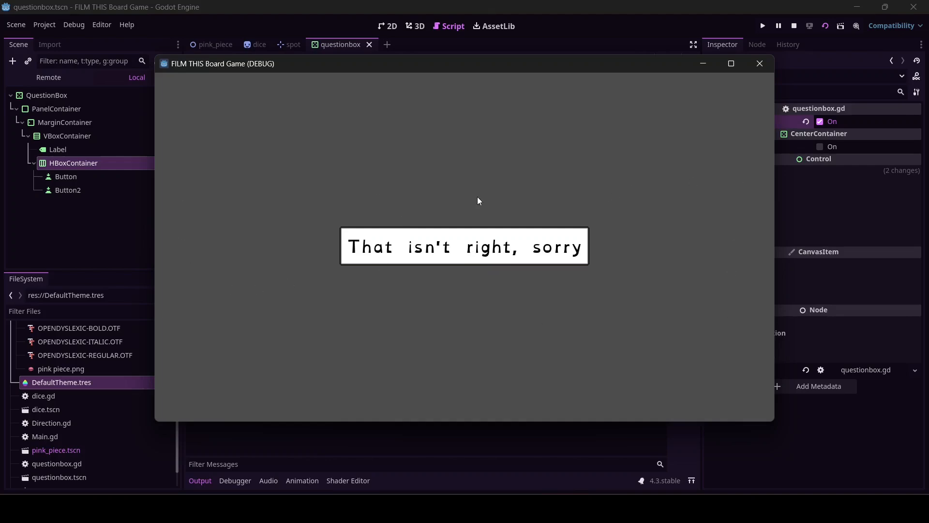
mouse_move(389, 280)
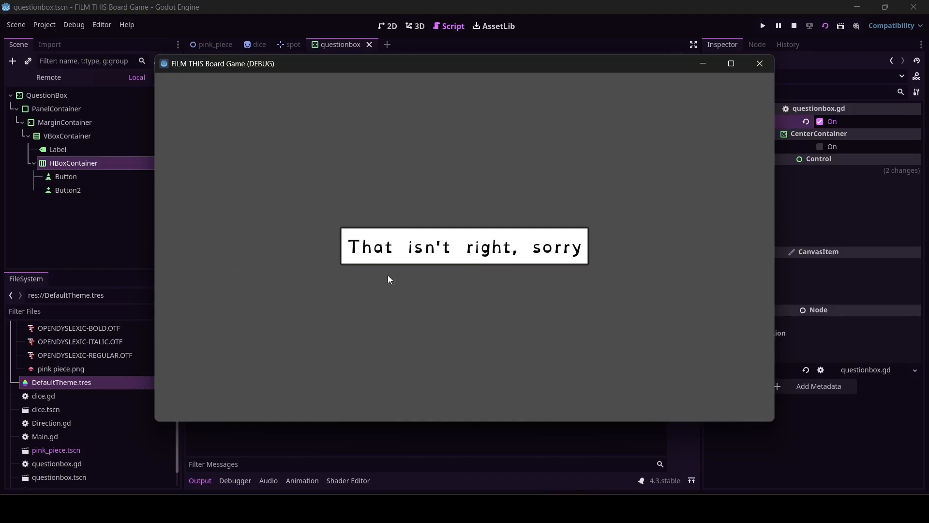
mouse_move(449, 267)
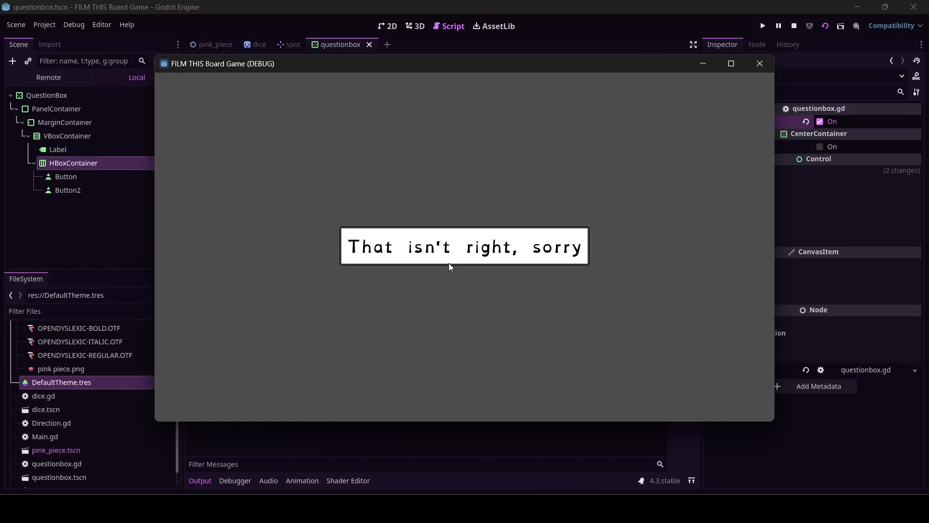
mouse_move(456, 260)
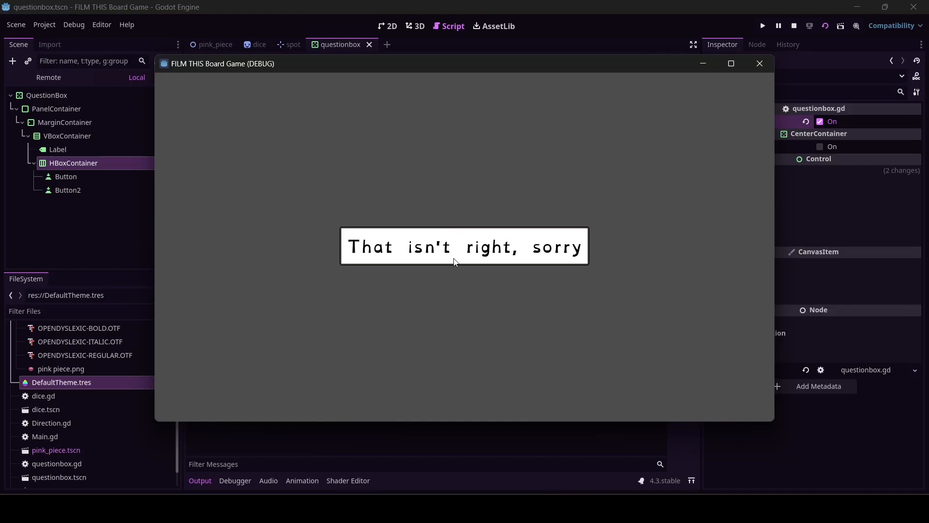
mouse_move(420, 270)
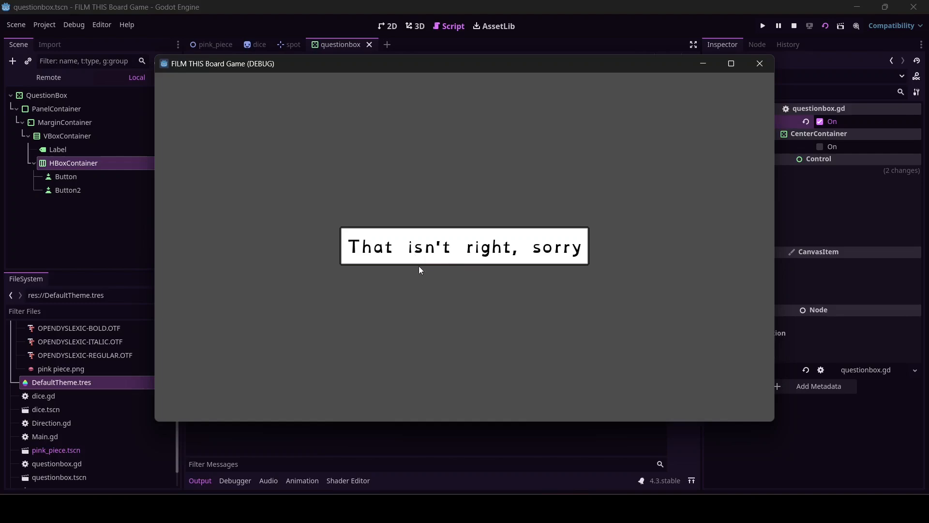
mouse_move(453, 270)
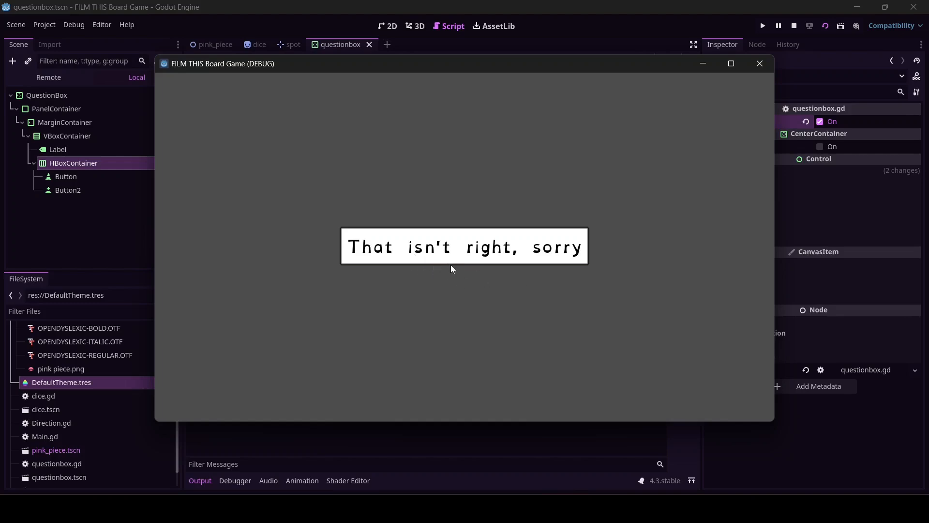
mouse_move(239, 165)
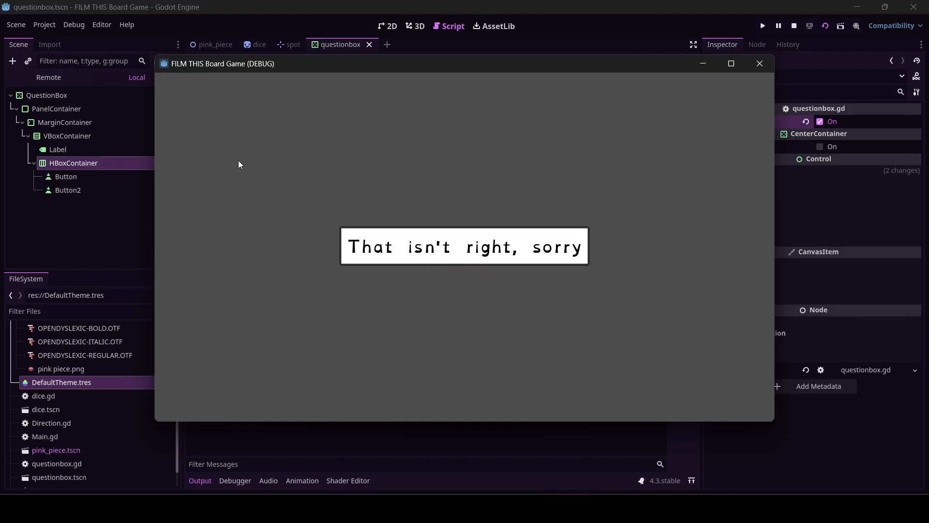
mouse_move(499, 104)
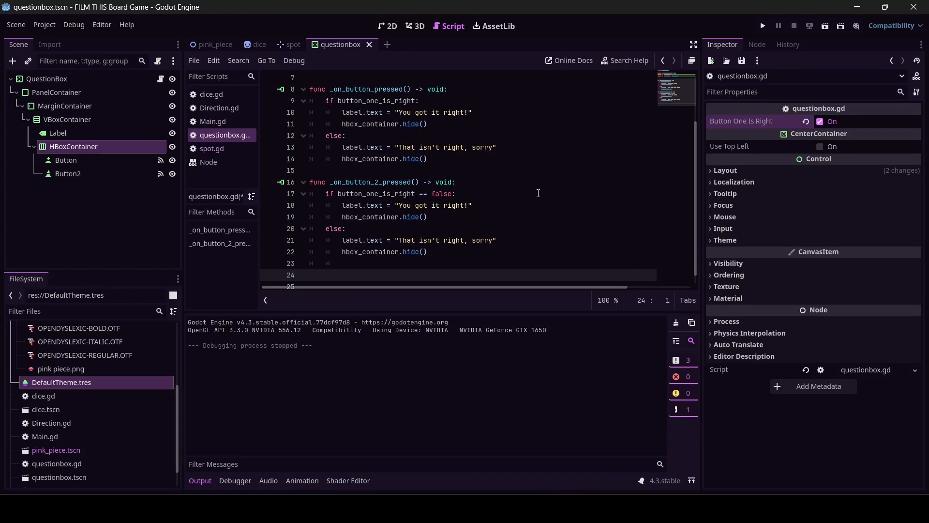
- Add func _input(event: InputEvent) -> void: with pass, save, and dismiss the error dialog
type("func")
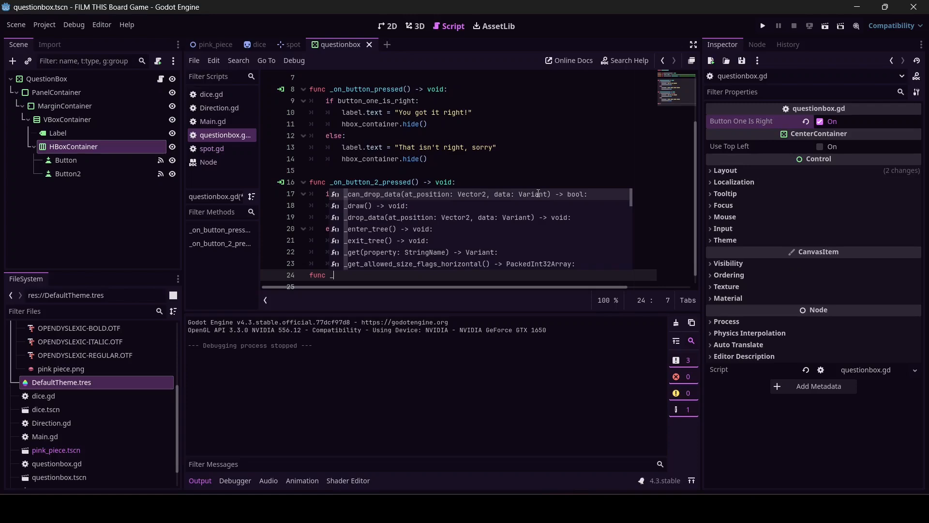
type("_in")
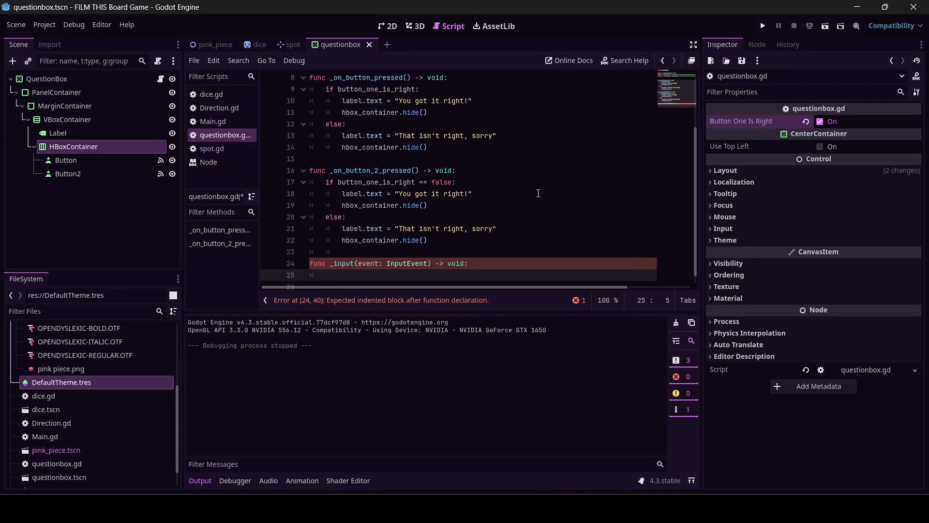
mouse_move(637, 153)
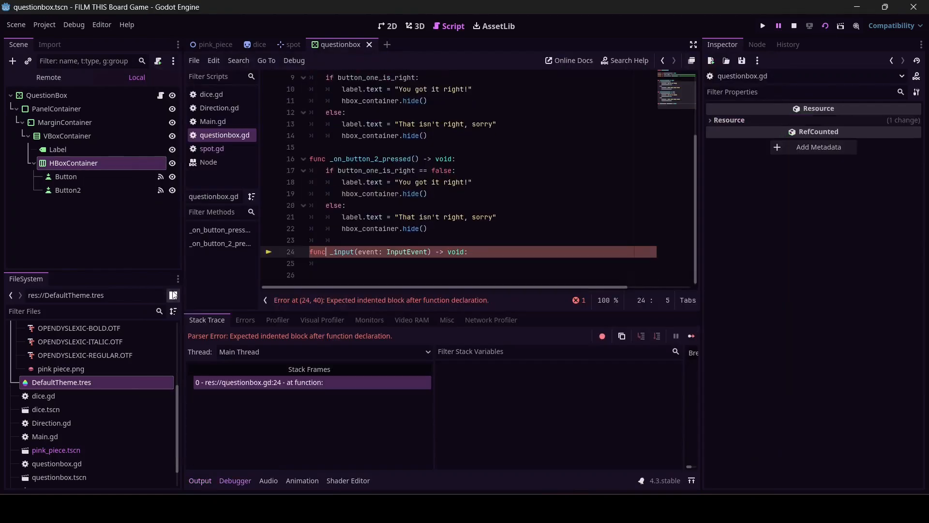
mouse_move(464, 273)
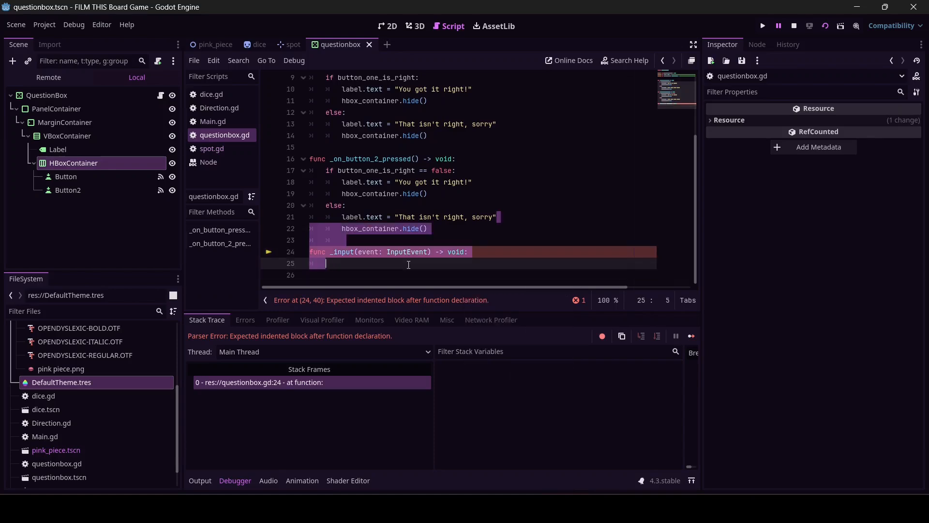
type("pass")
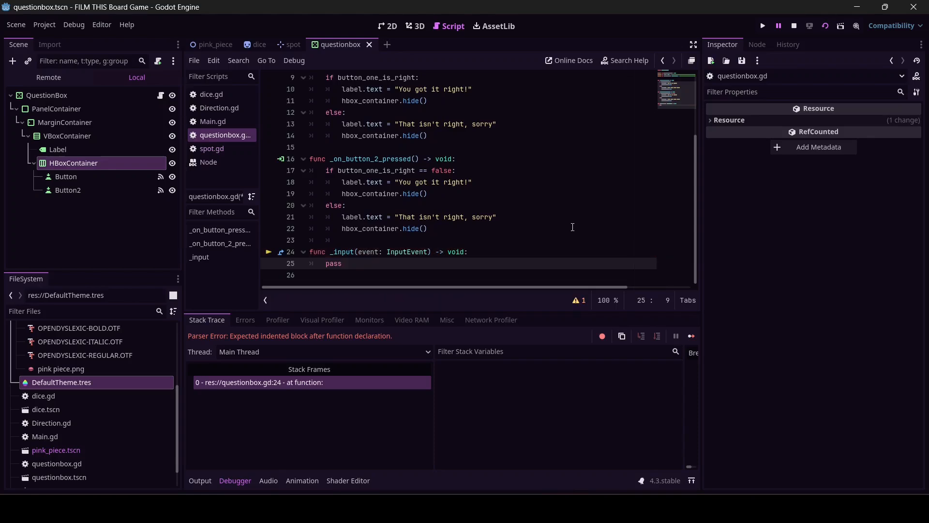
key("ctrl+s")
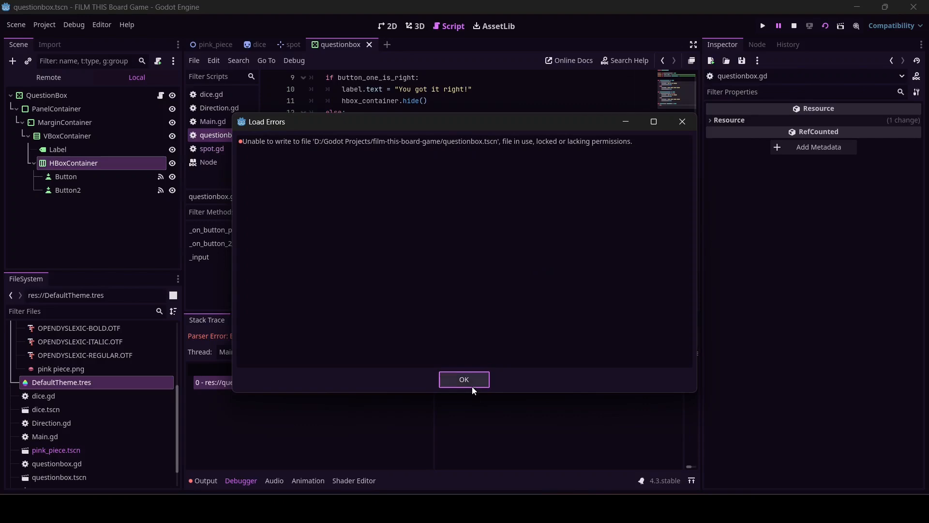
left_click(464, 380)
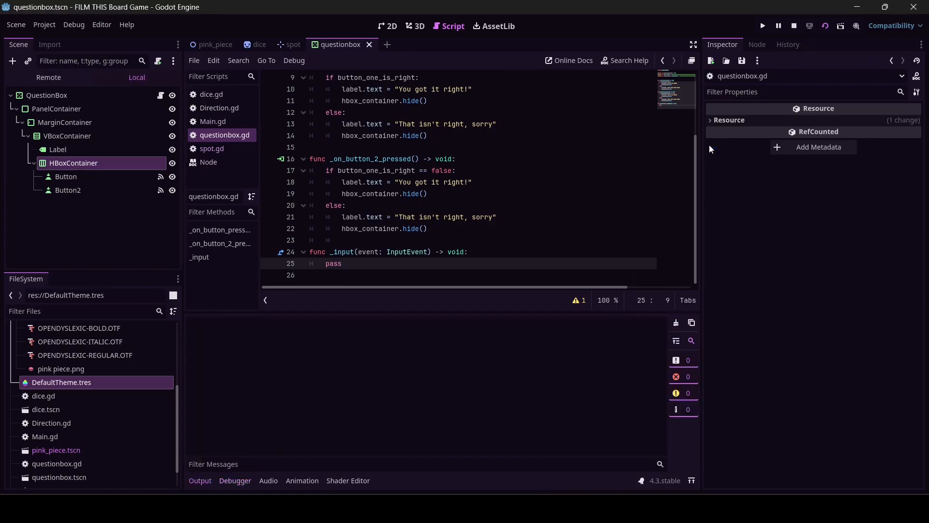
left_click(762, 26)
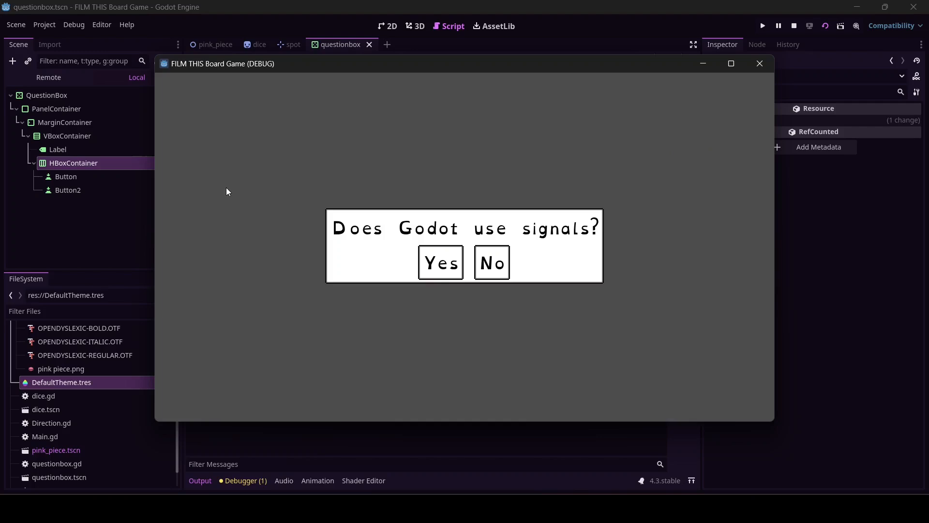
mouse_move(620, 319)
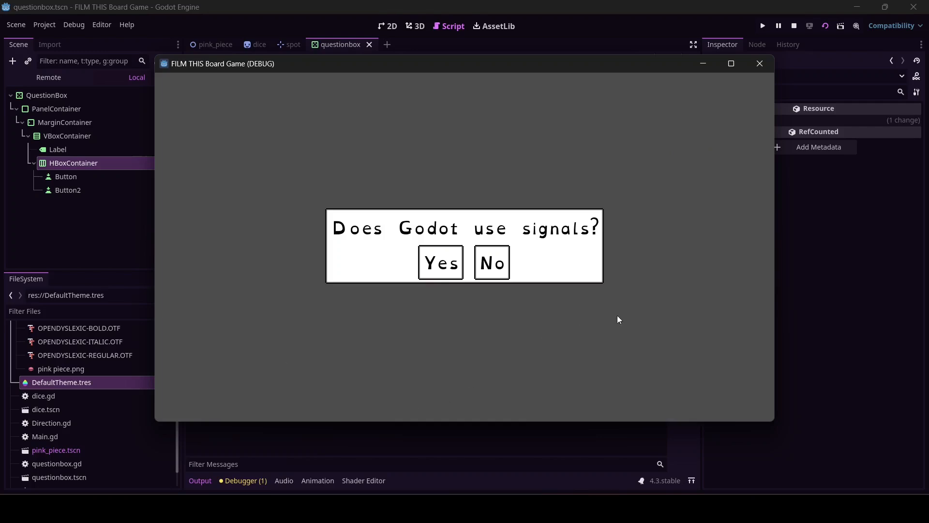
mouse_move(258, 321)
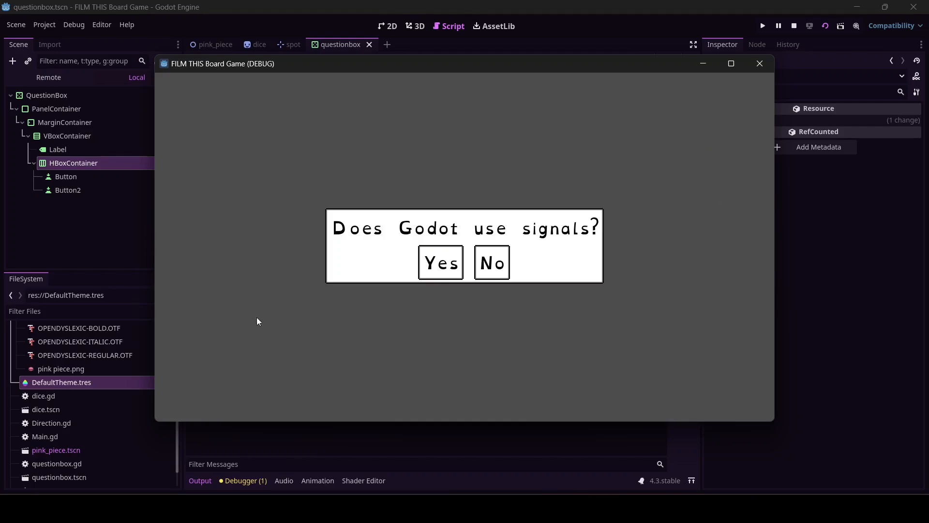
mouse_move(275, 325)
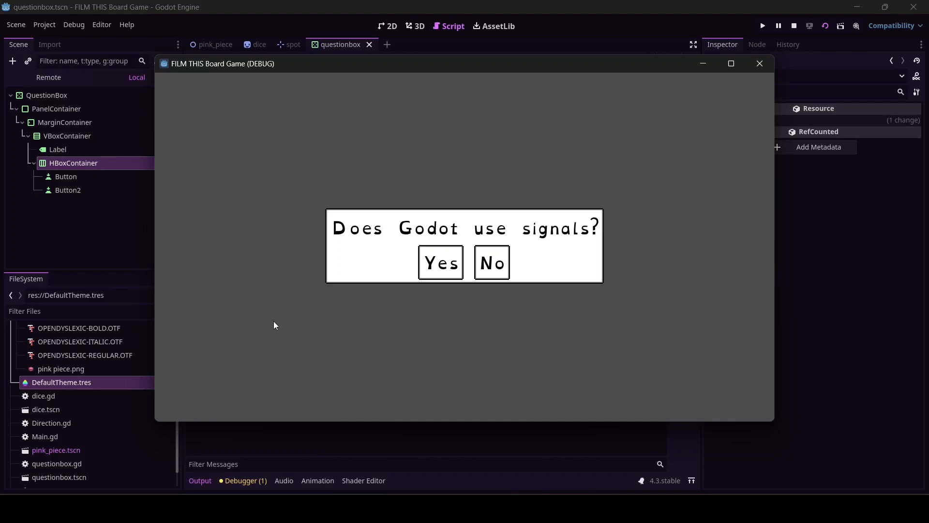
mouse_move(432, 278)
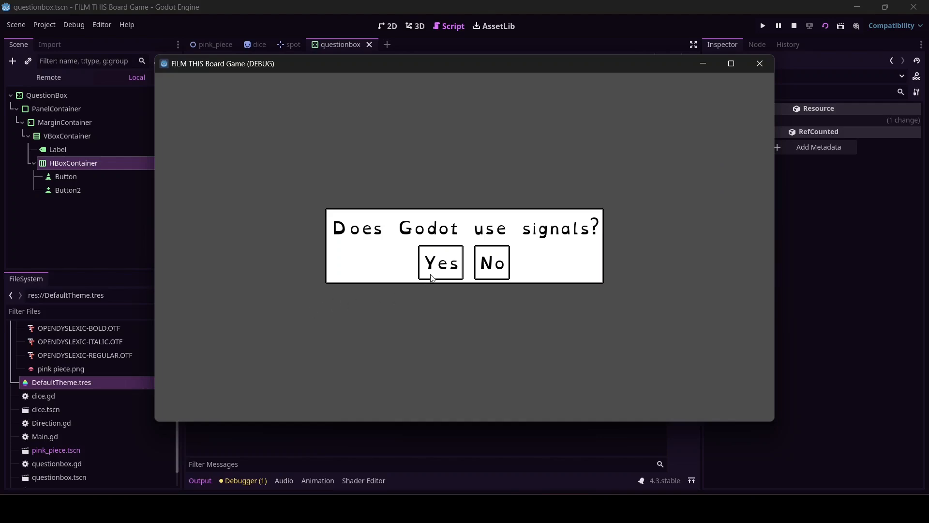
left_click(441, 264)
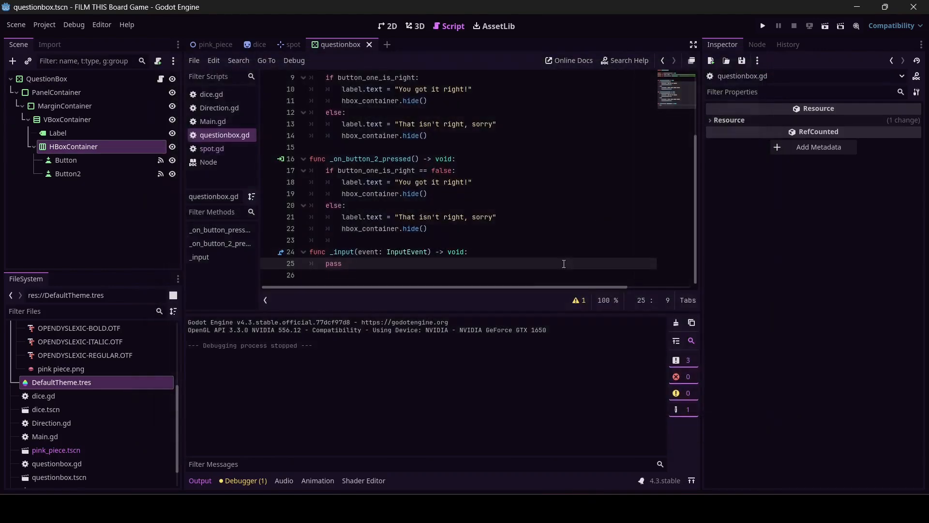
- Replace pass in _input with 'if hbox_container.visible == false:'
left_click(325, 263)
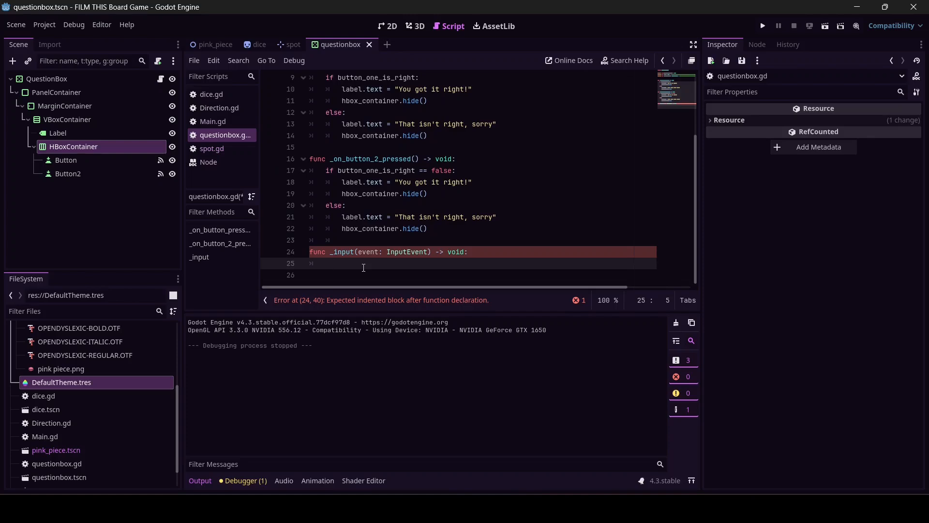
type("if")
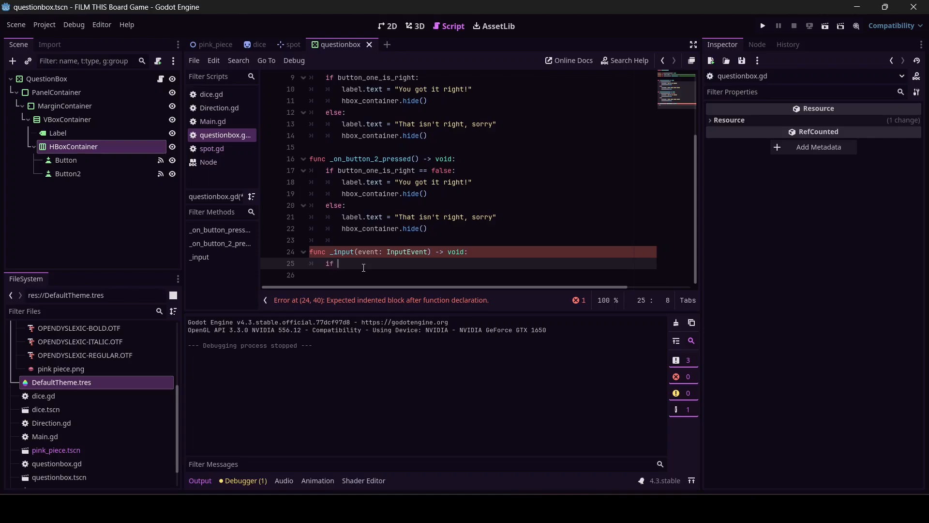
type("hbox_container")
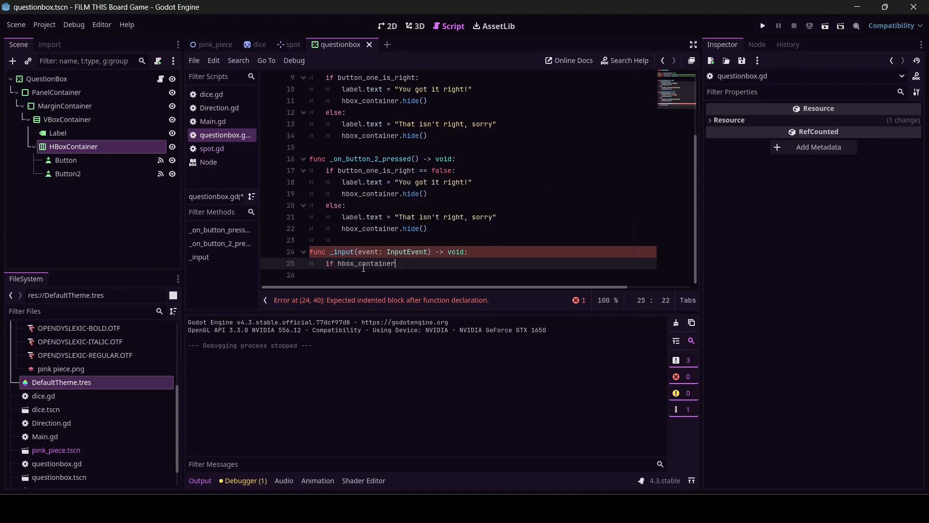
type(".visible ==")
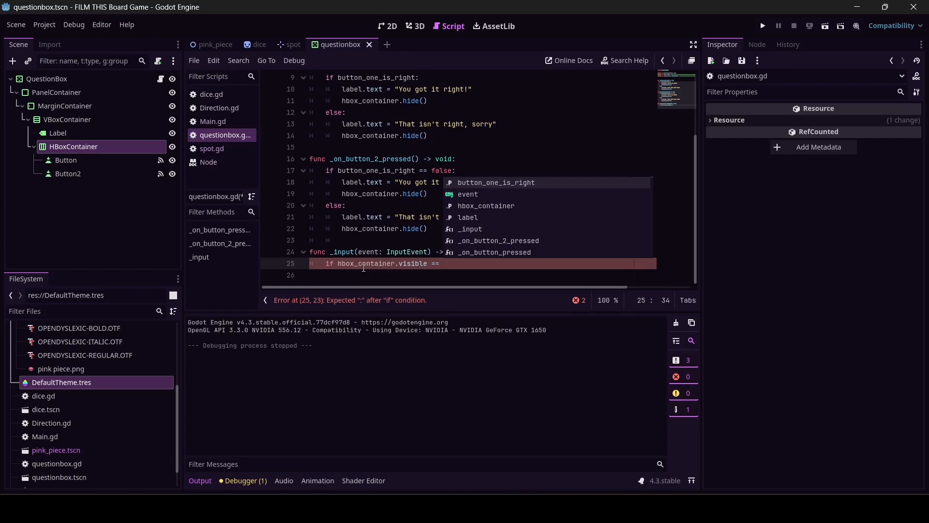
type("false")
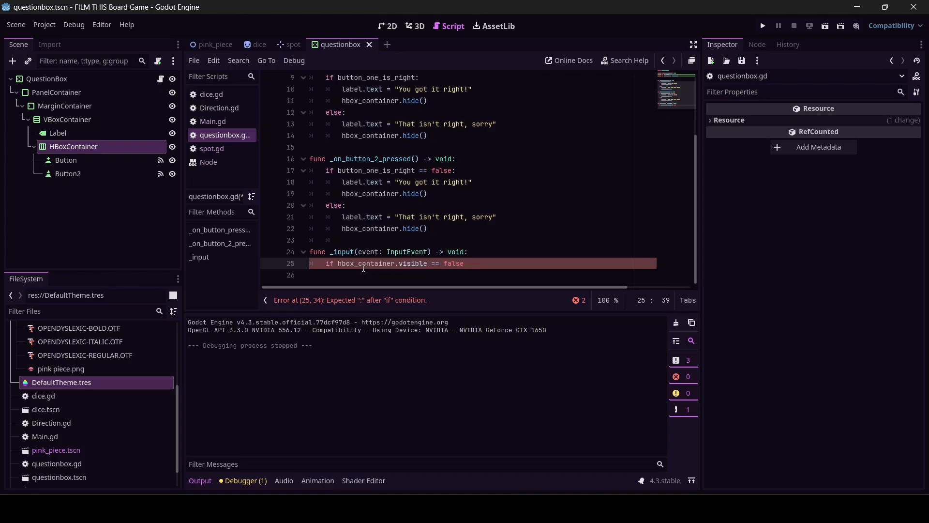
type(":")
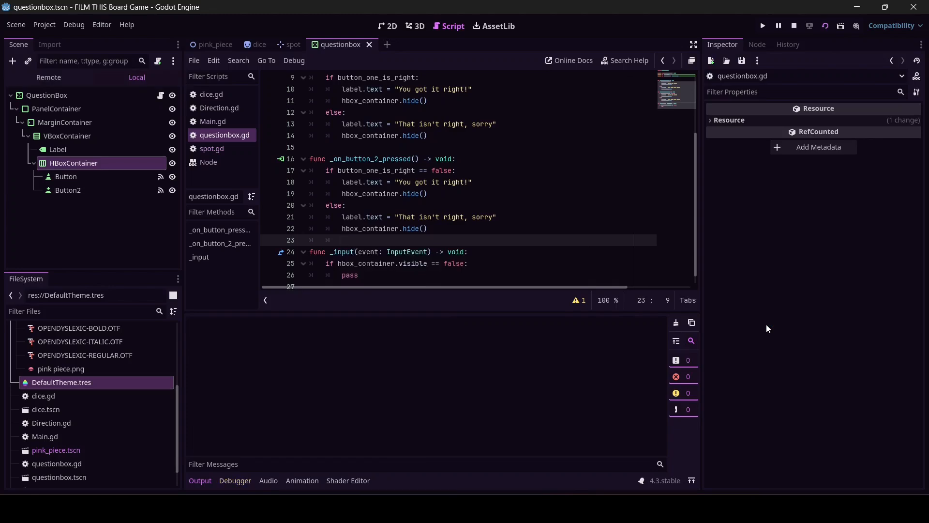
- Run the scene, answer correctly to see 'You got it right!', then stop it
left_click(762, 26)
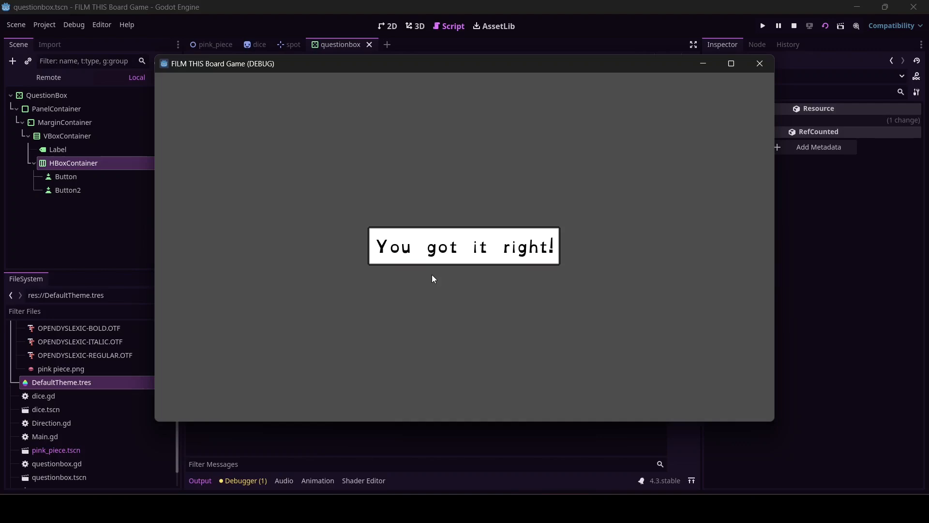
mouse_move(214, 172)
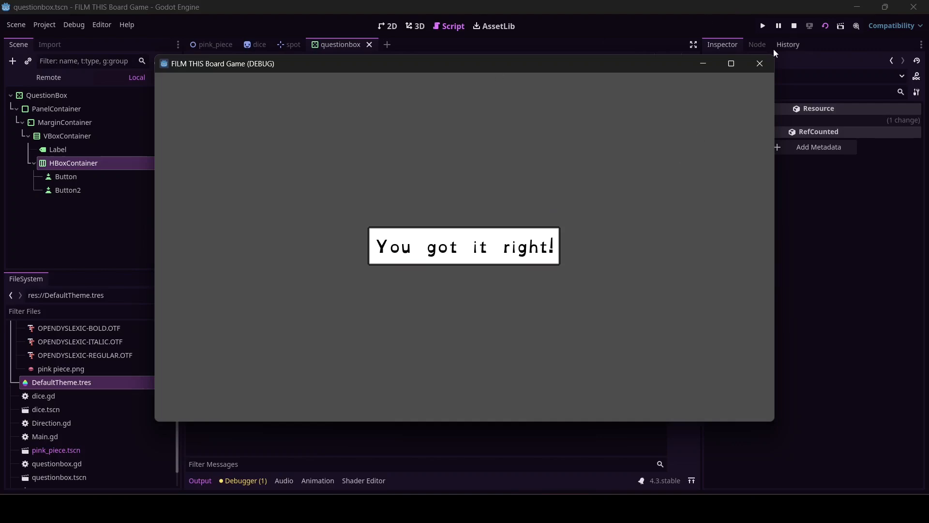
left_click(759, 64)
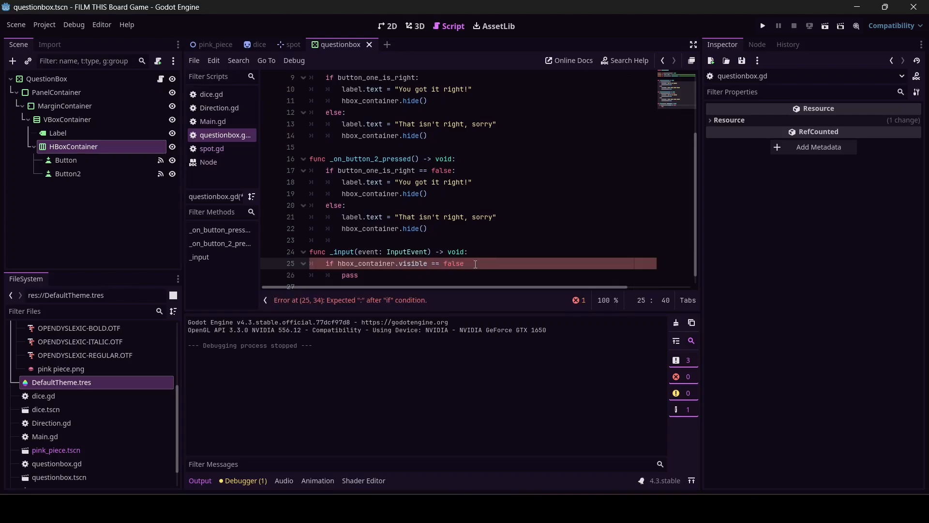
- Extend the if with 'and Input.is_action_just_pressed("ui_click"):'
type("and")
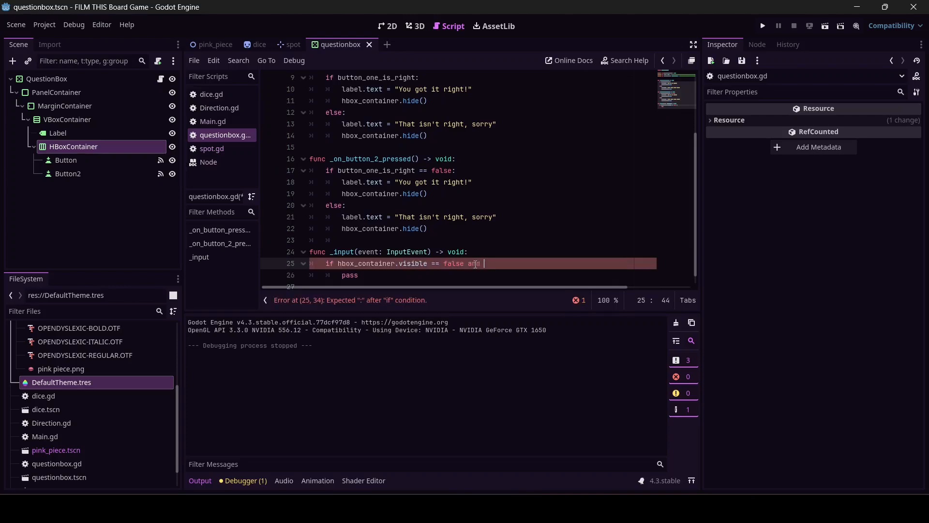
type("In")
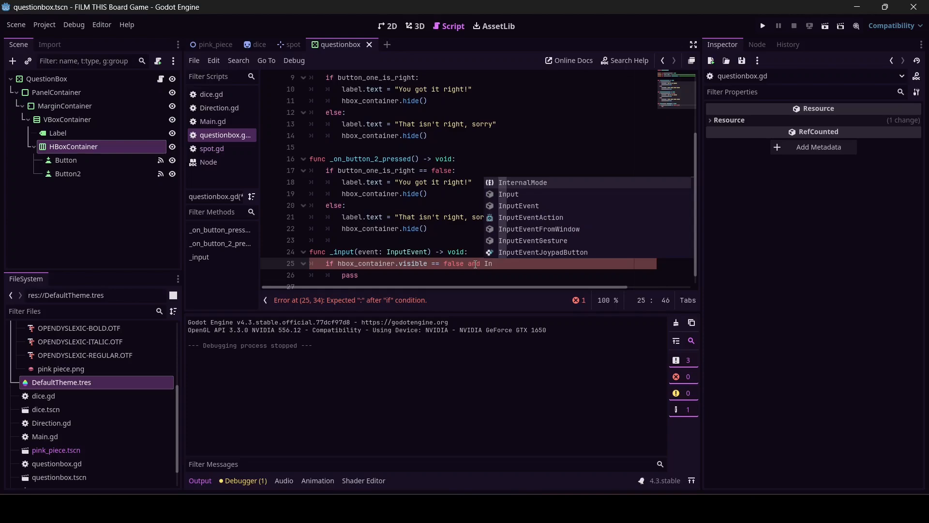
type("Input")
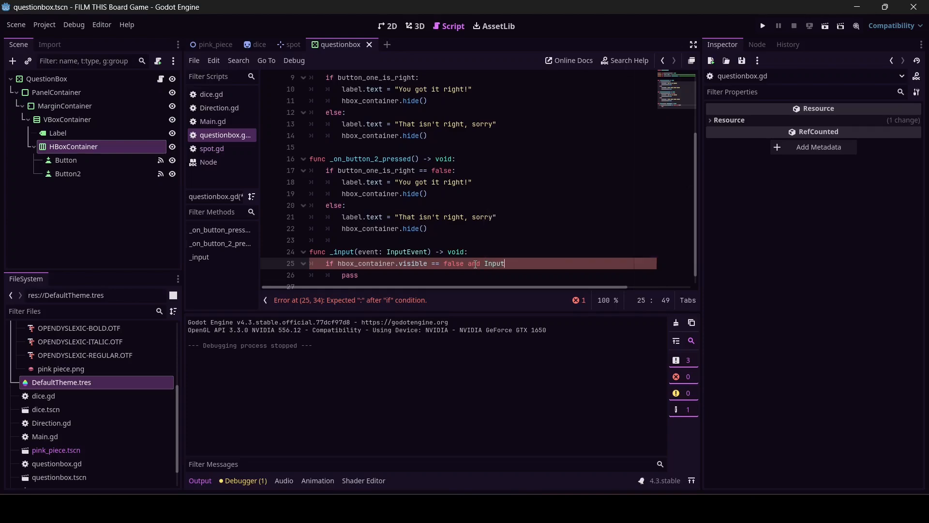
type(".")
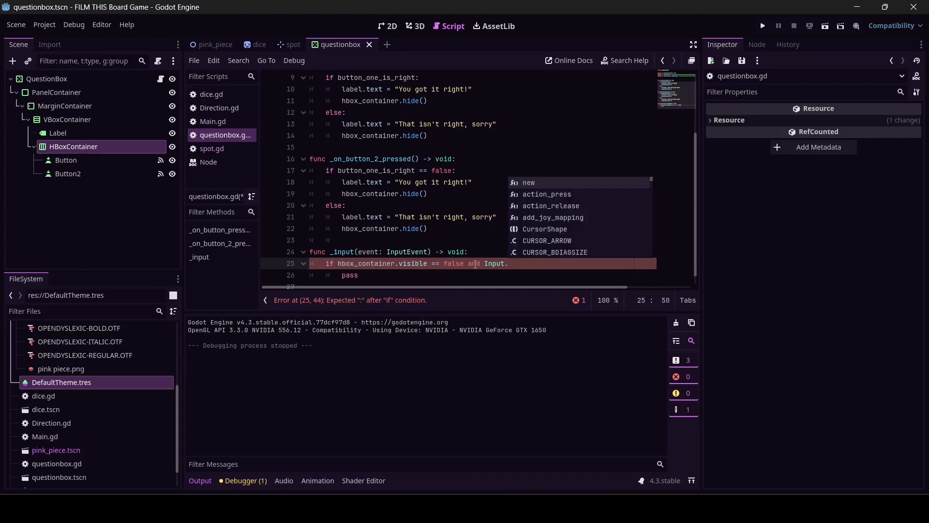
type("is_action_just_pressed(\"ui_click\"):")
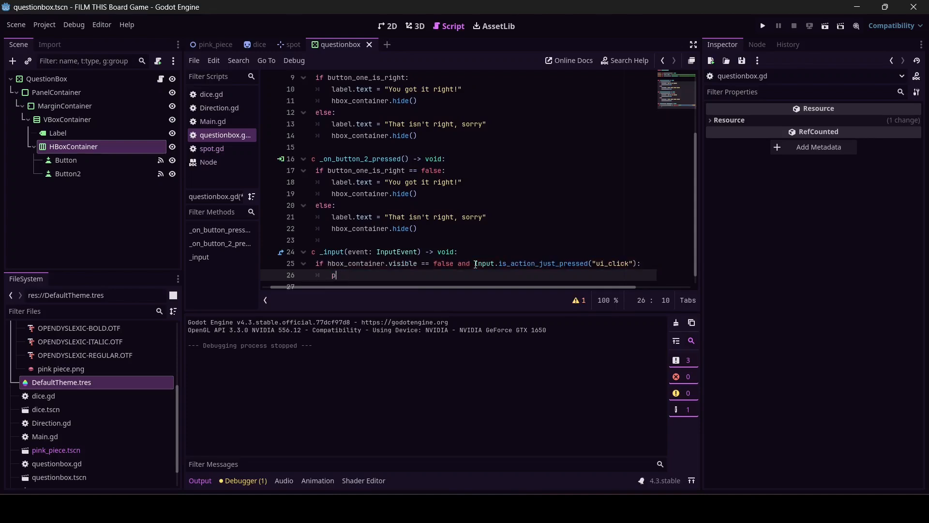
key("BackSpace")
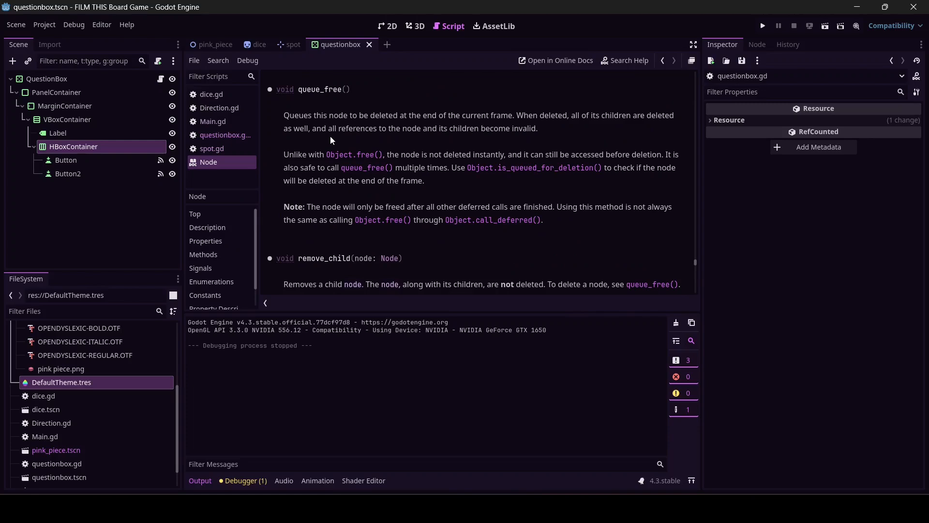
mouse_move(348, 156)
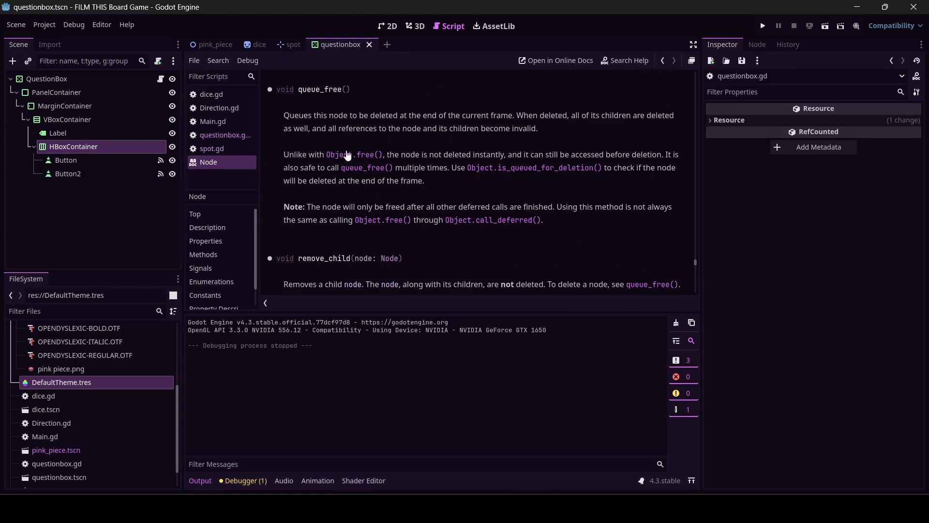
mouse_move(296, 127)
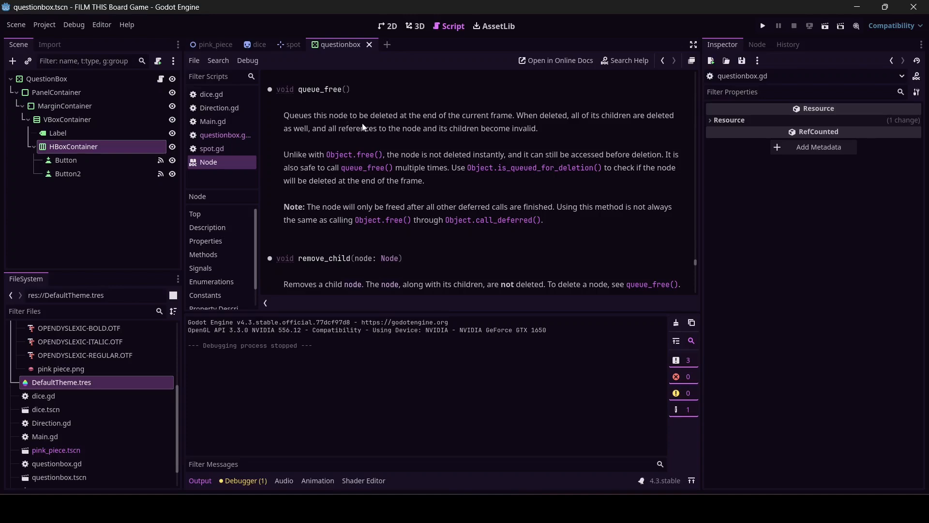
mouse_move(497, 146)
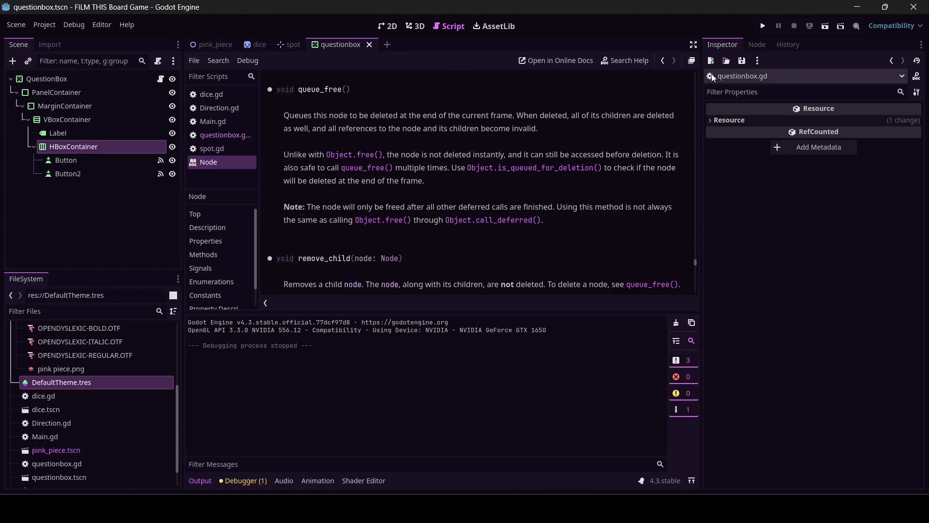
- Return to questionbox.gd from the queue_free() documentation
left_click(225, 135)
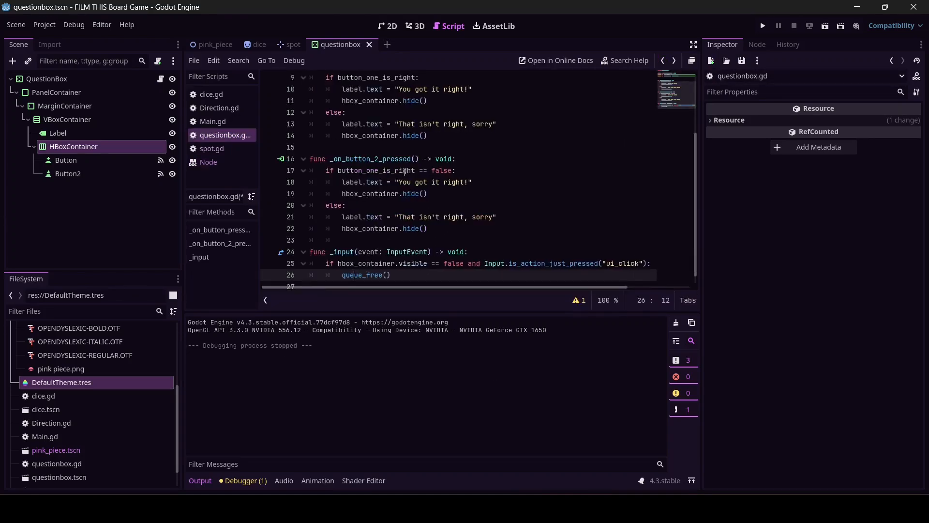
- Save questionbox.gd, run the scene, and answer Yes to get 'You got it right!'
key("ctrl+s")
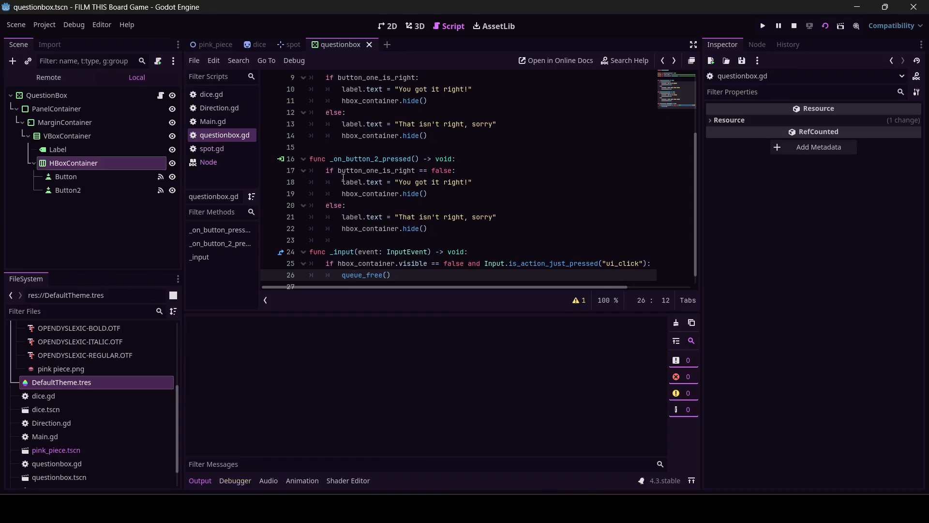
left_click(762, 25)
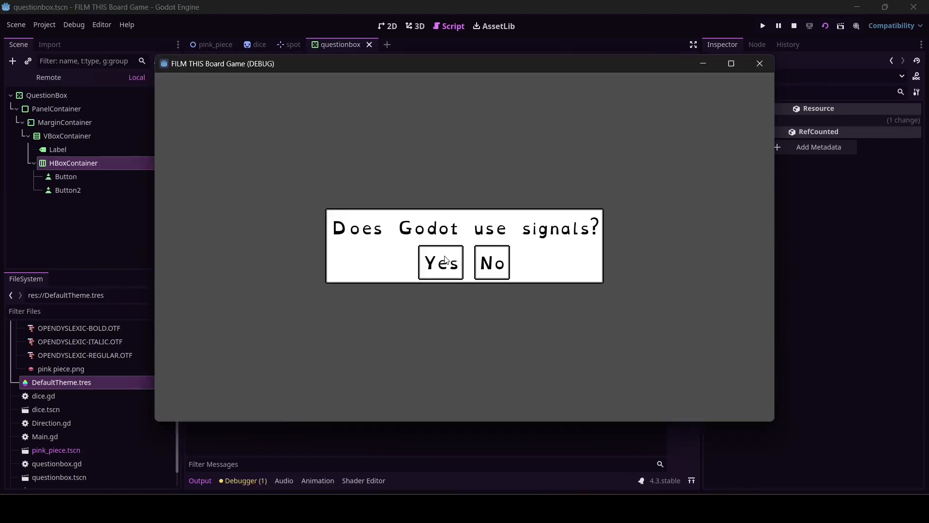
left_click(441, 262)
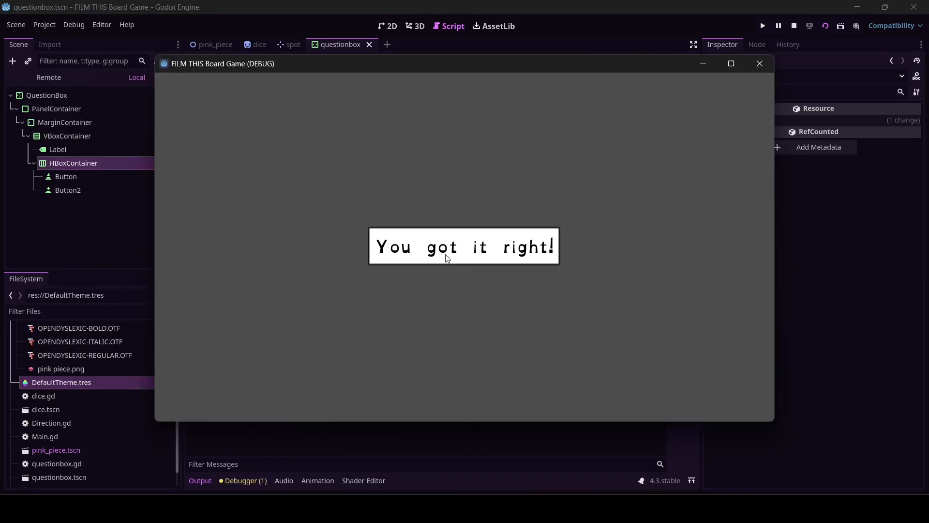
mouse_move(501, 159)
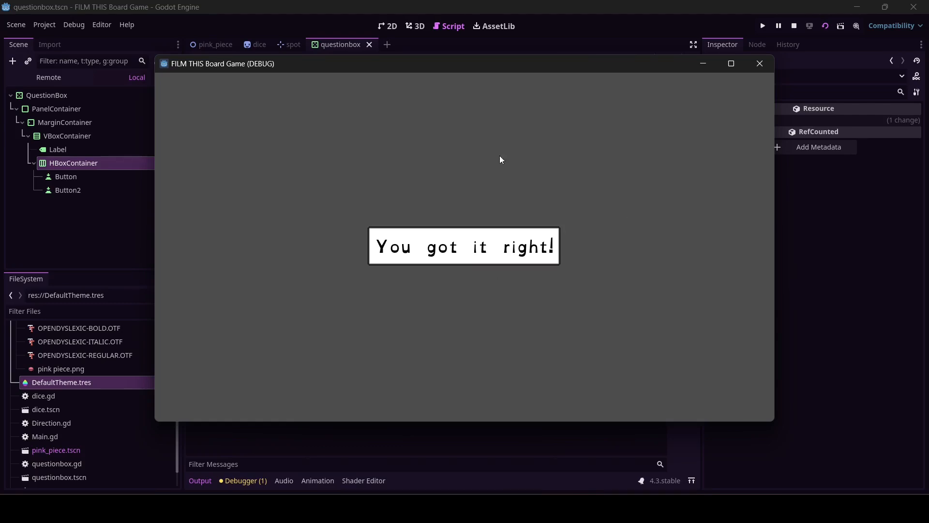
mouse_move(514, 305)
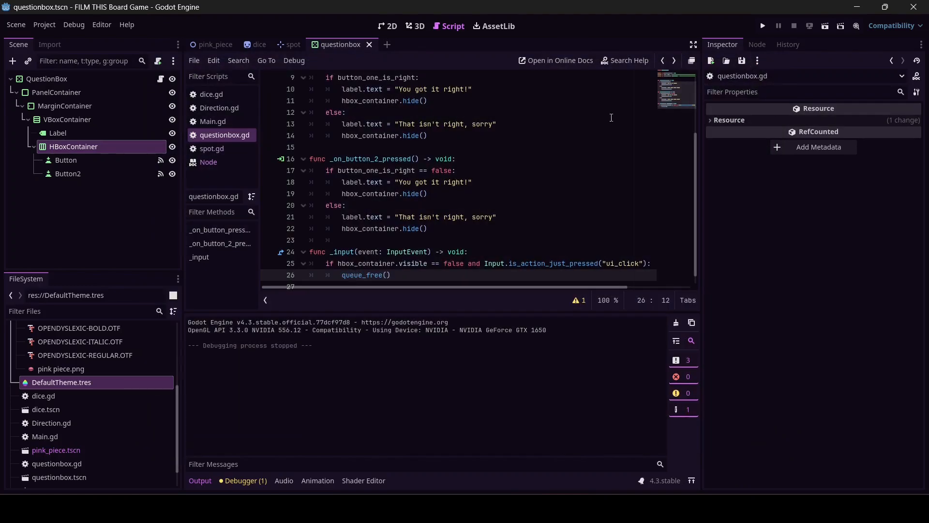
mouse_move(625, 145)
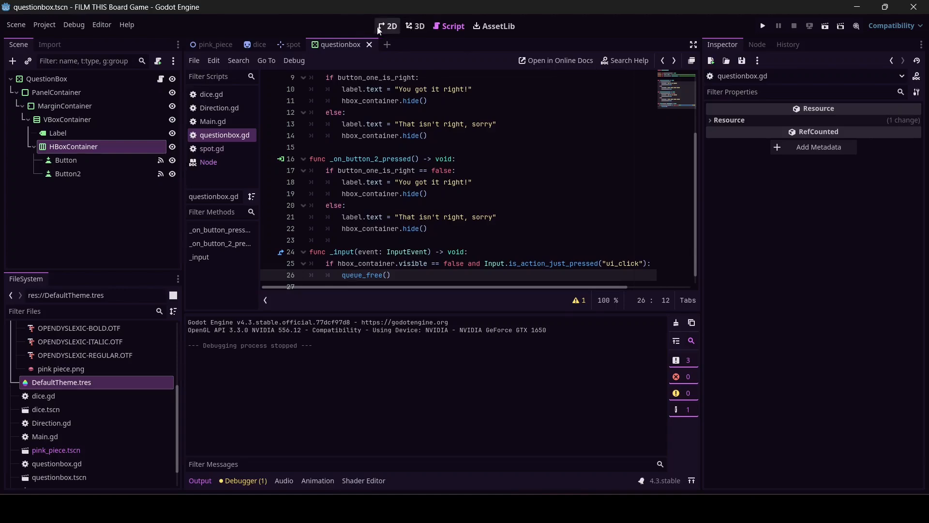
- Switch to the 2D view of the question box and scroll the FileSystem dock
left_click(391, 26)
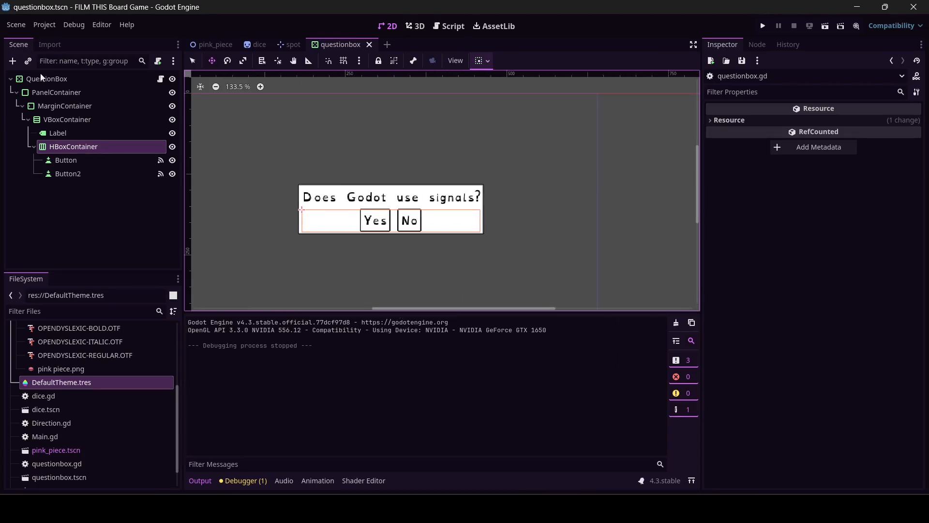
scroll("down", 3)
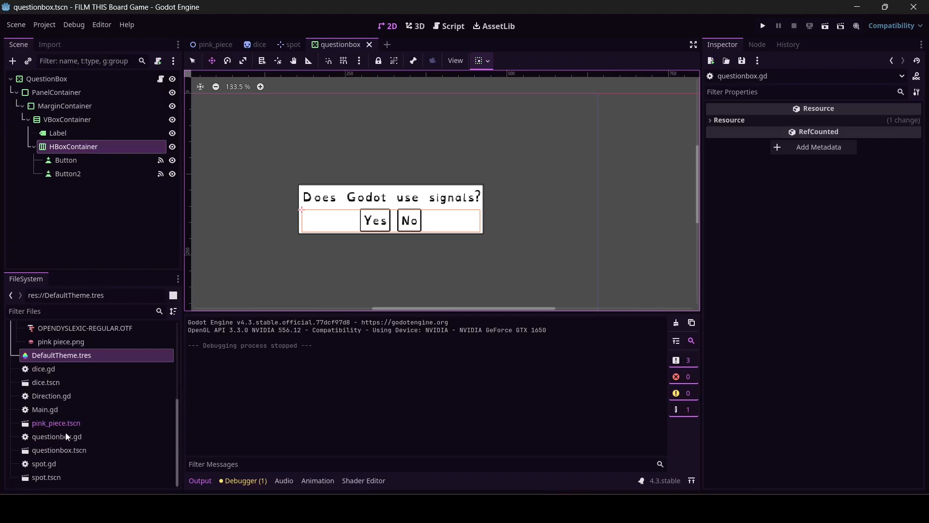
mouse_move(190, 354)
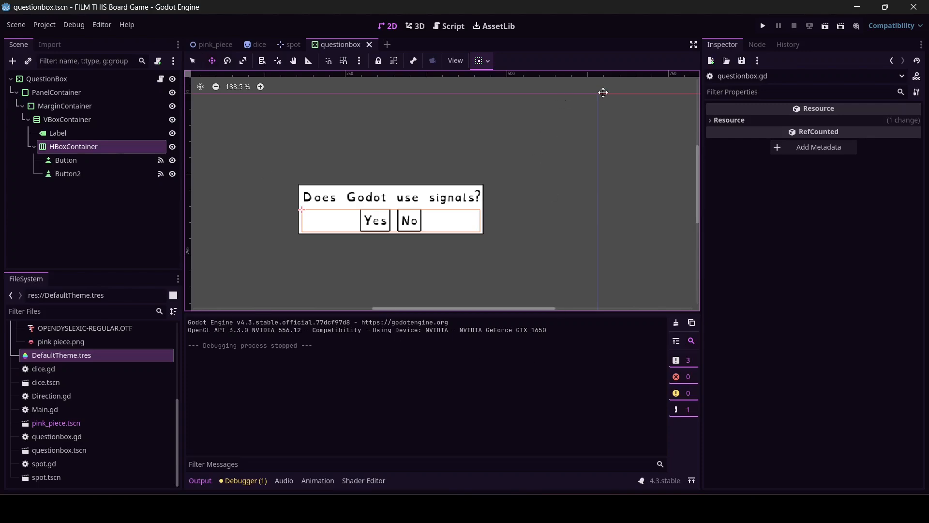
mouse_move(825, 26)
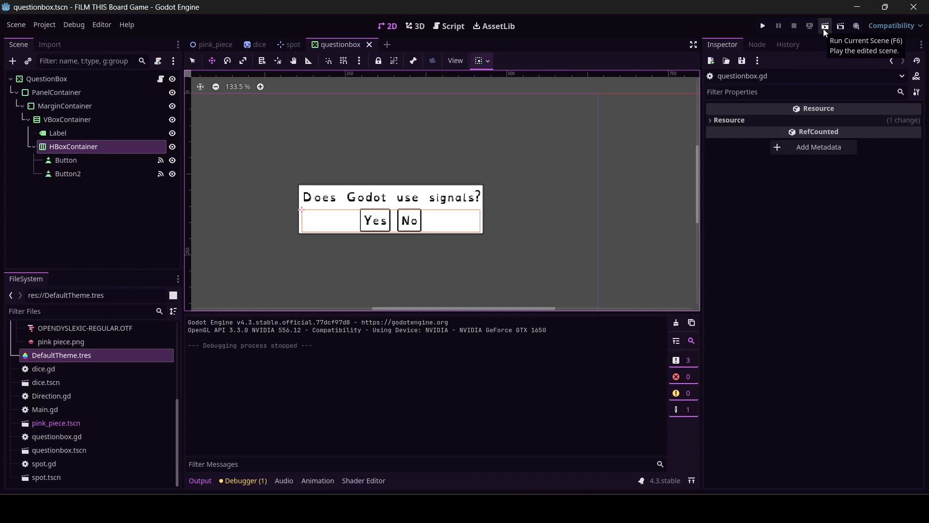
mouse_move(762, 26)
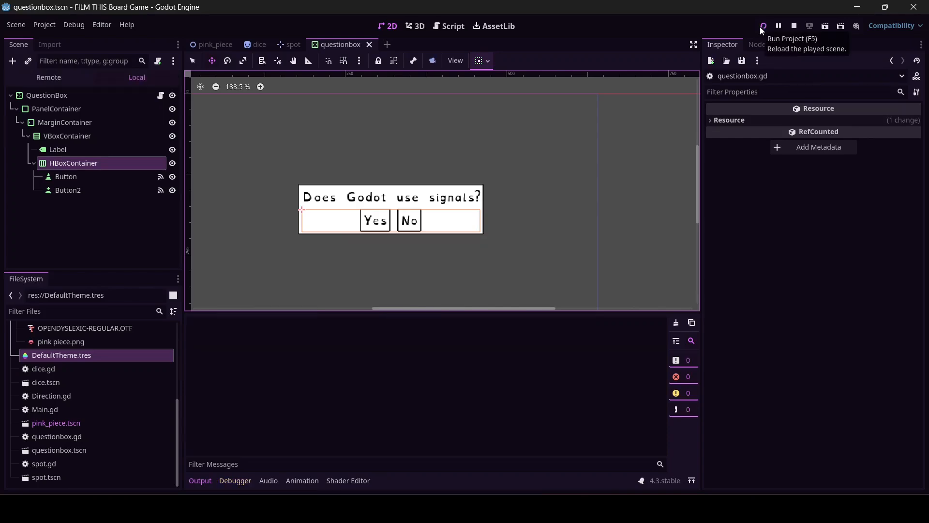
- Run the full board game project, close it, and hover Run Project again
left_click(762, 26)
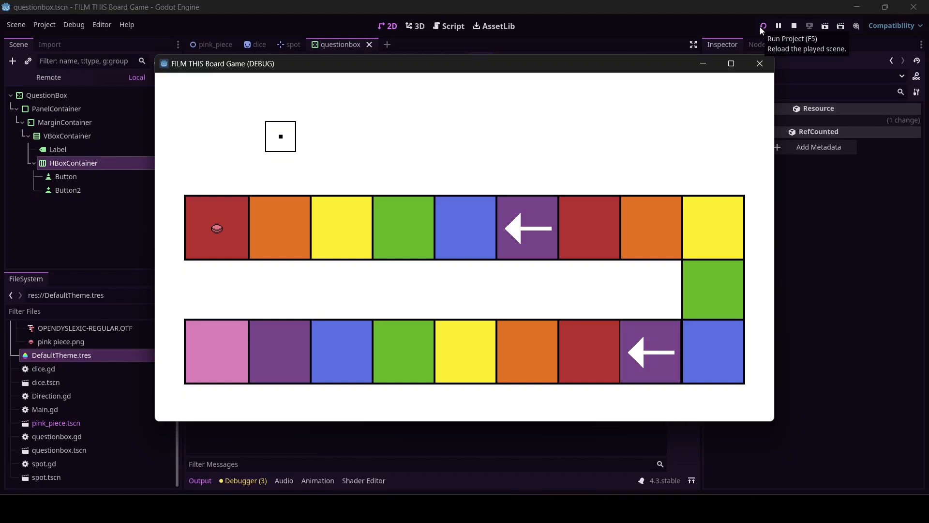
mouse_move(761, 81)
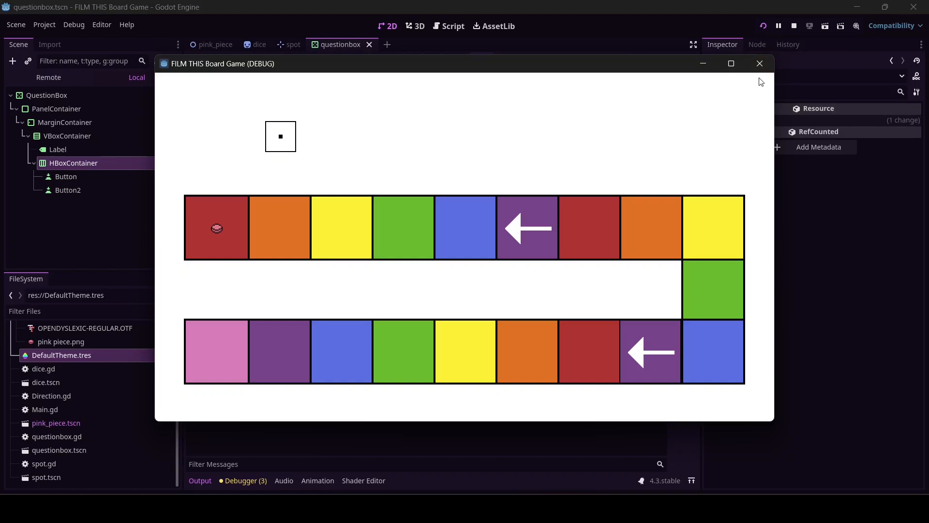
left_click(760, 63)
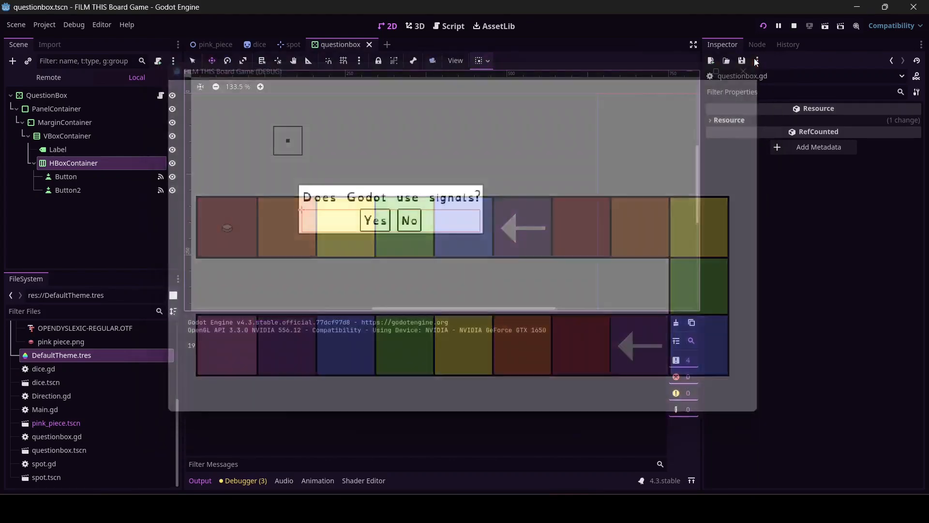
left_click(794, 25)
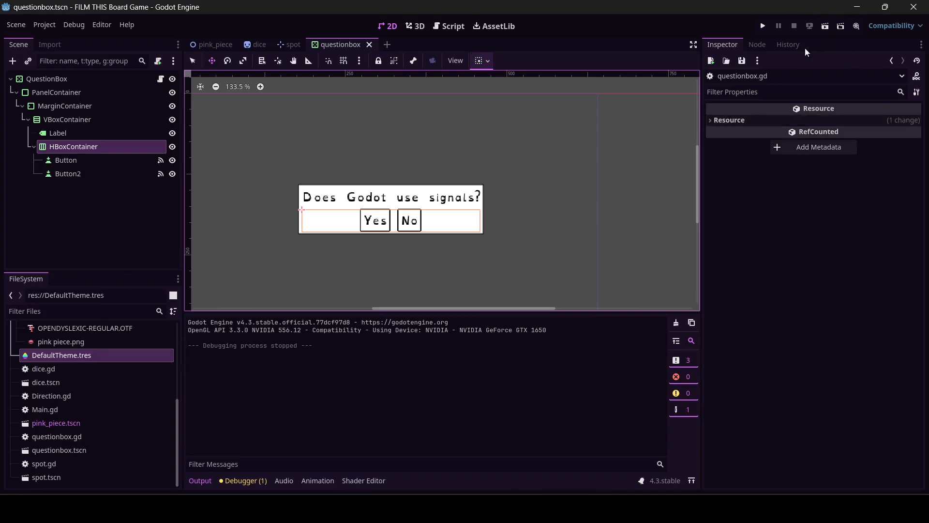
mouse_move(762, 26)
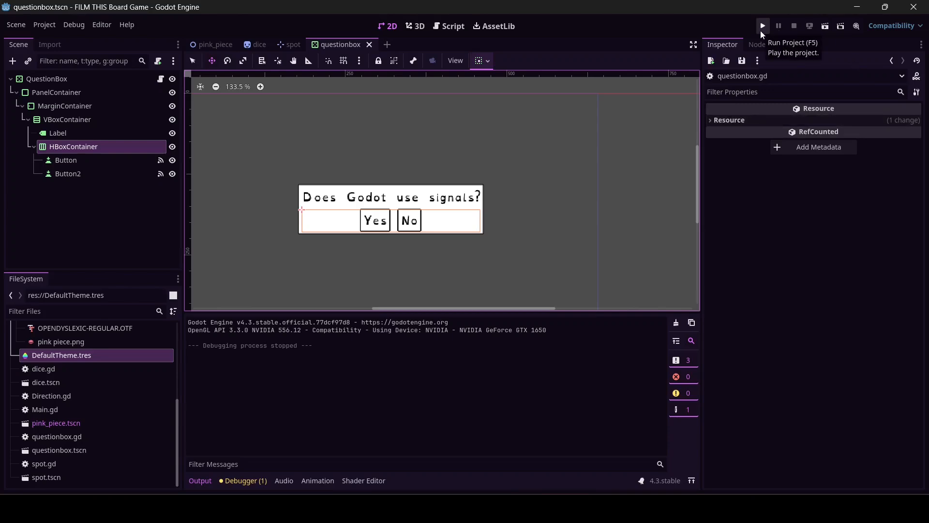